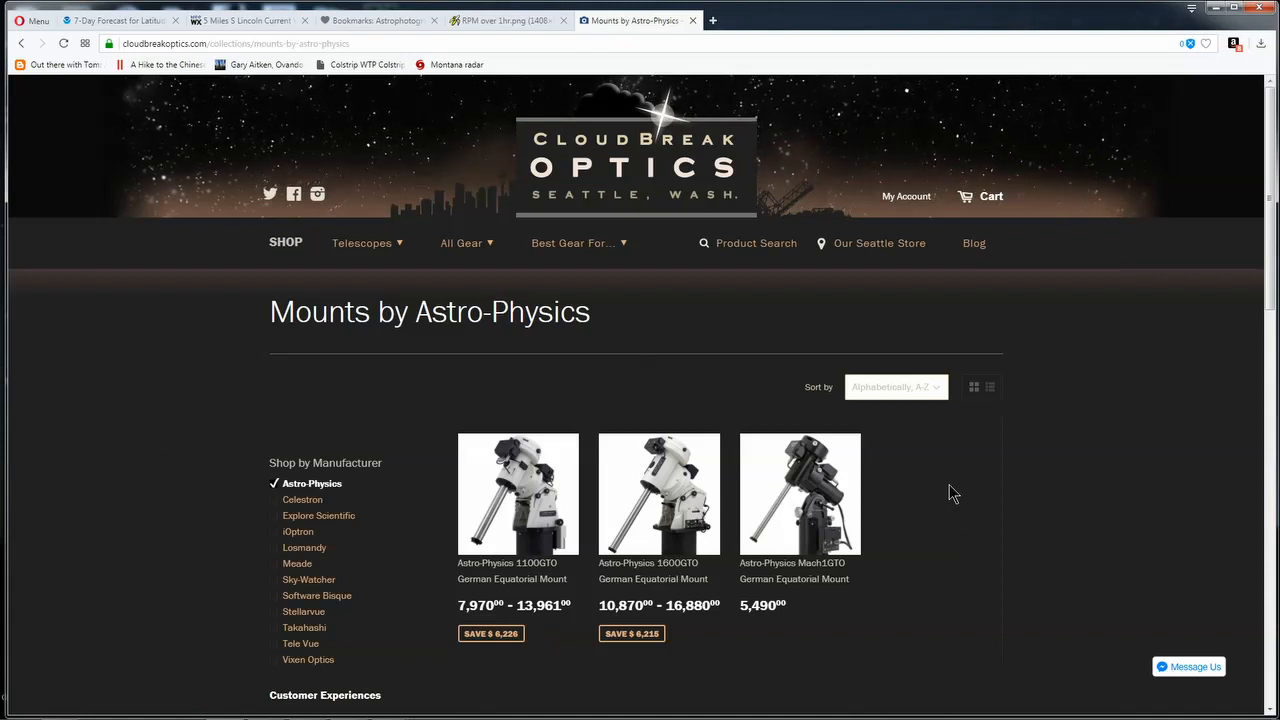
{"action": "mouse_move", "coordinate": [734, 404]}
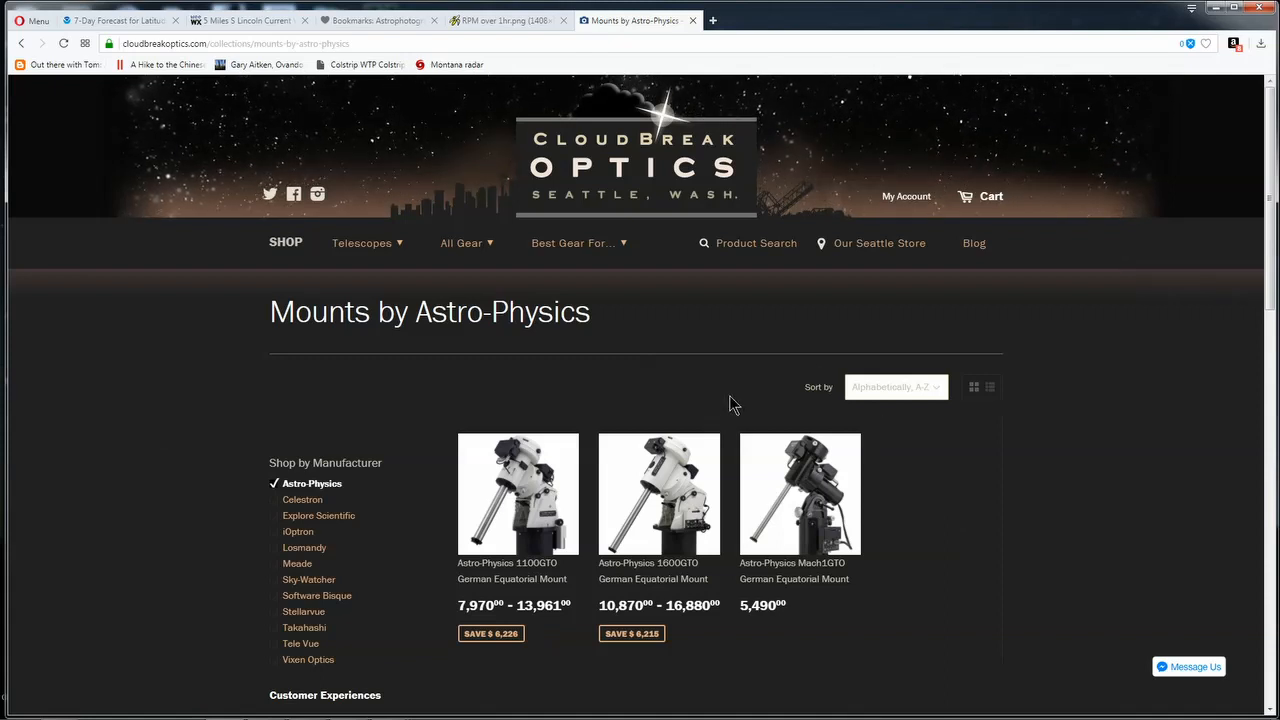
{"action": "mouse_move", "coordinate": [728, 406]}
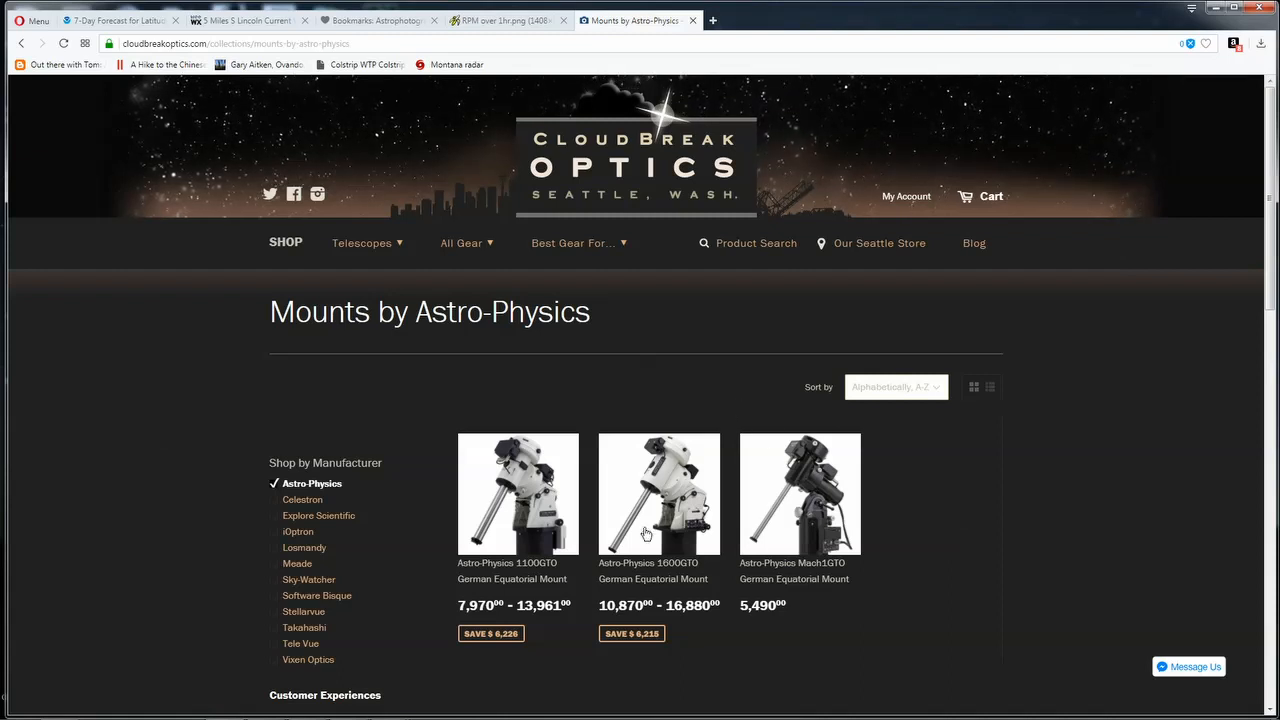
{"action": "mouse_move", "coordinate": [512, 578]}
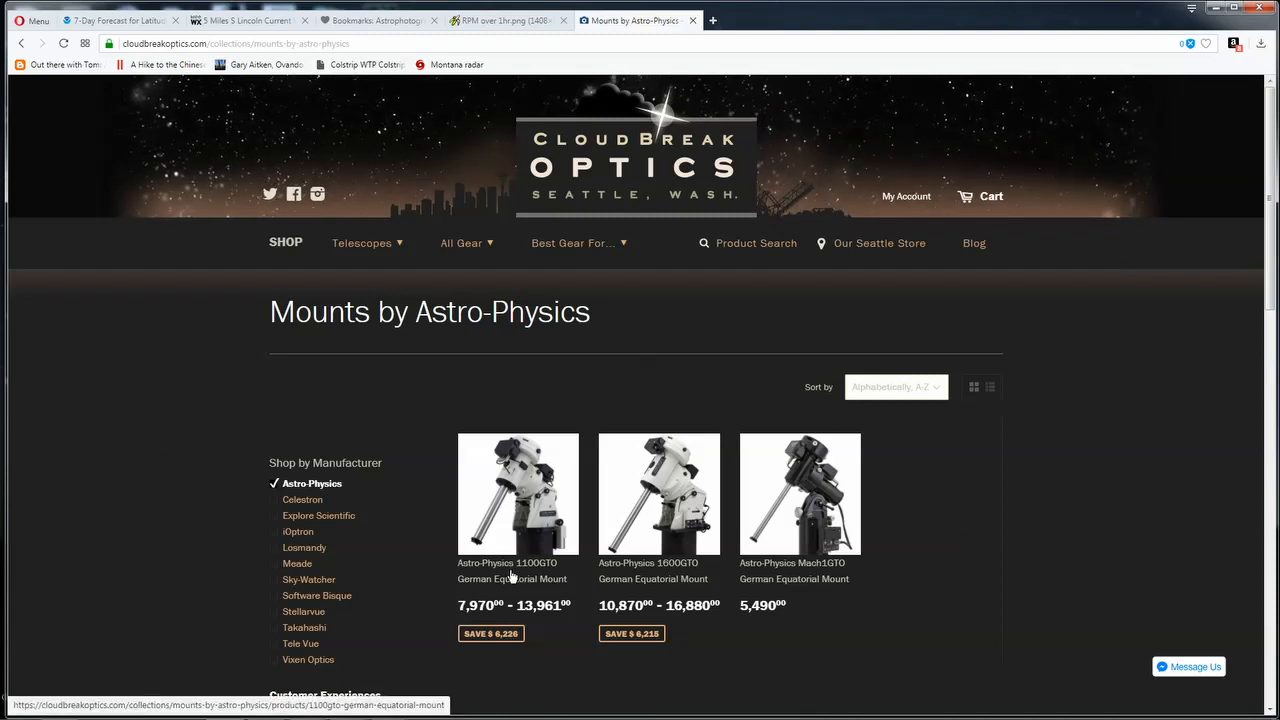
{"action": "mouse_move", "coordinate": [658, 578]}
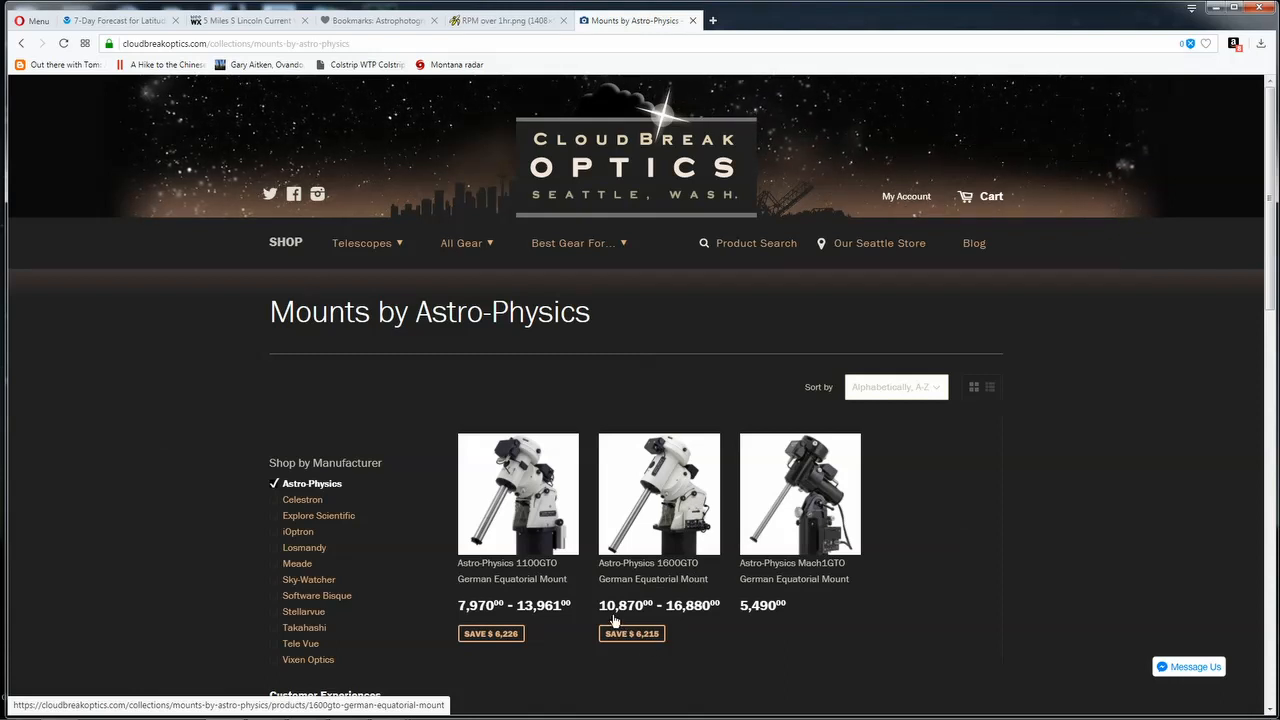
{"action": "mouse_move", "coordinate": [680, 624]}
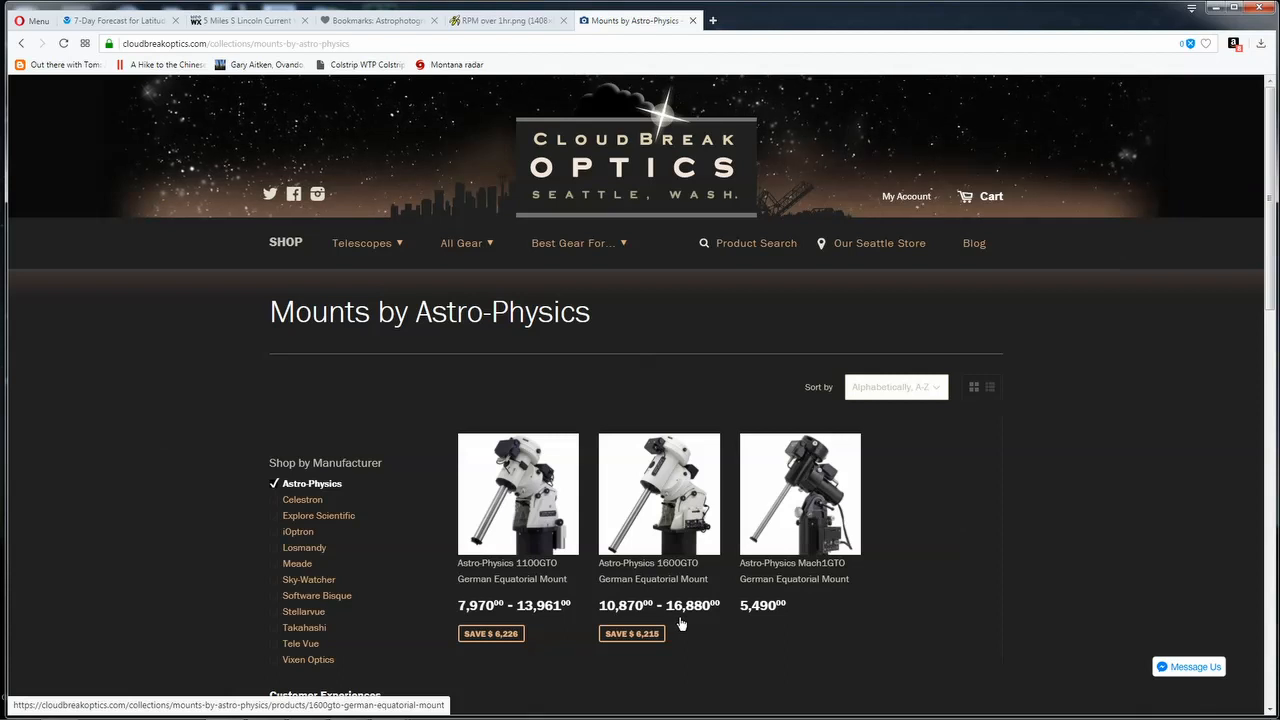
{"action": "mouse_move", "coordinate": [644, 656]}
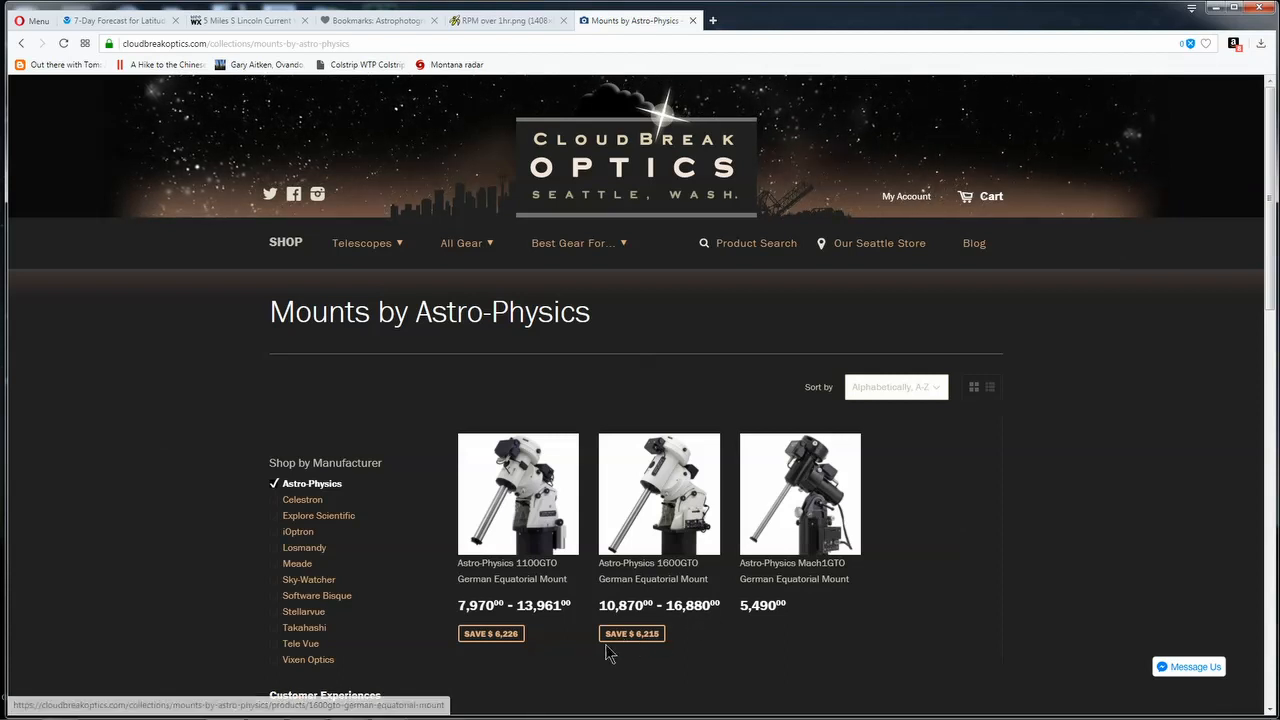
{"action": "mouse_move", "coordinate": [700, 624]}
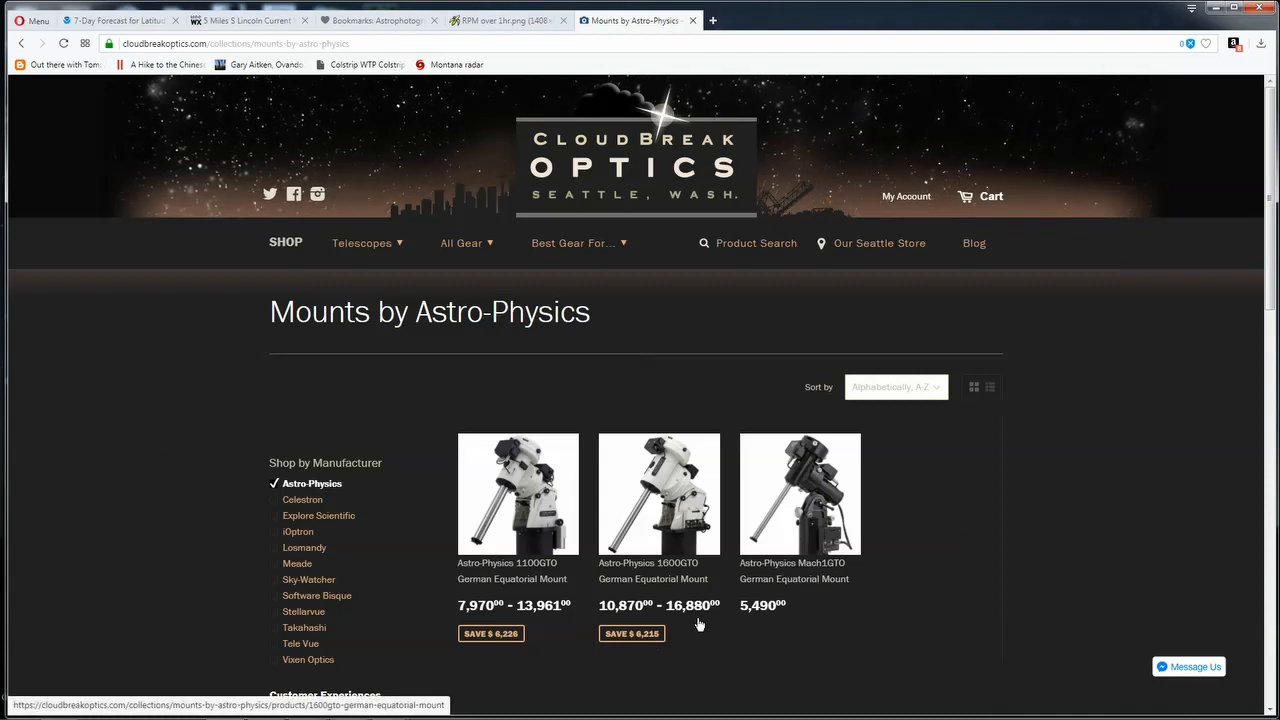
{"action": "mouse_move", "coordinate": [696, 620]}
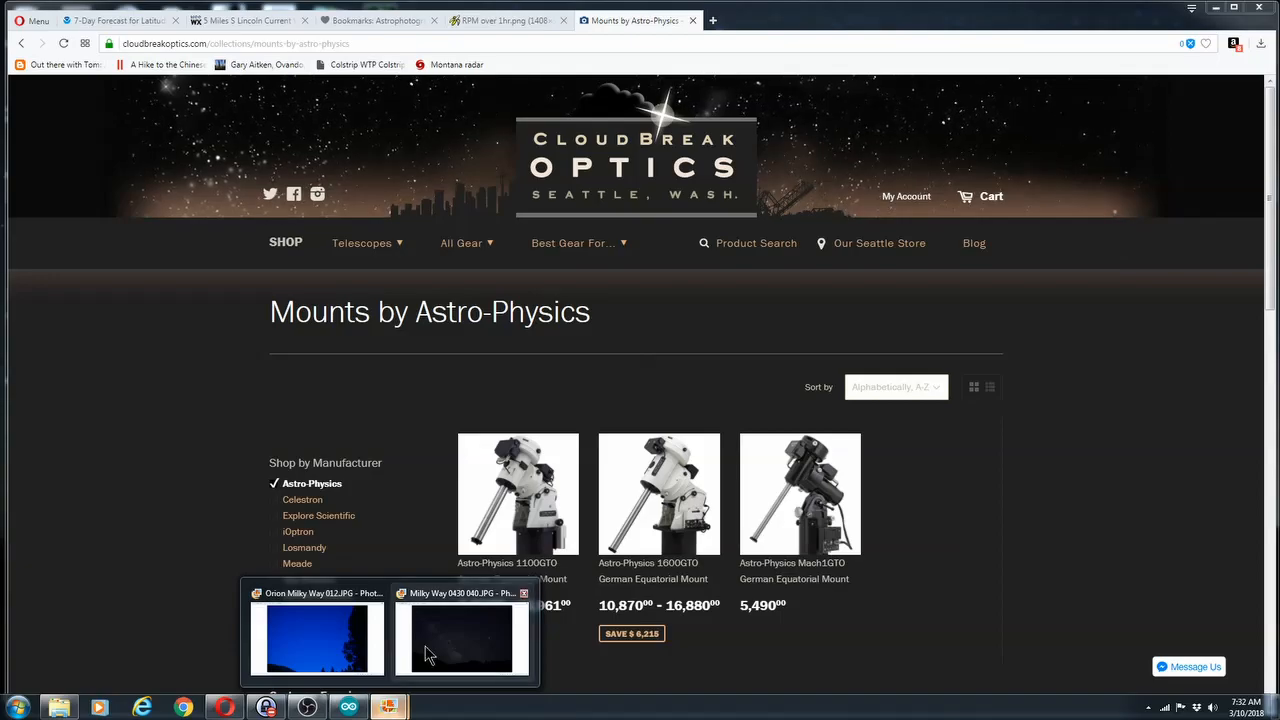
View the Milky Way photo, then hide the browser to show the desktop.
{"action": "left_click", "coordinate": [460, 636]}
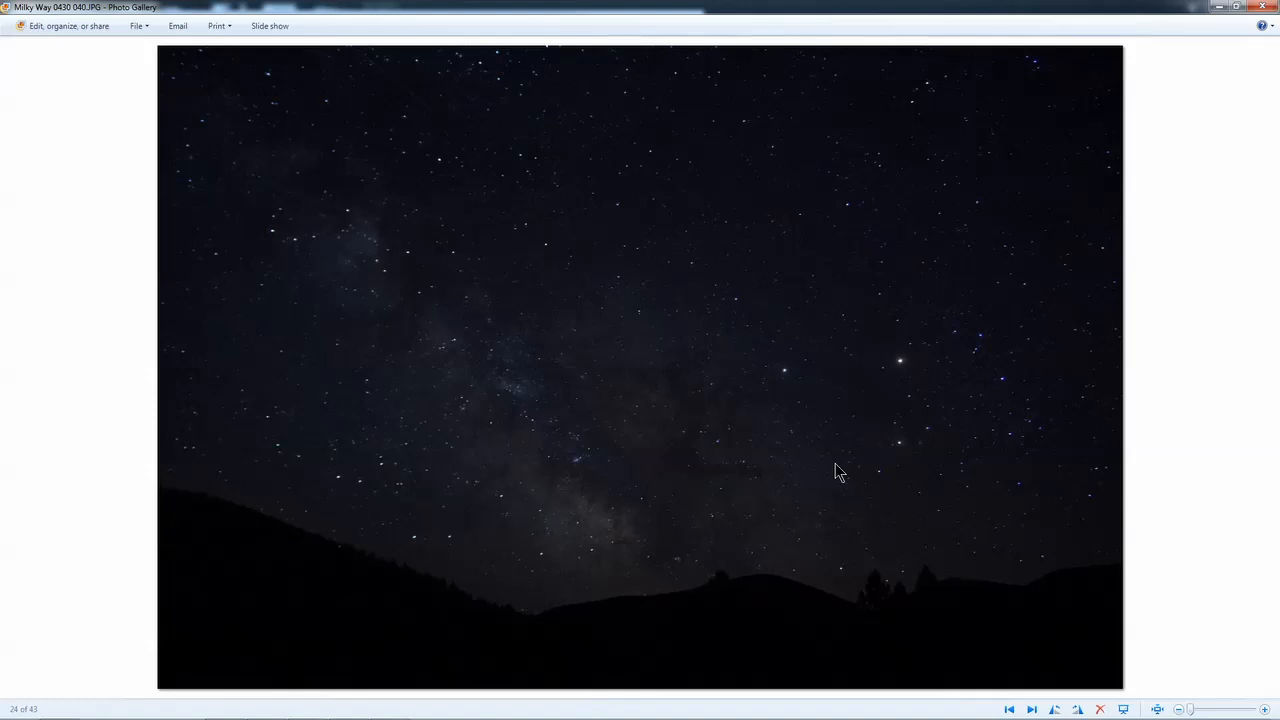
{"action": "mouse_move", "coordinate": [1236, 32]}
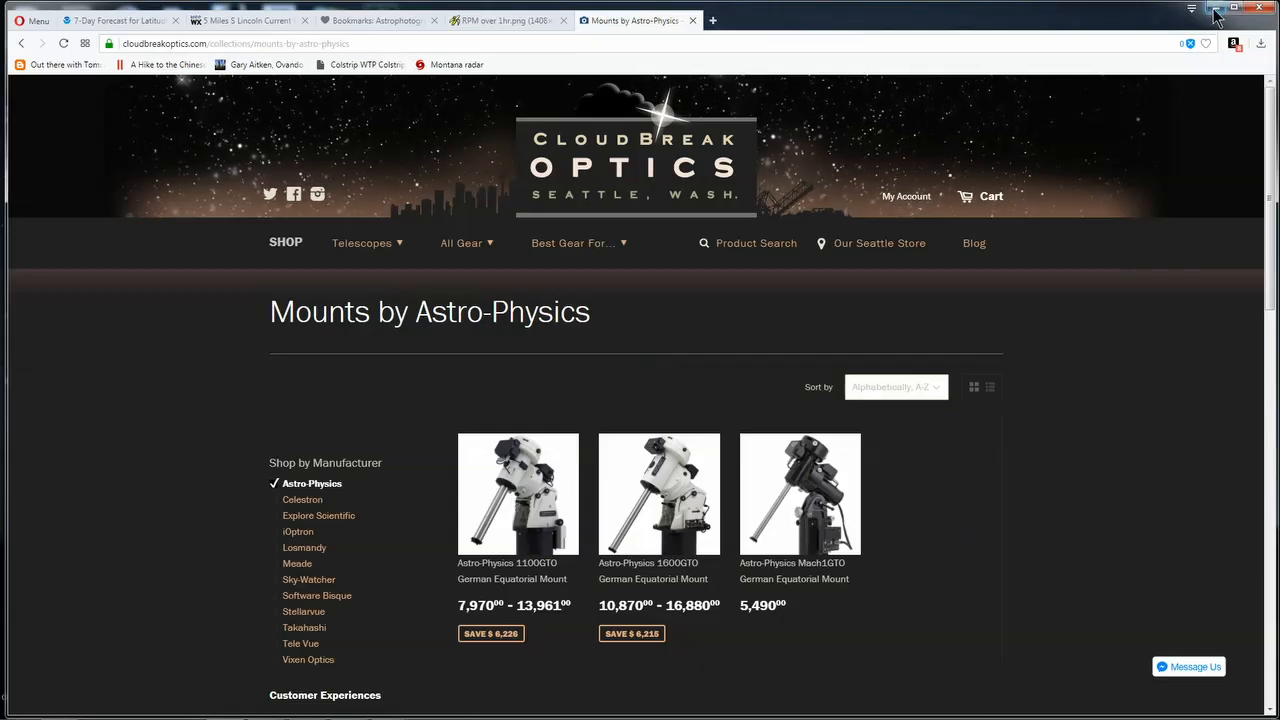
{"action": "left_click", "coordinate": [1216, 8]}
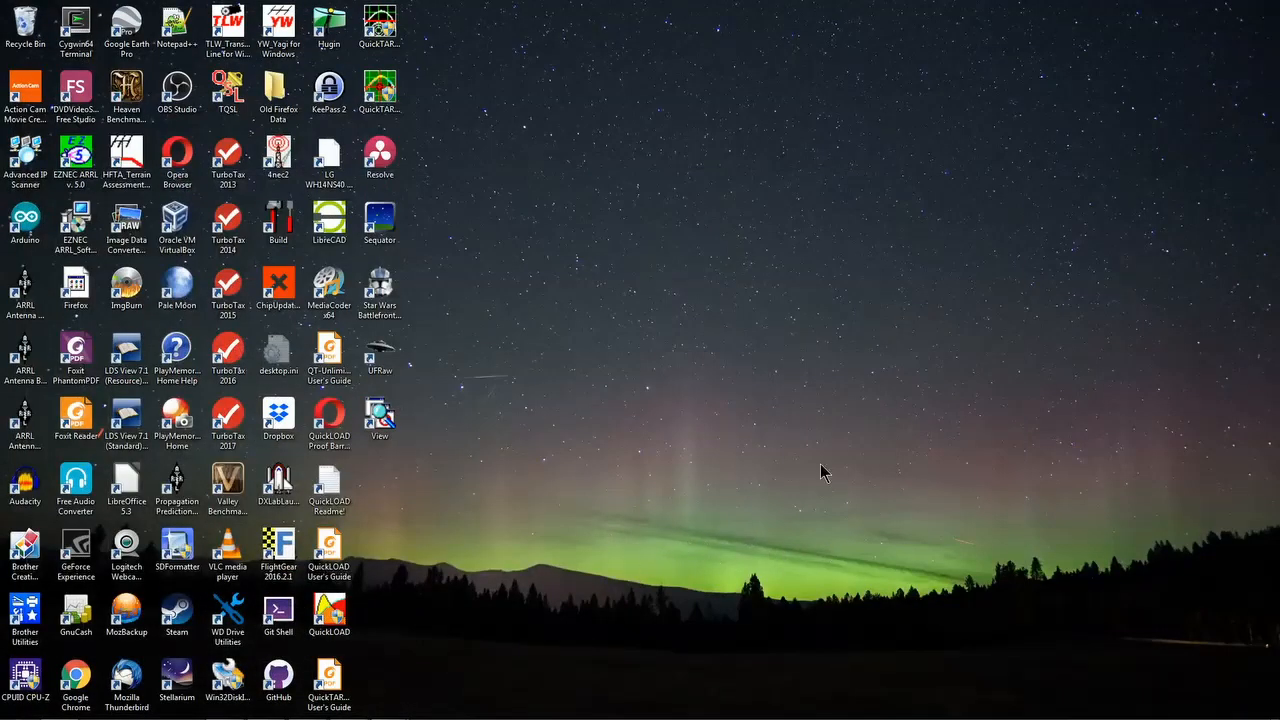
{"action": "mouse_move", "coordinate": [604, 518]}
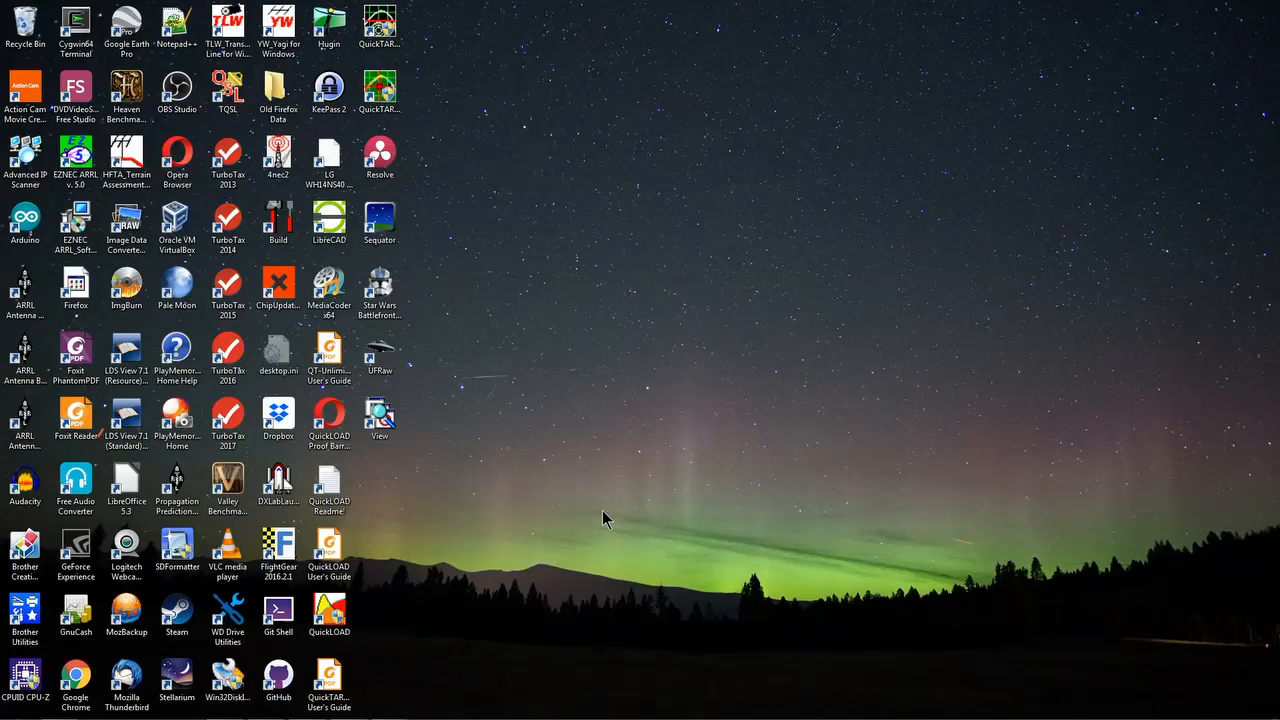
{"action": "mouse_move", "coordinate": [484, 564]}
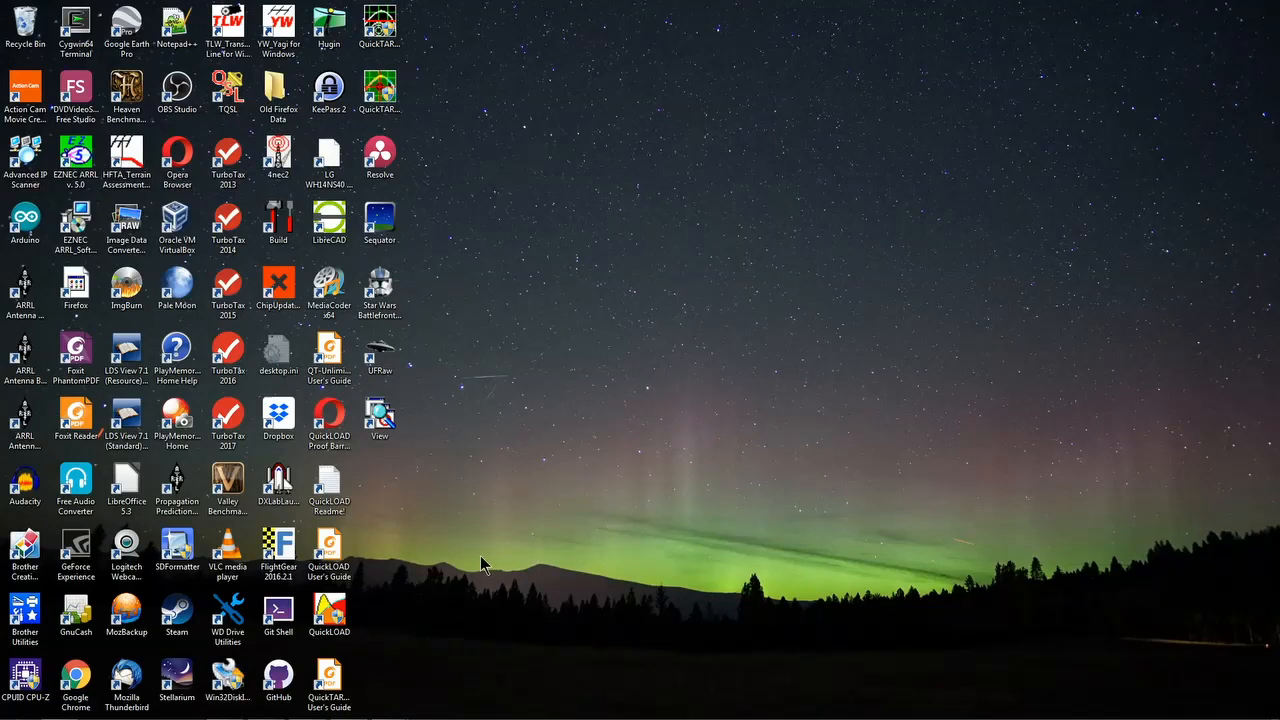
{"action": "mouse_move", "coordinate": [844, 570]}
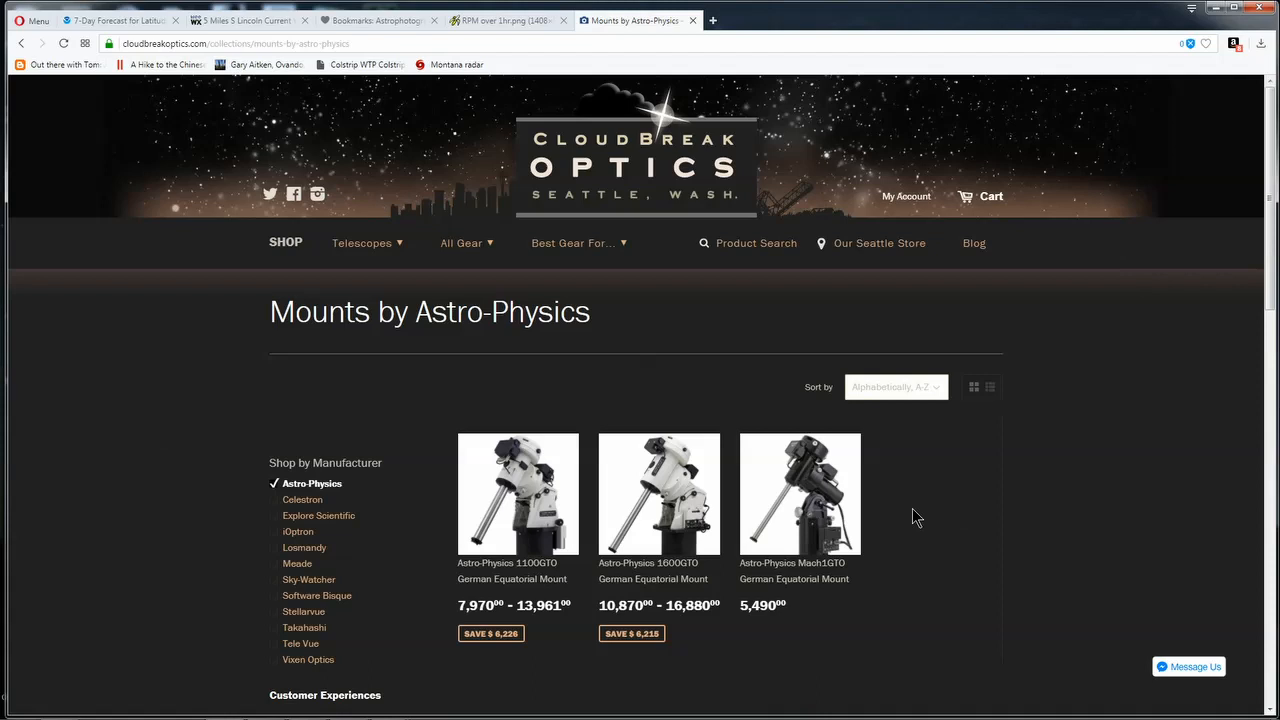
{"action": "mouse_move", "coordinate": [896, 488]}
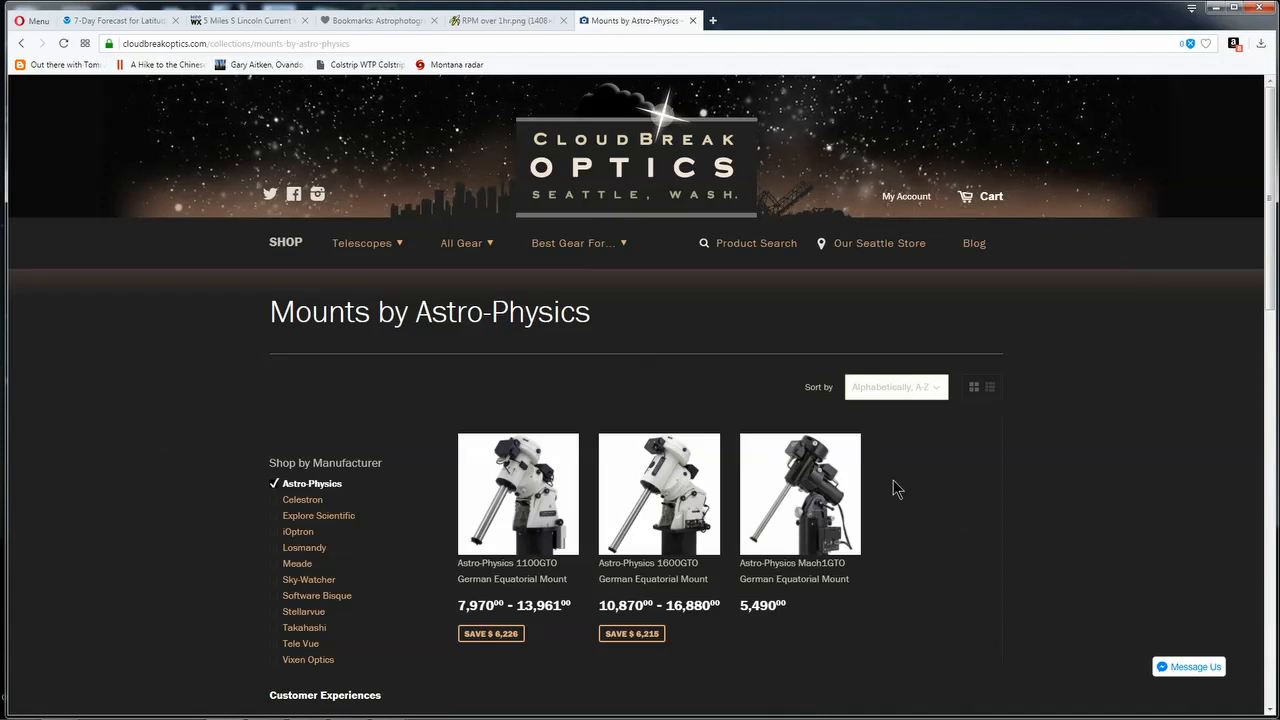
Filter CloudBreak Optics mounts to iOptron and browse down to the SkyTracker Pro at 299.
{"action": "left_click", "coordinate": [298, 532]}
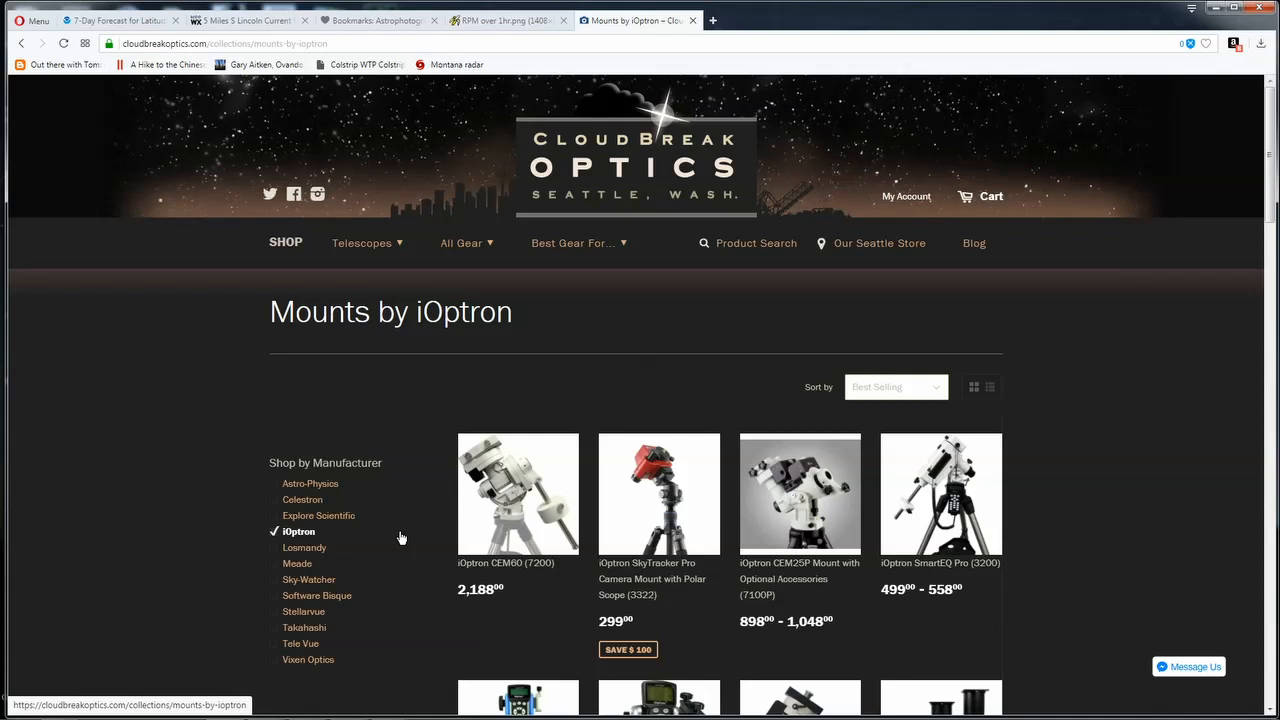
{"action": "scroll", "scroll_direction": "down", "scroll_amount": 3}
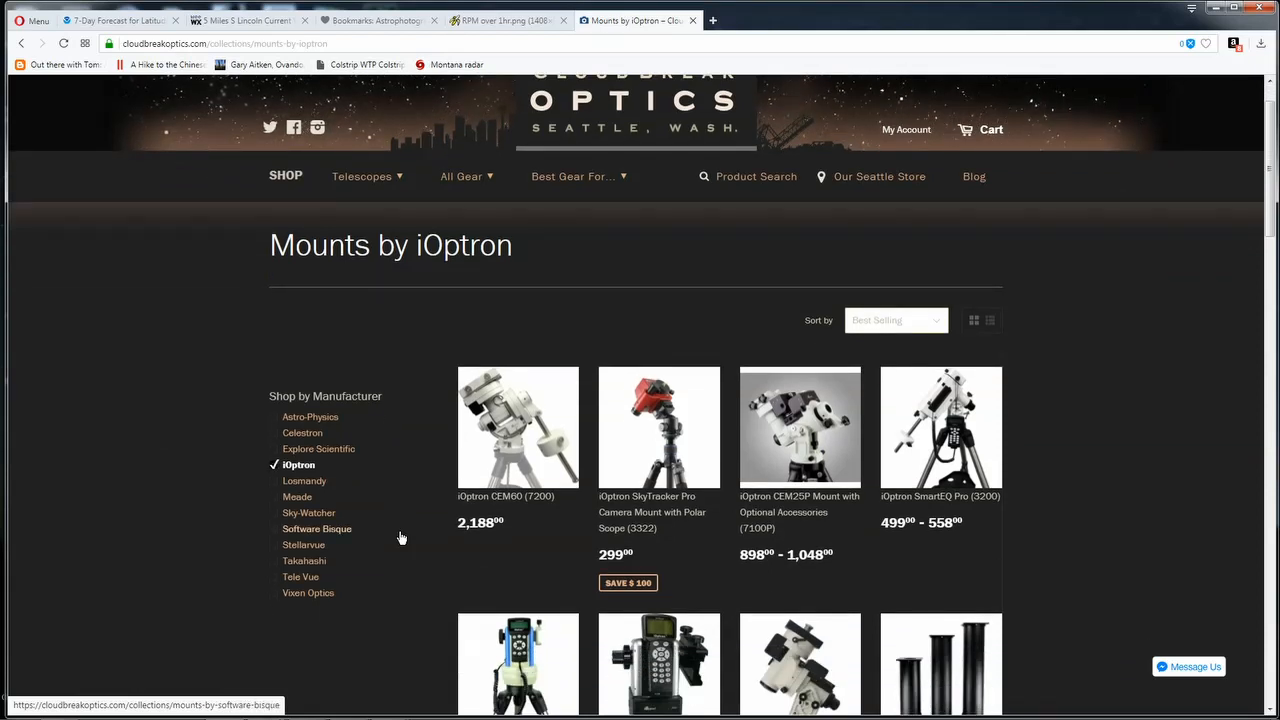
{"action": "scroll", "scroll_direction": "down", "scroll_amount": 3}
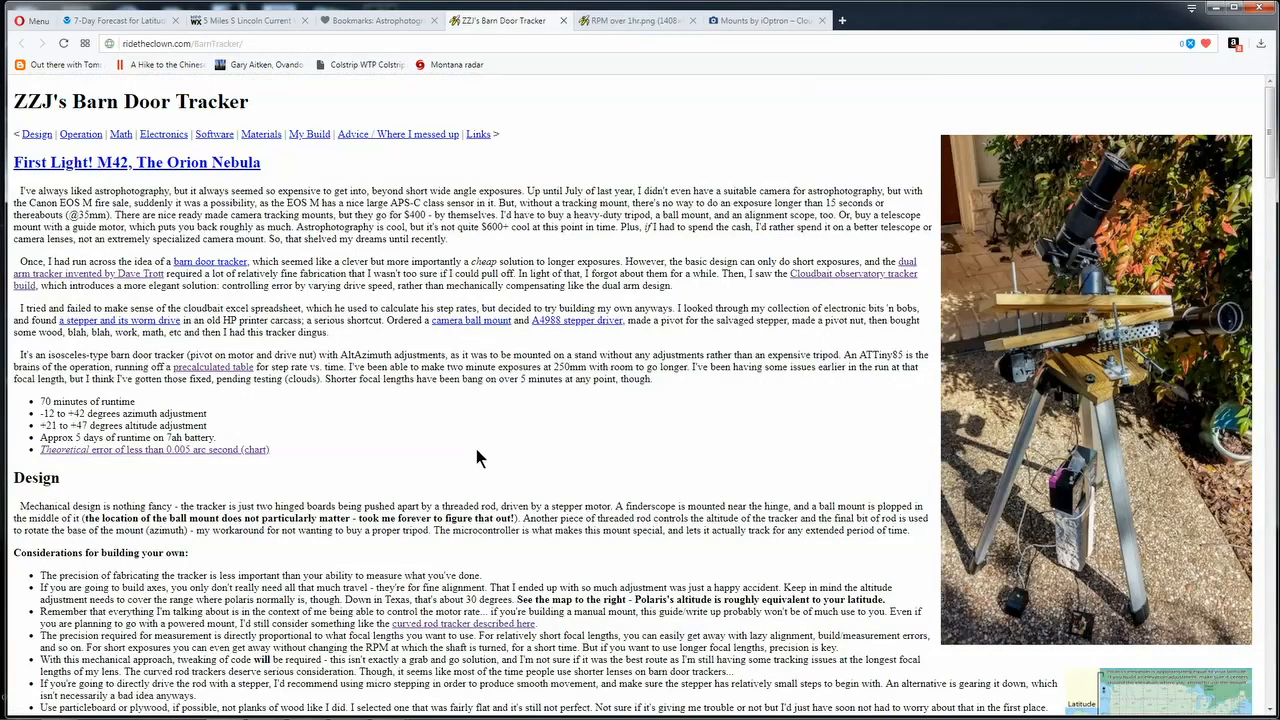
{"action": "mouse_move", "coordinate": [476, 444]}
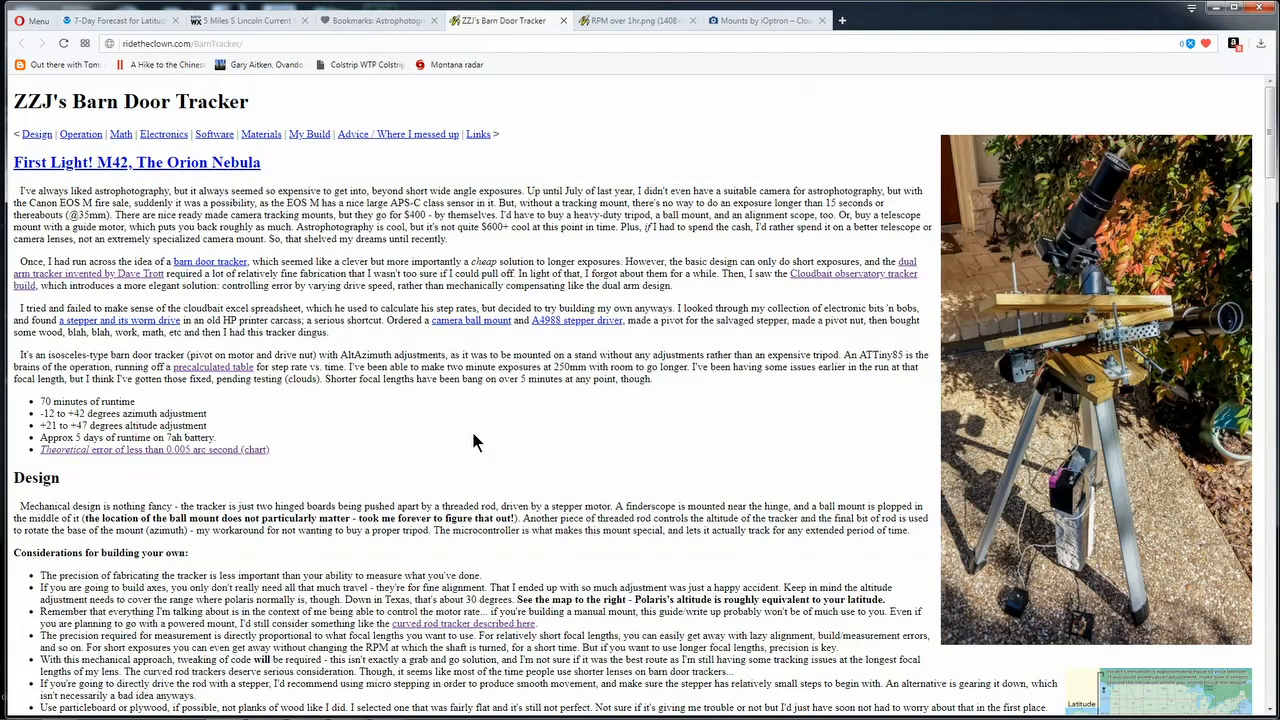
{"action": "mouse_move", "coordinate": [1078, 272]}
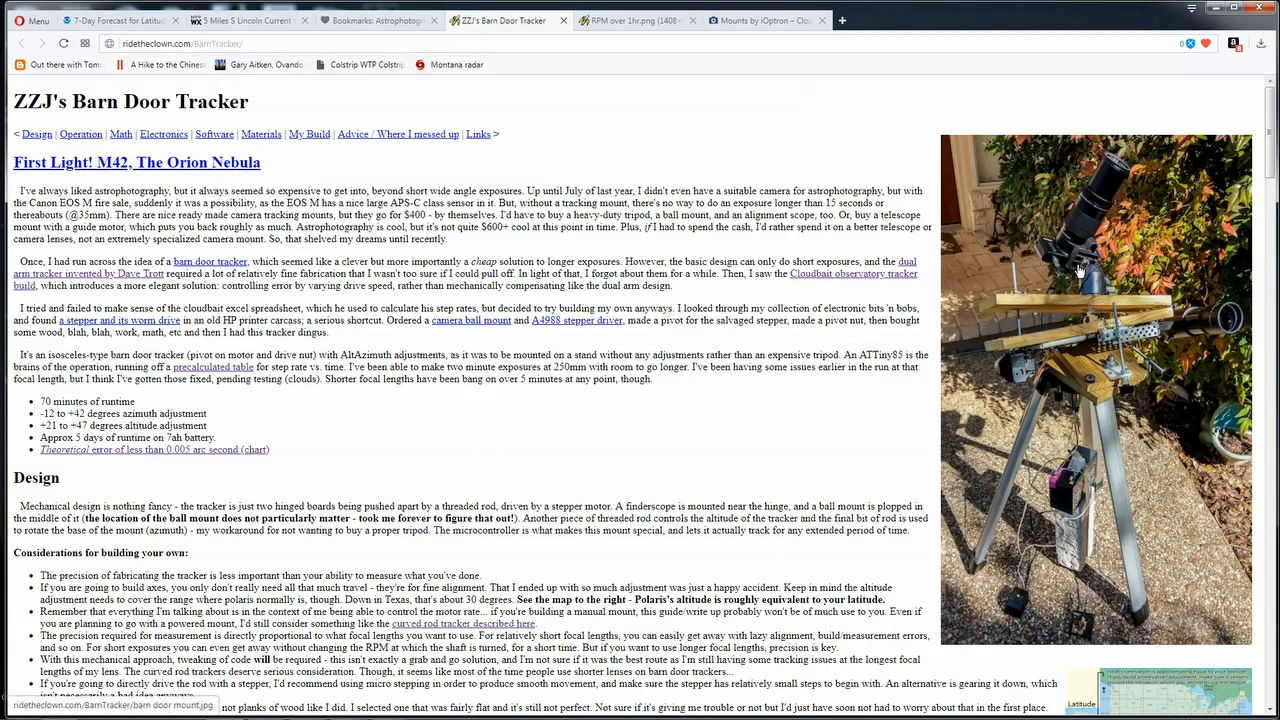
{"action": "mouse_move", "coordinate": [1100, 180]}
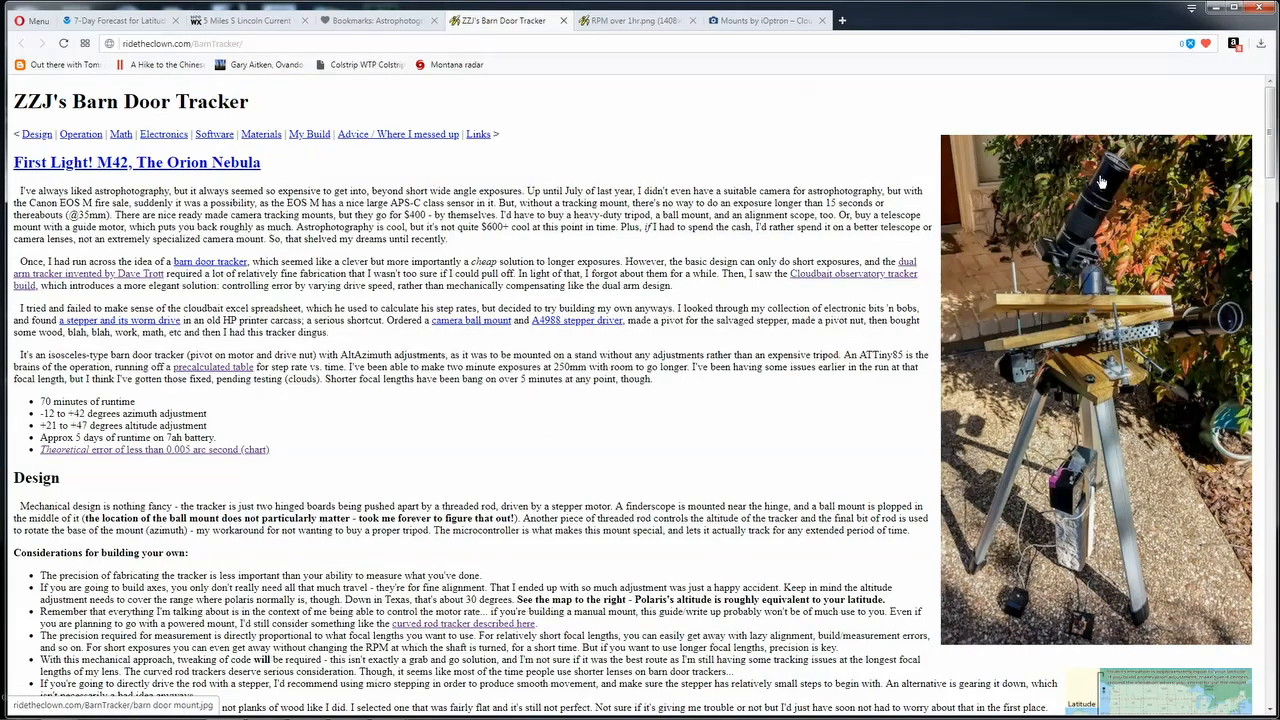
{"action": "mouse_move", "coordinate": [1080, 264]}
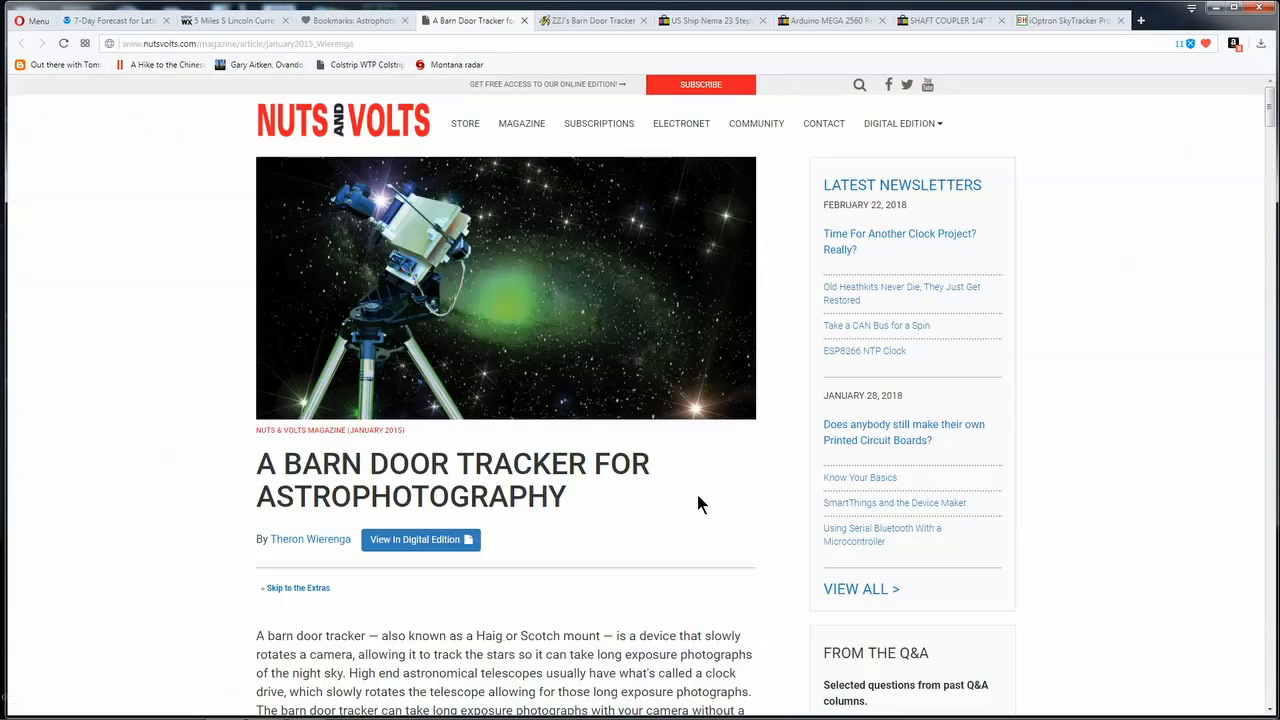
{"action": "mouse_move", "coordinate": [704, 508]}
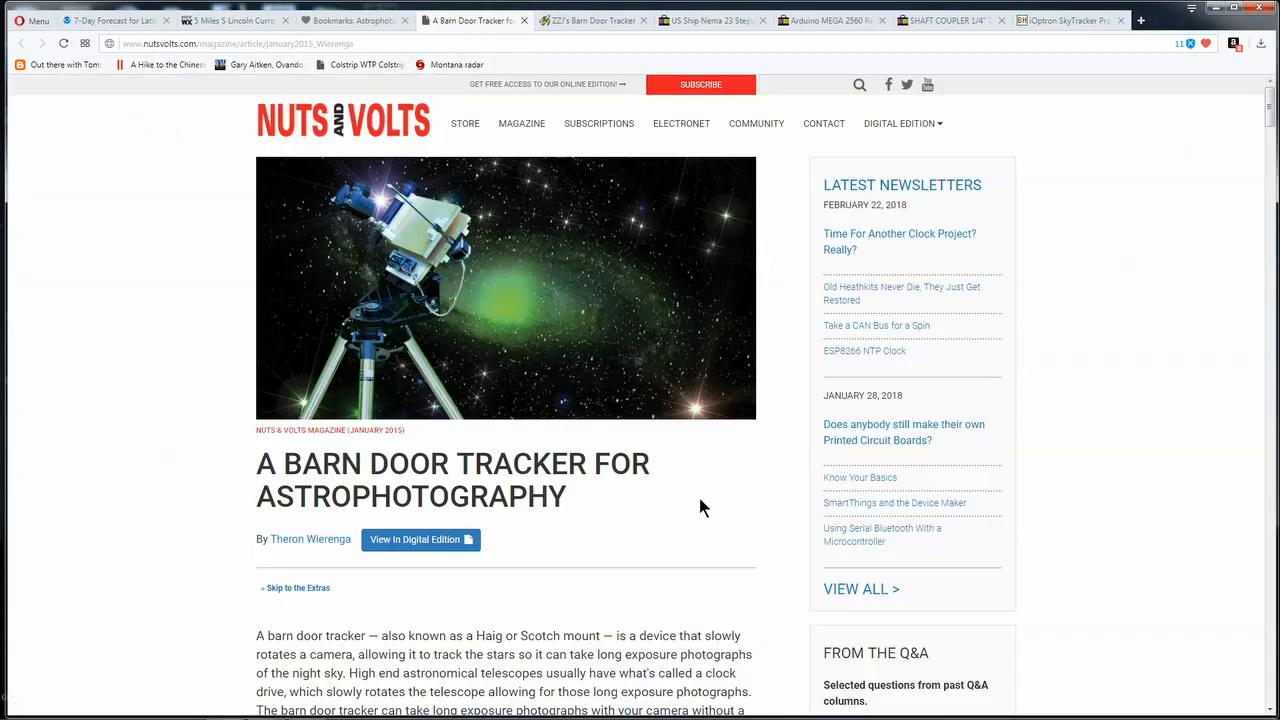
{"action": "mouse_move", "coordinate": [684, 508]}
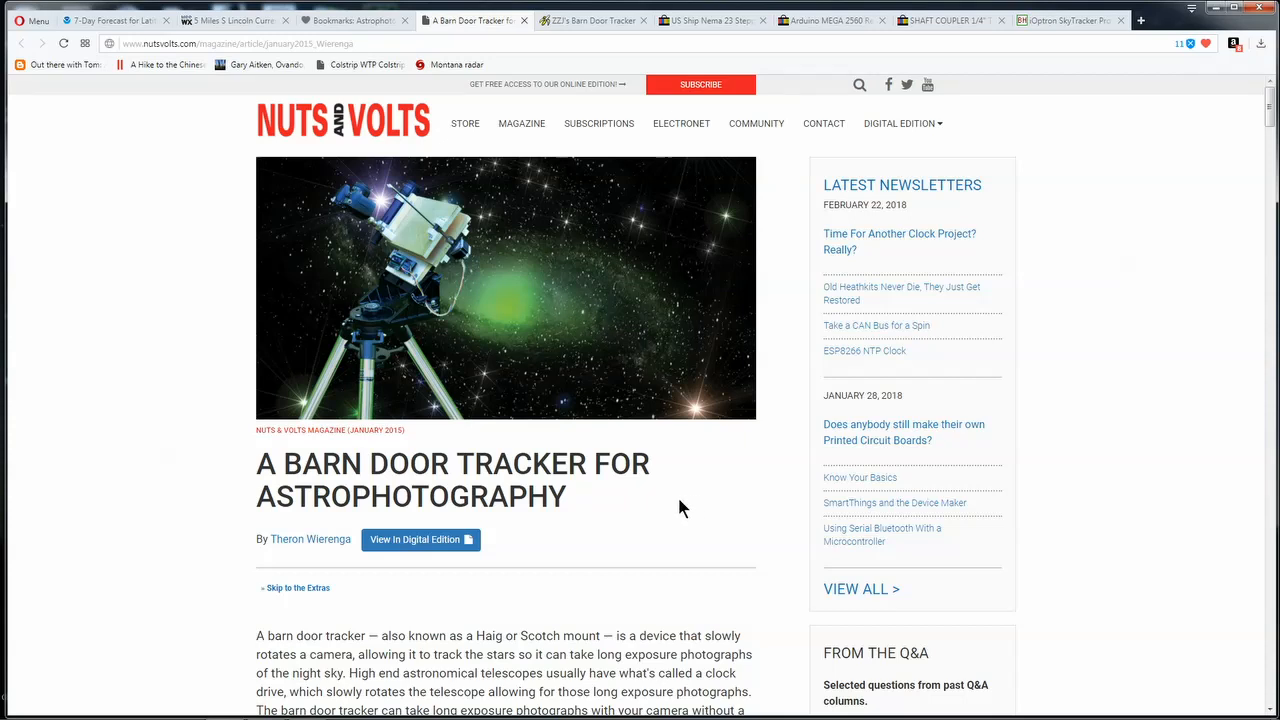
{"action": "mouse_move", "coordinate": [492, 278]}
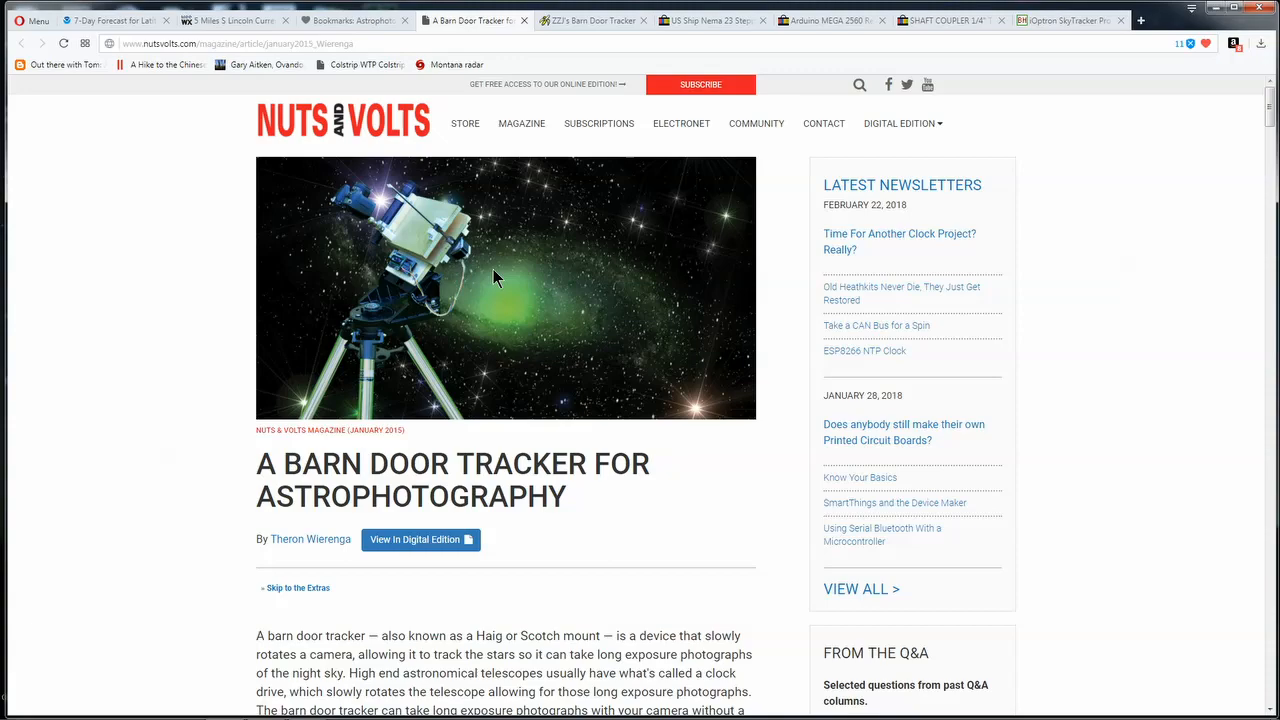
Read down the Nuts and Volts article past the Figure 1 tracker geometry to Construction.
{"action": "scroll", "scroll_direction": "down", "scroll_amount": 3}
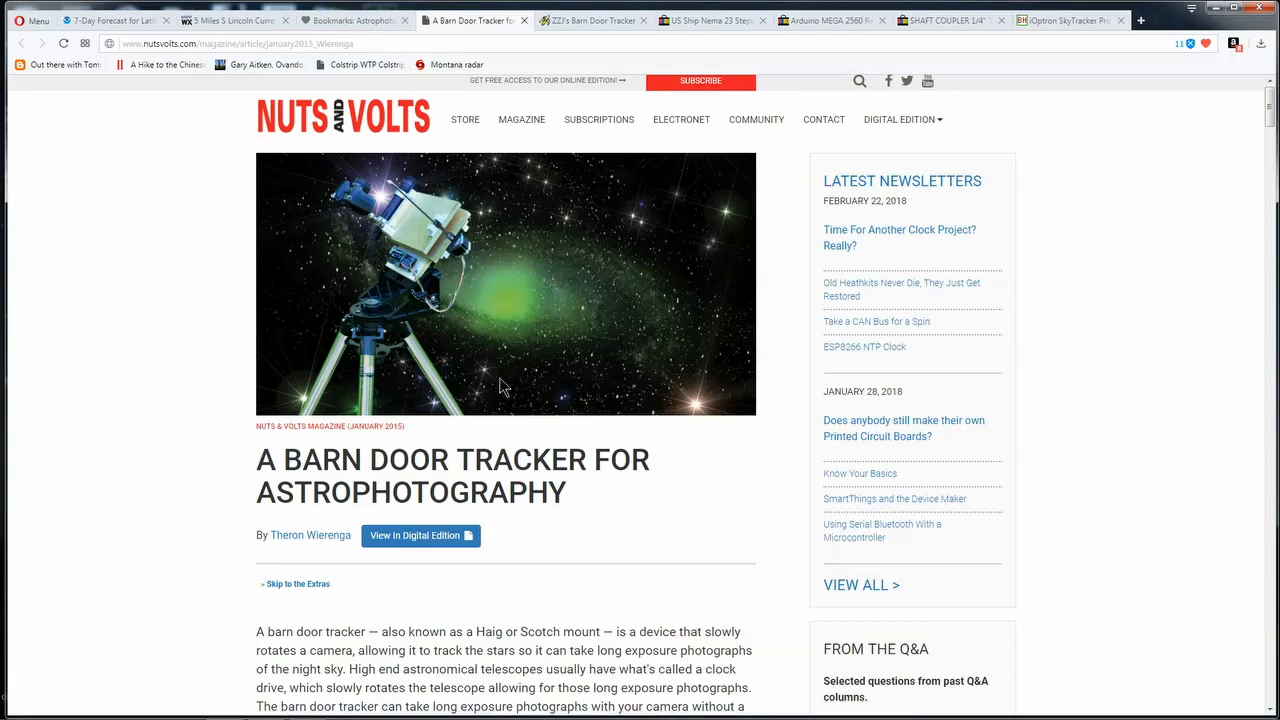
{"action": "scroll", "scroll_direction": "down", "scroll_amount": 3}
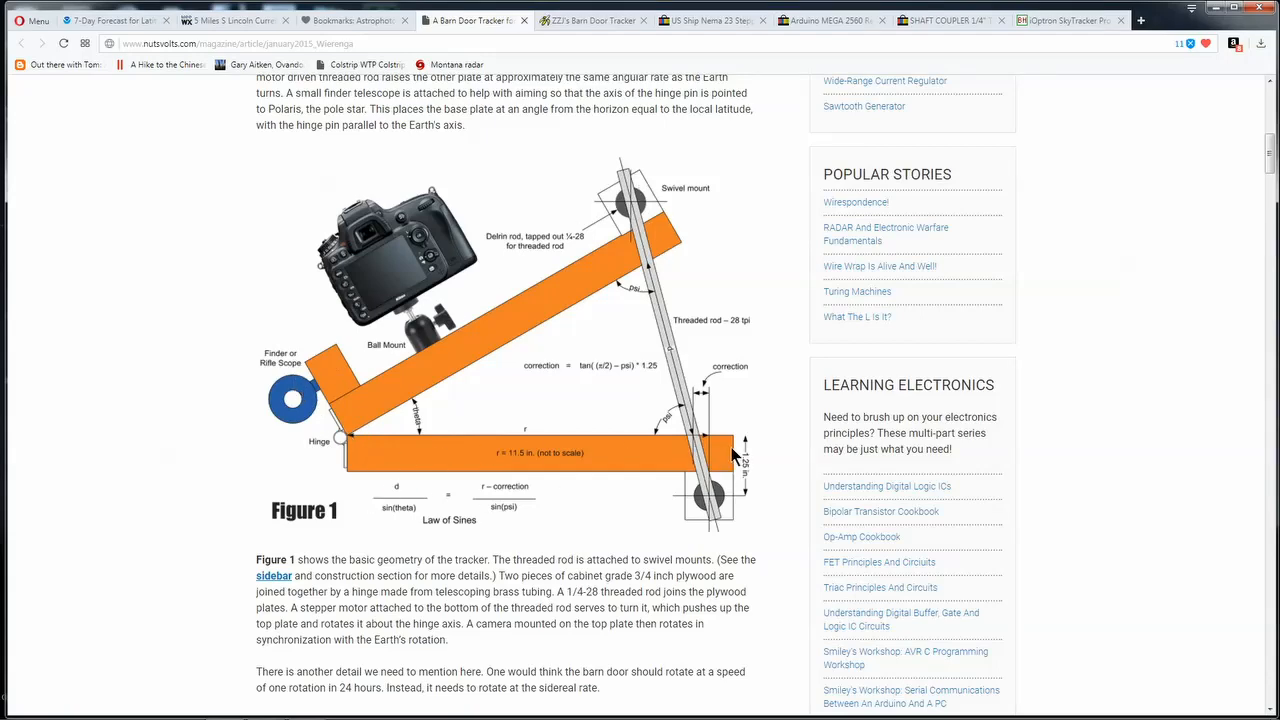
{"action": "scroll", "scroll_direction": "down", "scroll_amount": 3}
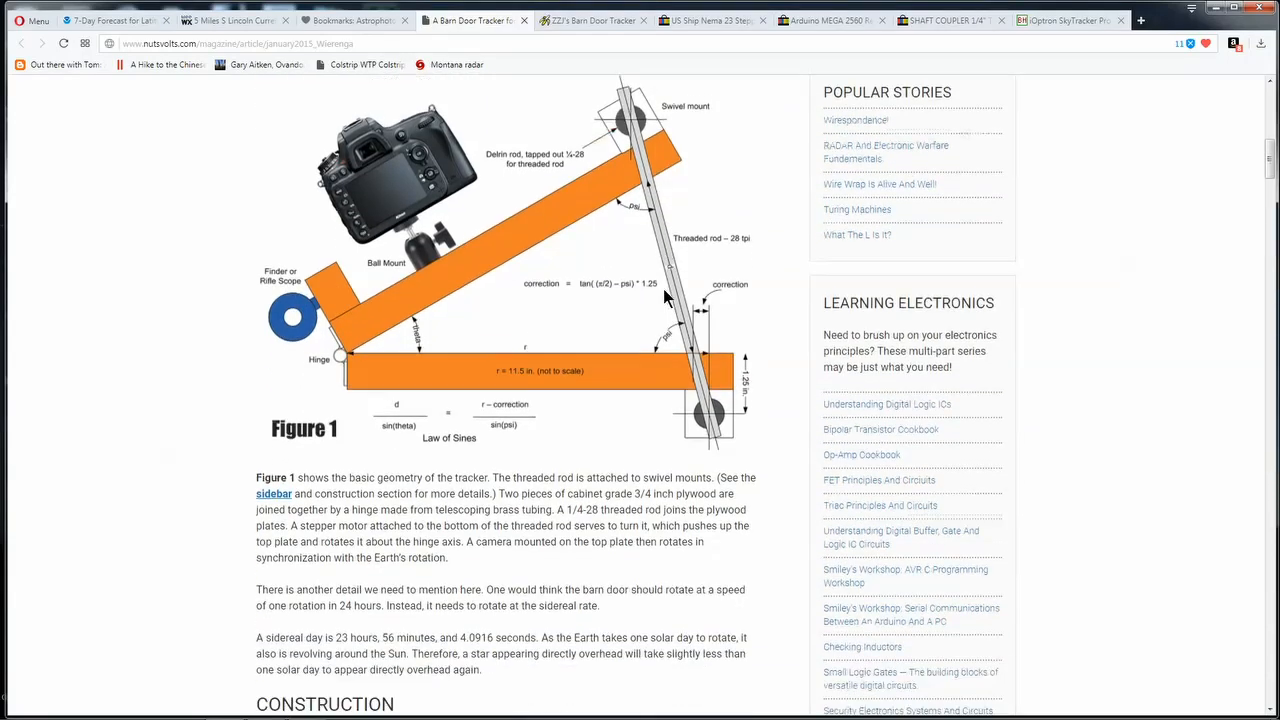
{"action": "scroll", "scroll_direction": "down", "scroll_amount": 3}
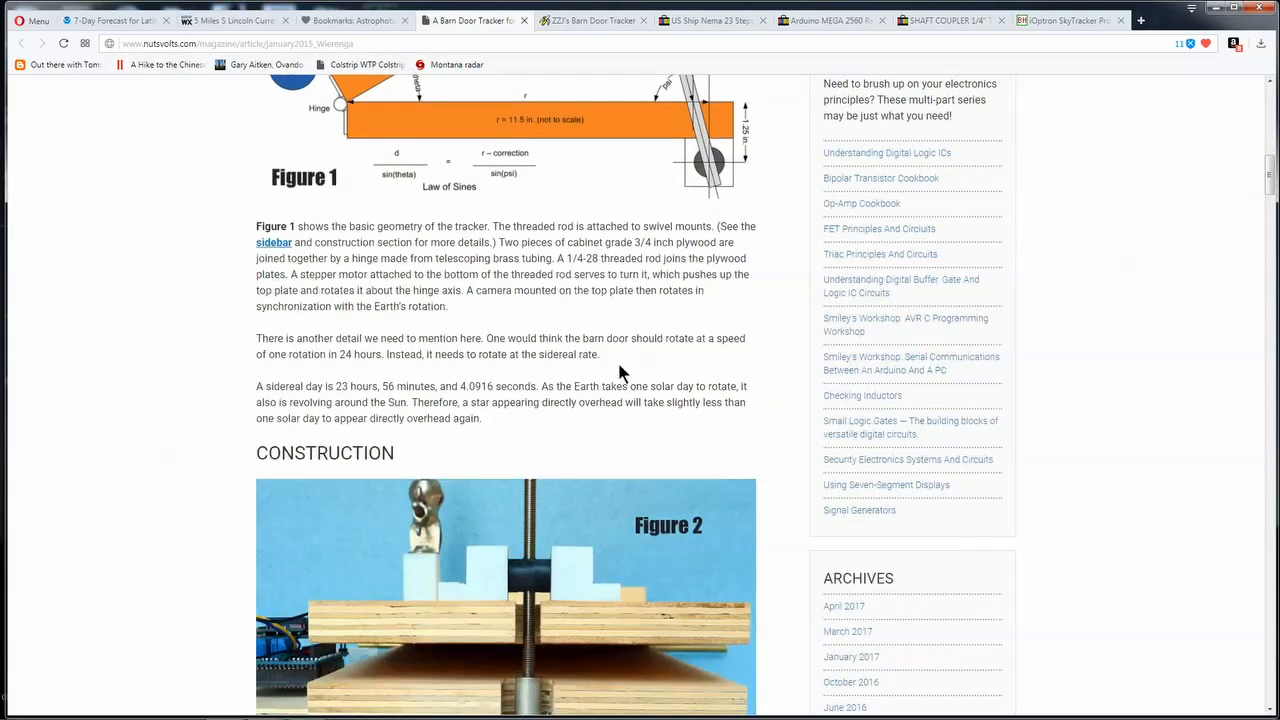
{"action": "scroll", "scroll_direction": "down", "scroll_amount": 3}
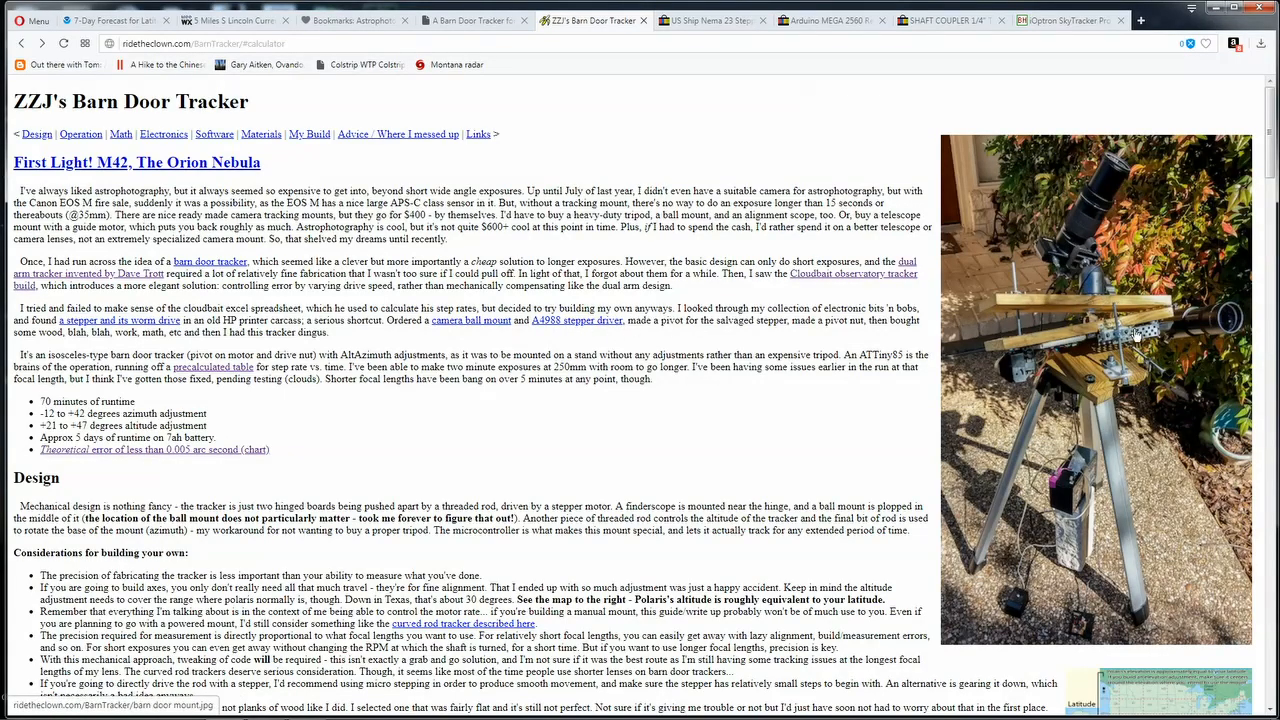
Read ZZJ's tracker Design, Electronics, Software and Materials, then bring up the eBay Nema 23 listing.
{"action": "scroll", "scroll_direction": "down", "scroll_amount": 3}
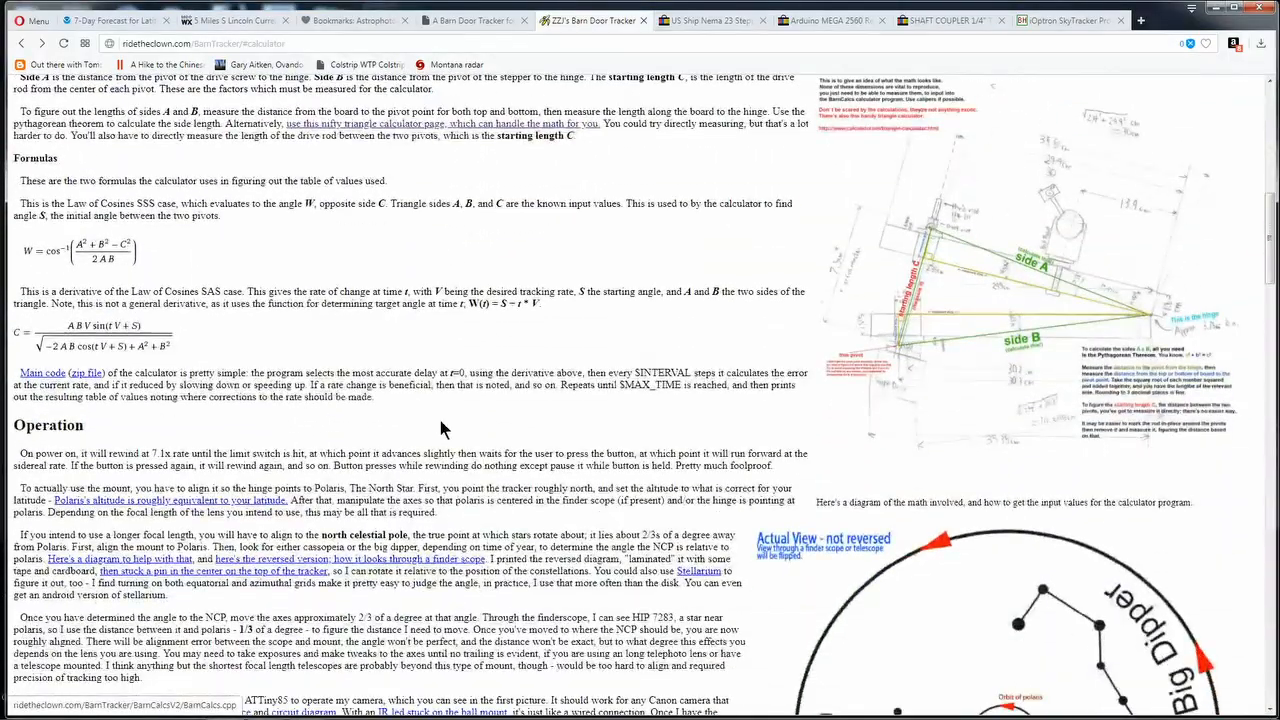
{"action": "scroll", "scroll_direction": "down", "scroll_amount": 3}
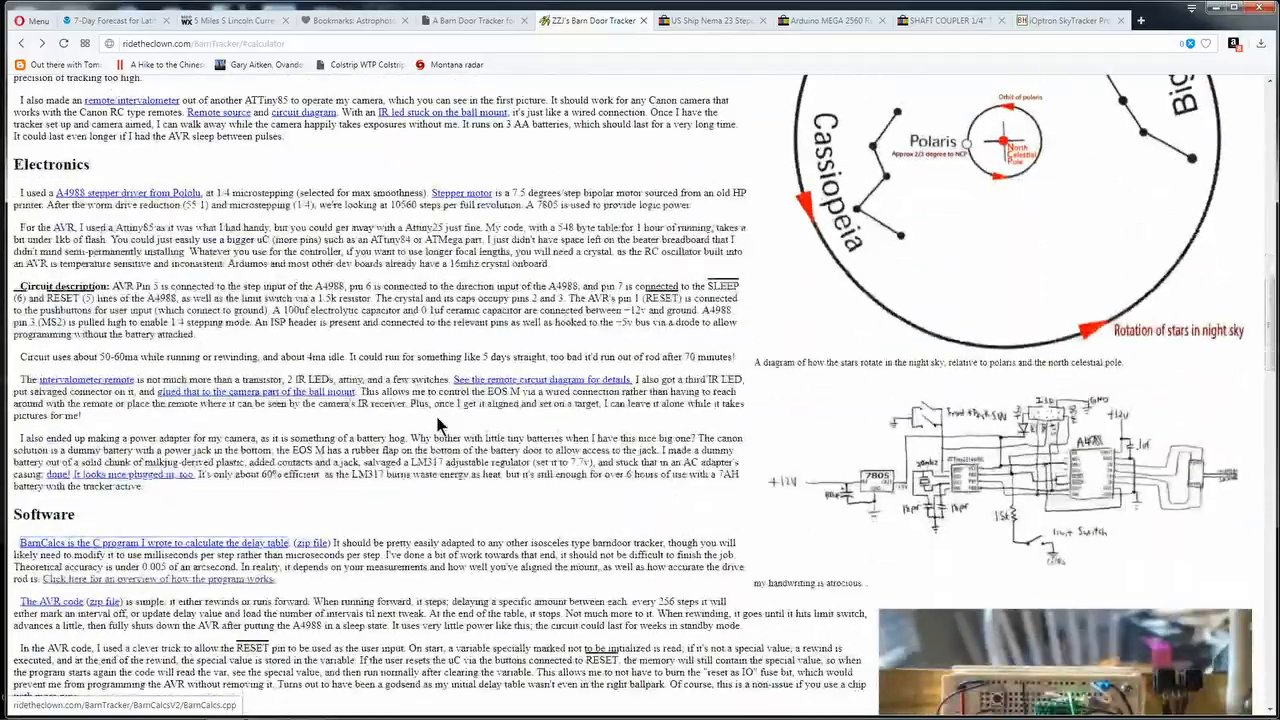
{"action": "scroll", "scroll_direction": "down", "scroll_amount": 3}
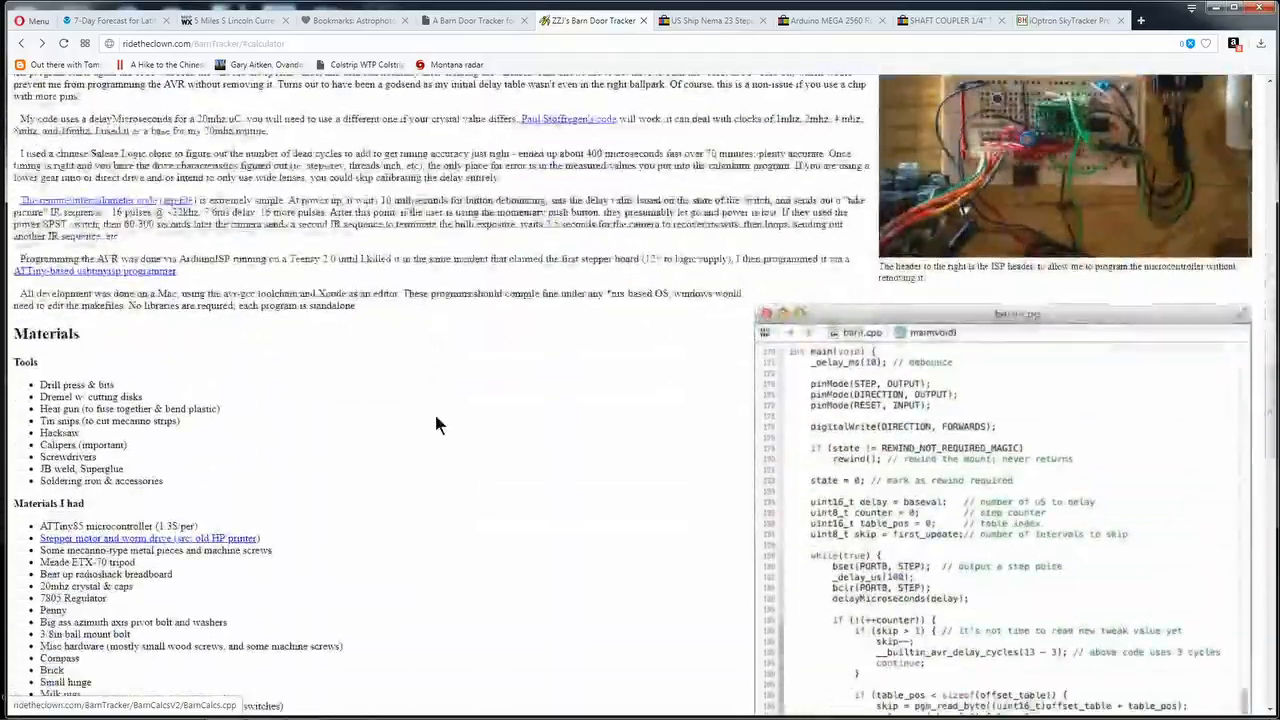
{"action": "scroll", "scroll_direction": "down", "scroll_amount": 3}
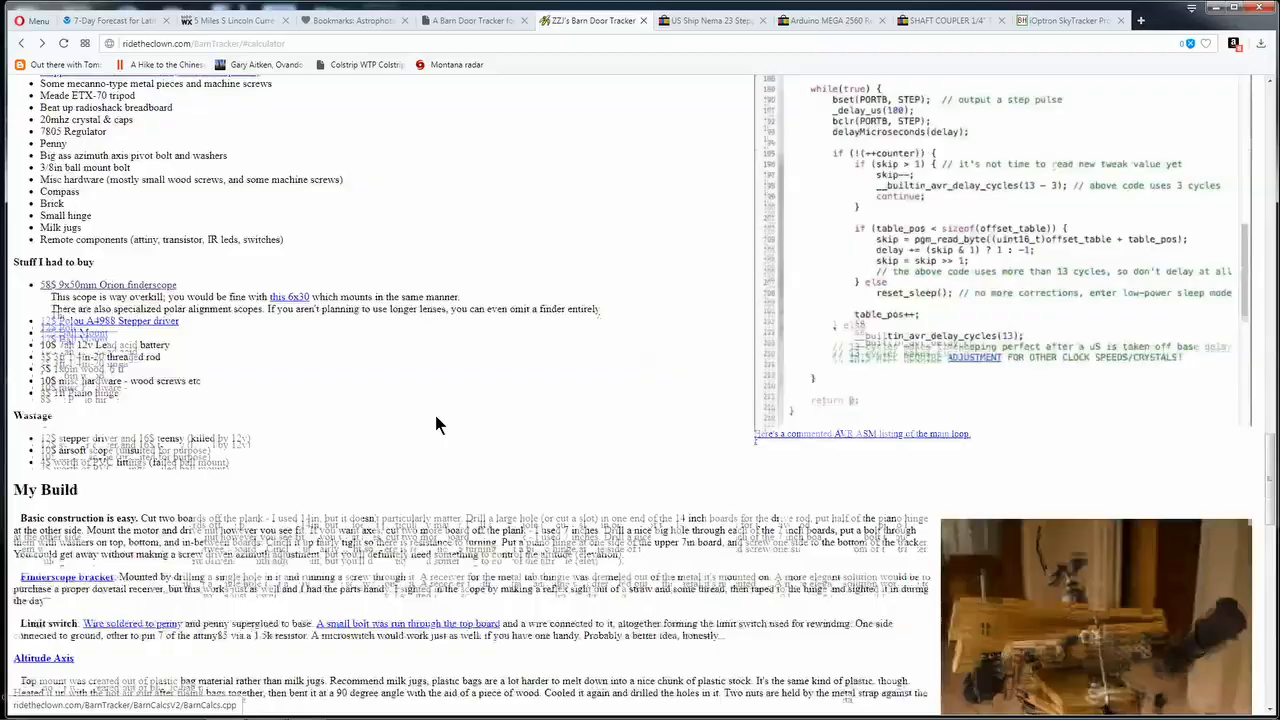
{"action": "scroll", "scroll_direction": "down", "scroll_amount": 3}
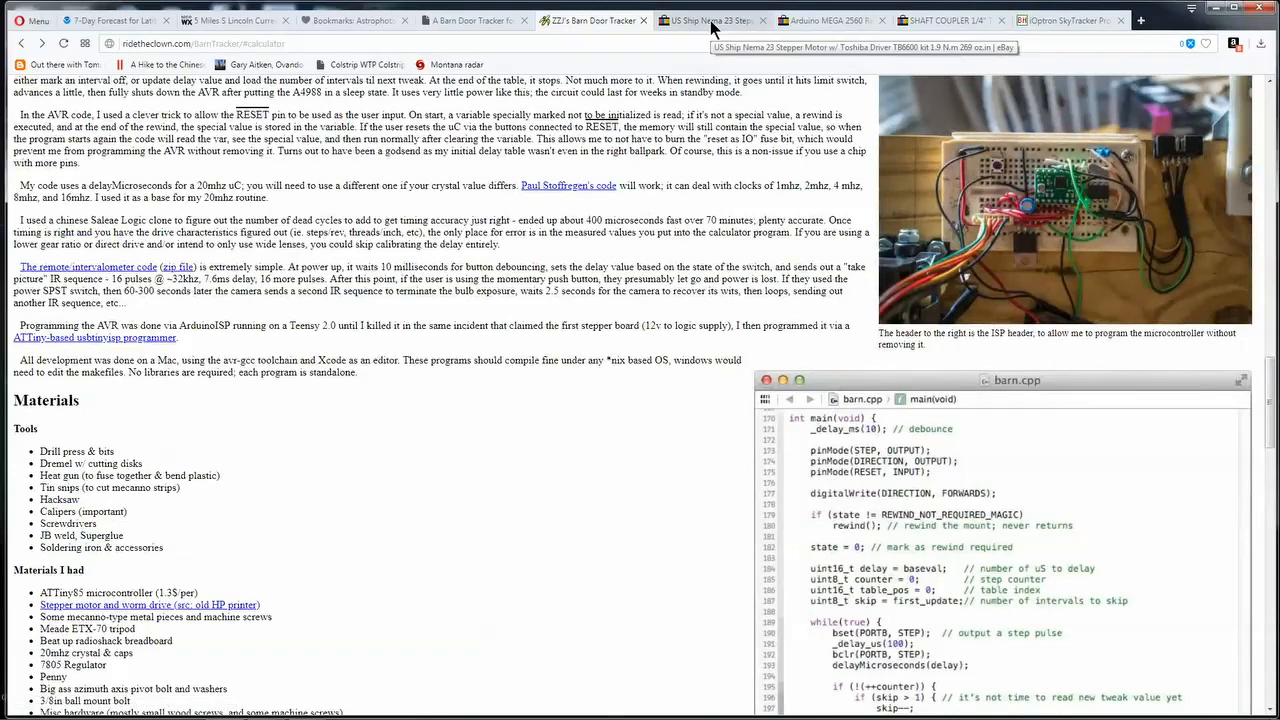
{"action": "left_click", "coordinate": [710, 20]}
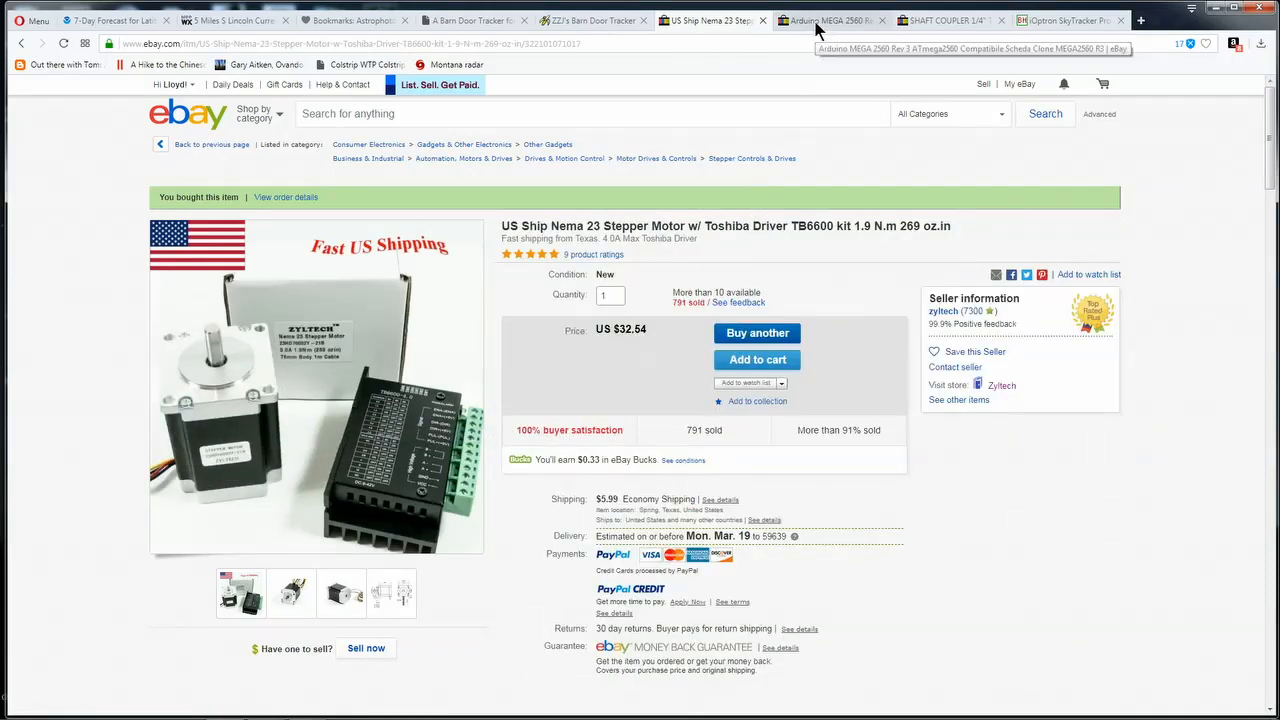
Look over the eBay Arduino MEGA 2560 and shaft coupler listings, then the B&H SkyTracker Pro page.
{"action": "left_click", "coordinate": [830, 20]}
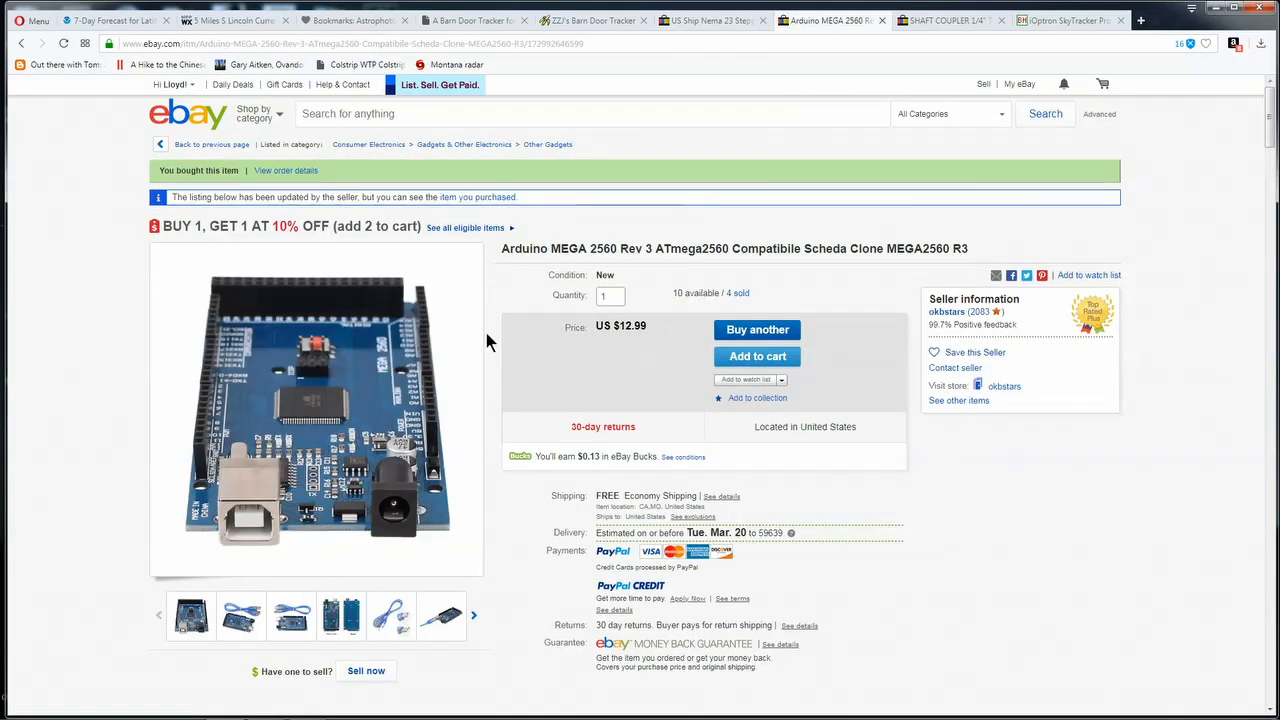
{"action": "mouse_move", "coordinate": [390, 344]}
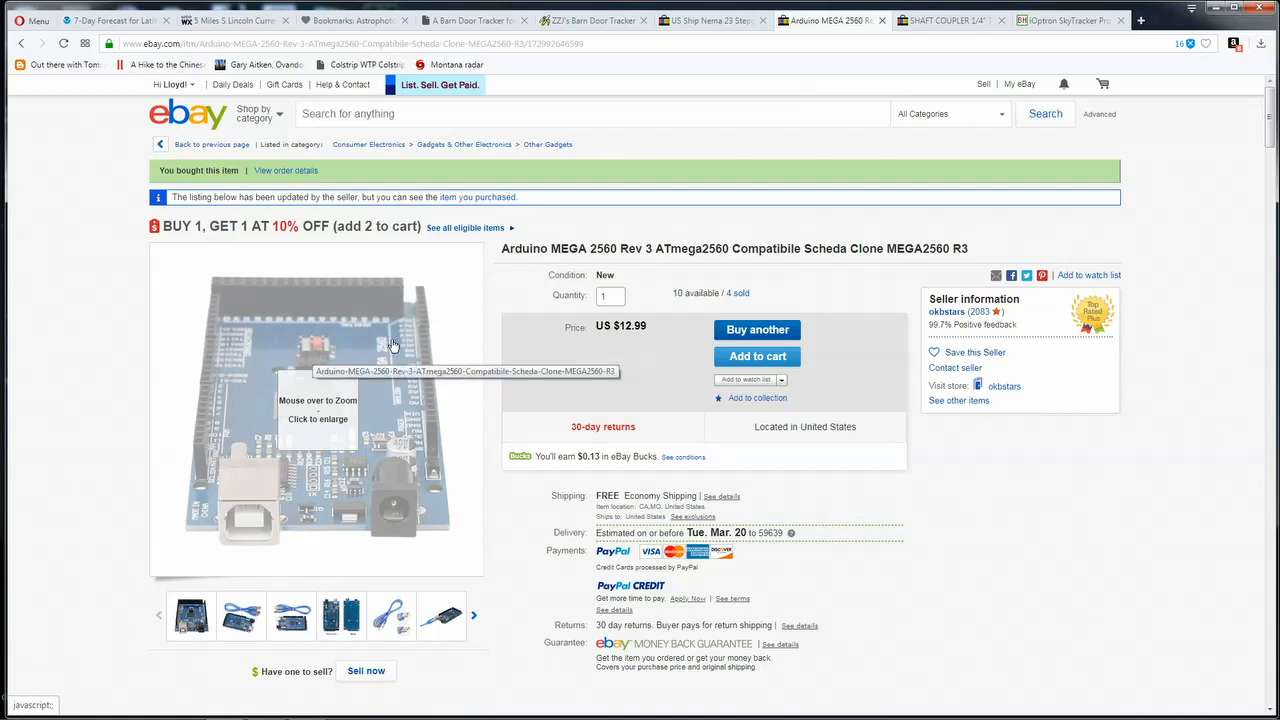
{"action": "mouse_move", "coordinate": [392, 344]}
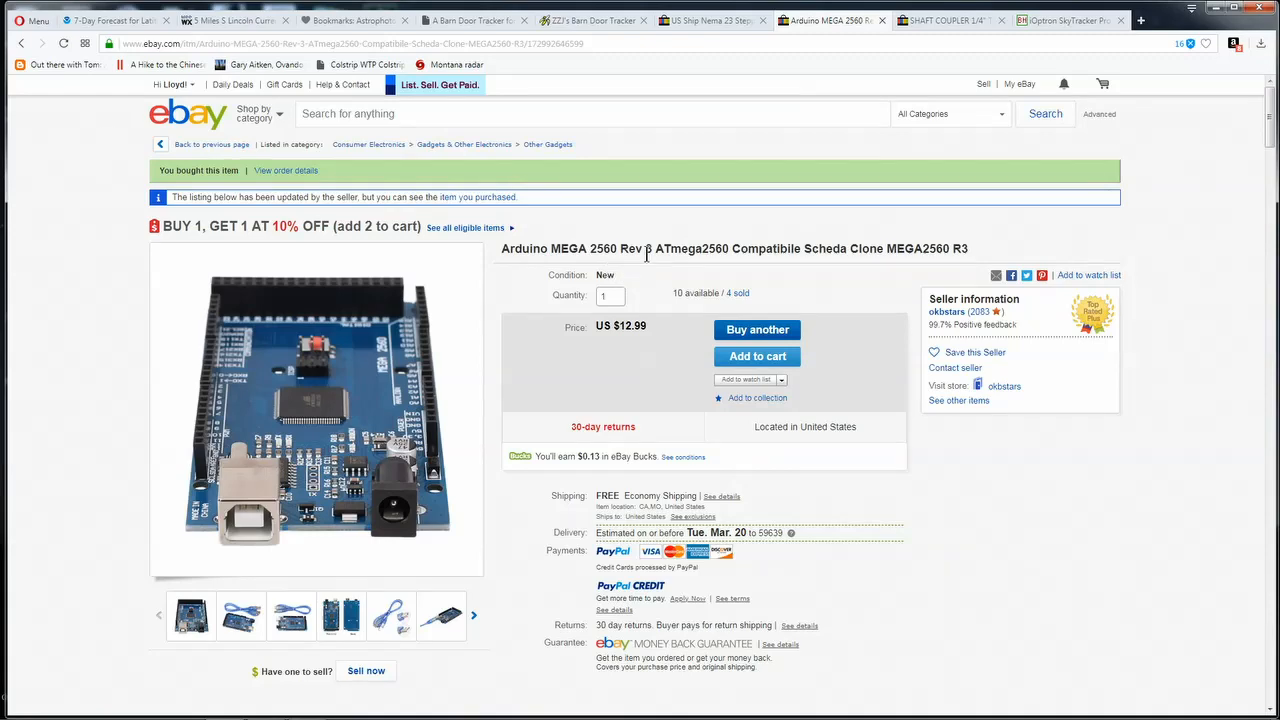
{"action": "left_click", "coordinate": [944, 20]}
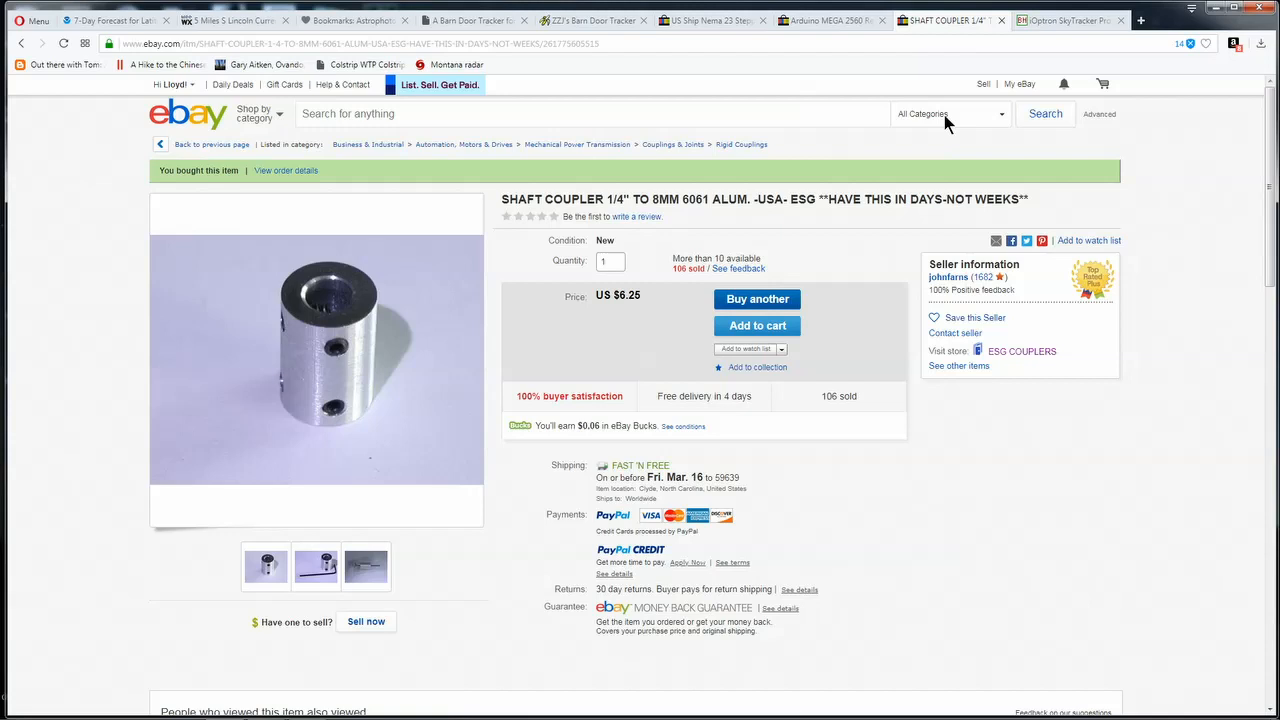
{"action": "mouse_move", "coordinate": [604, 390]}
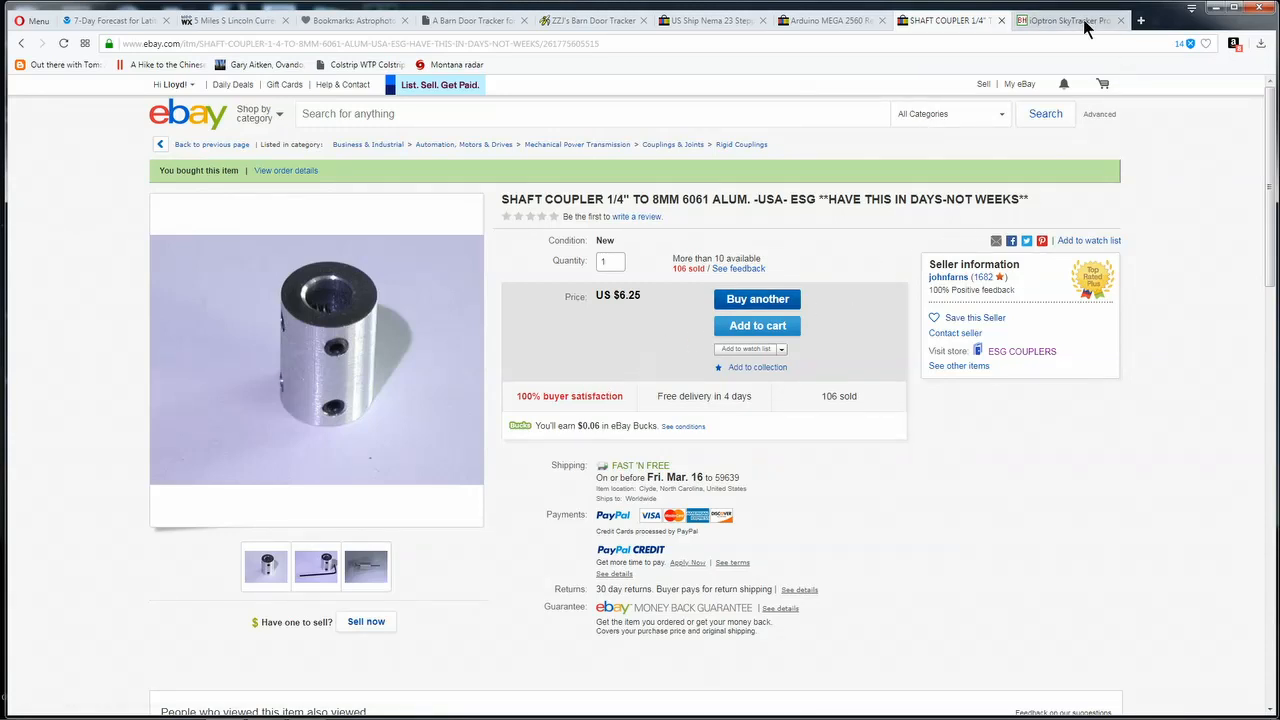
{"action": "left_click", "coordinate": [1070, 20]}
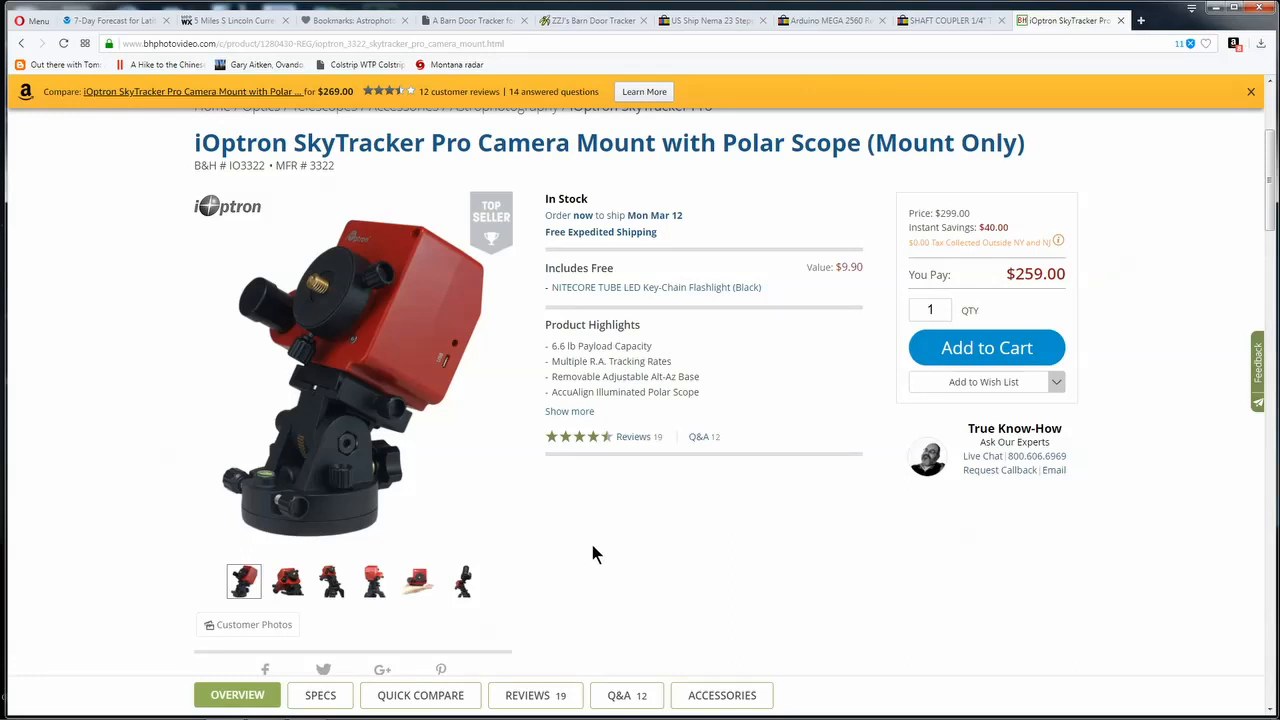
{"action": "mouse_move", "coordinate": [544, 90]}
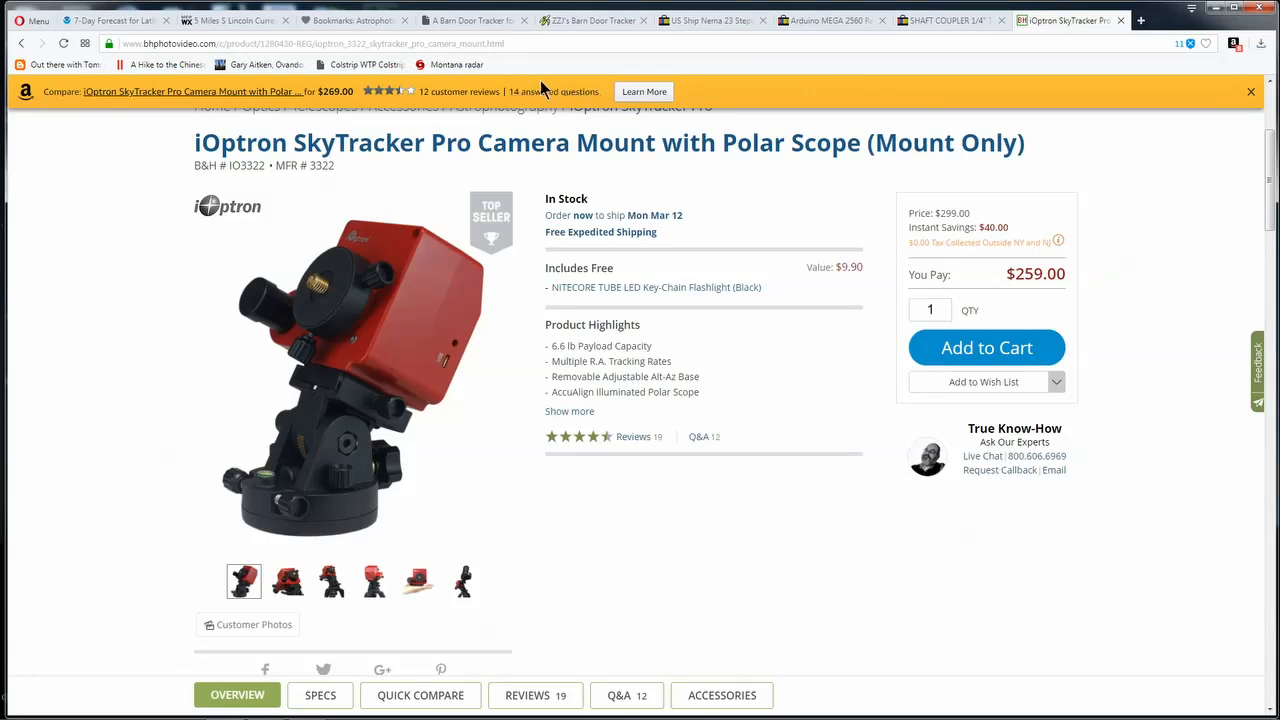
Glance at the barn door article, return to B&H's $259 SkyTracker Pro and enlarge its product photo.
{"action": "left_click", "coordinate": [470, 20]}
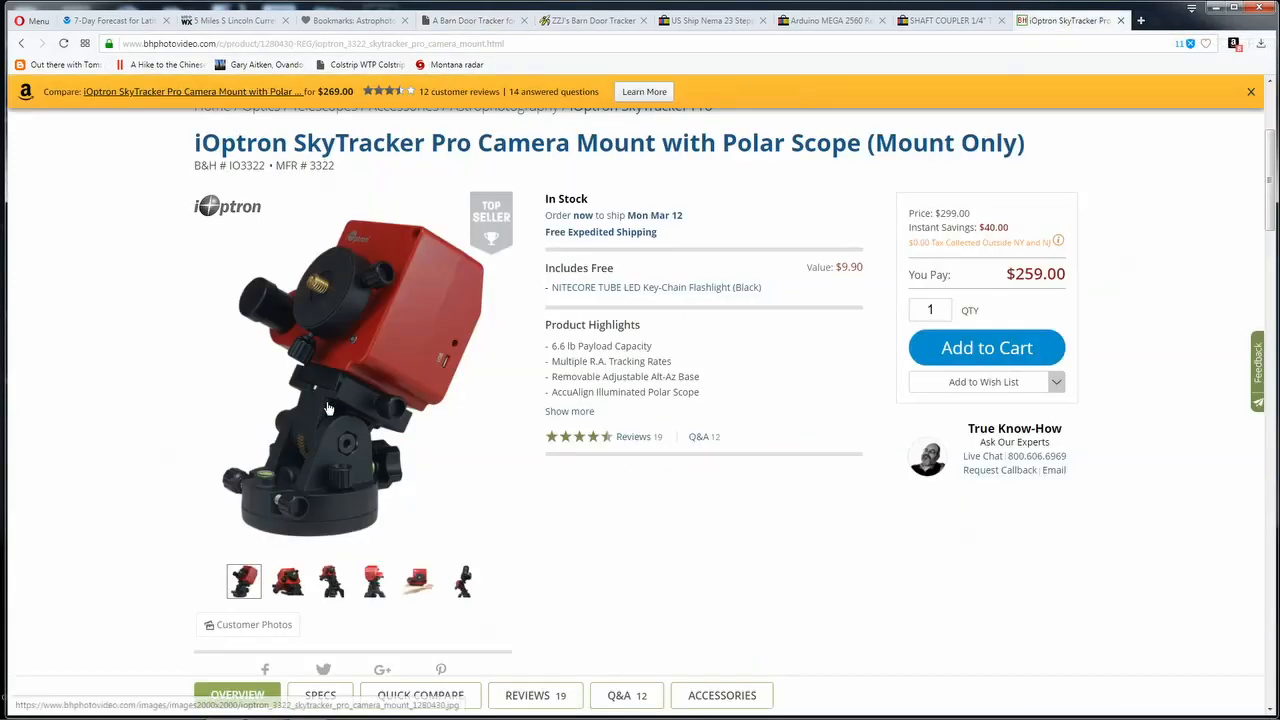
{"action": "mouse_move", "coordinate": [514, 468]}
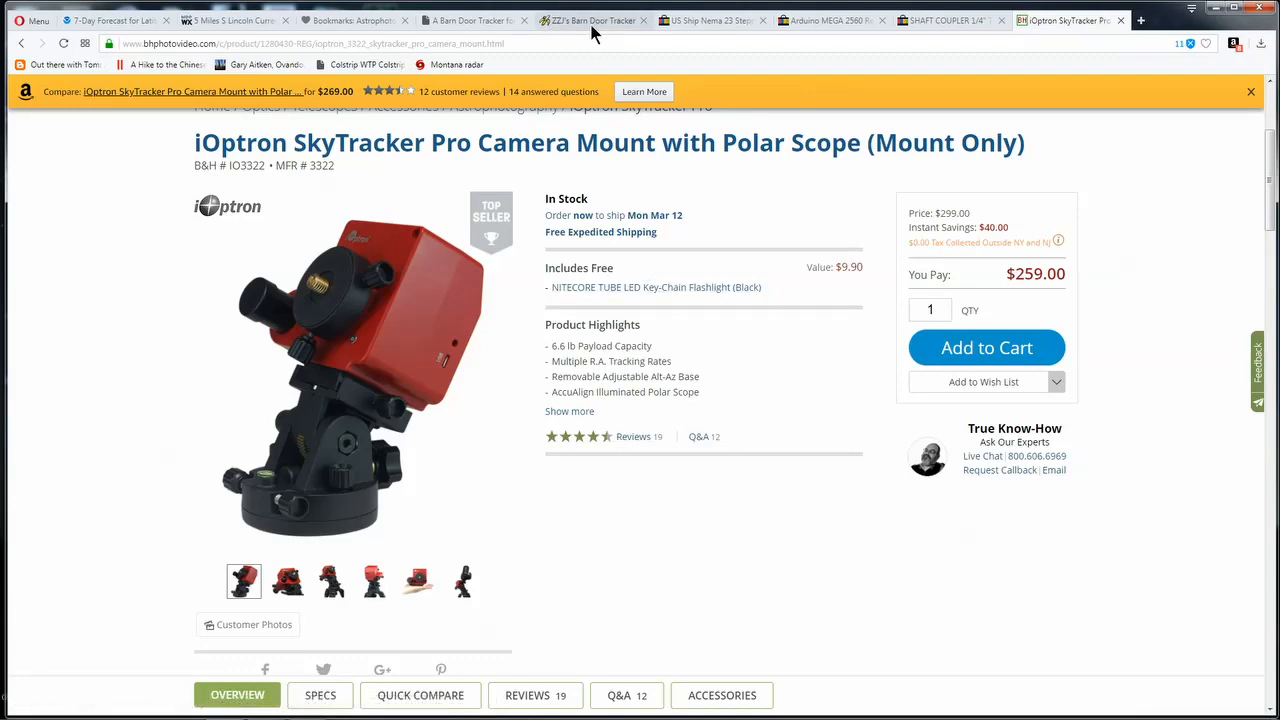
{"action": "left_click", "coordinate": [470, 20]}
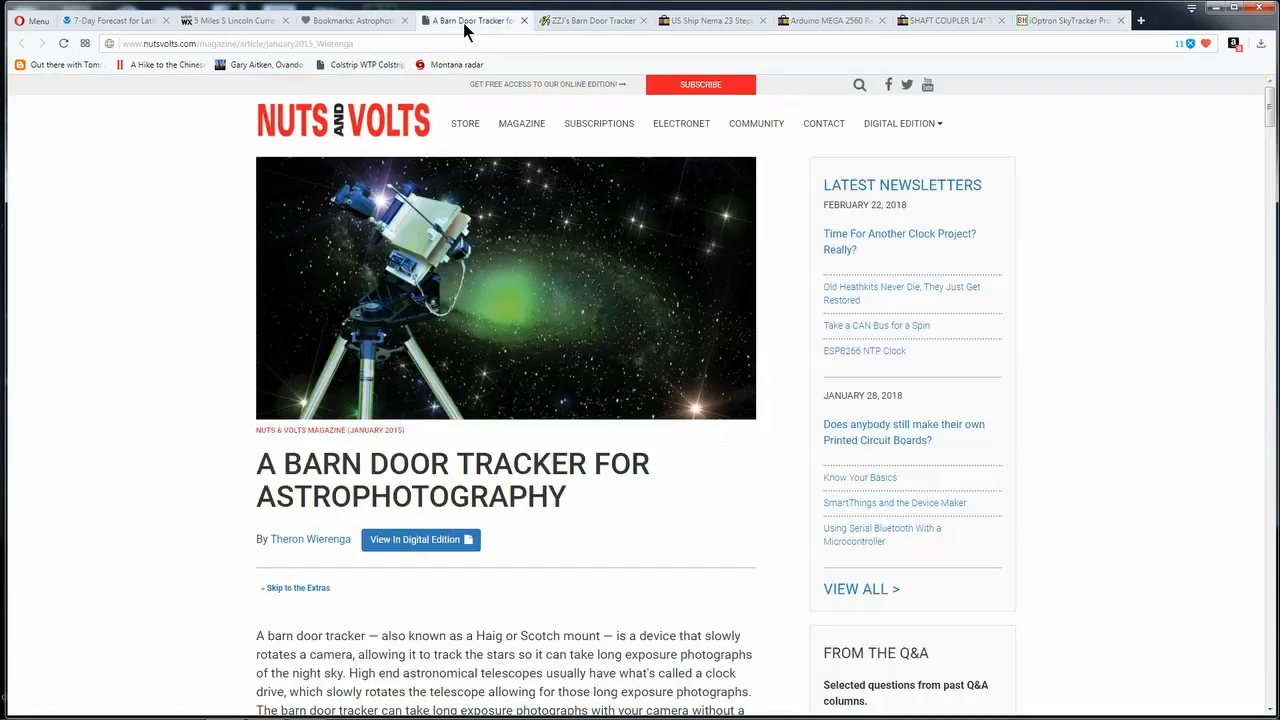
{"action": "left_click", "coordinate": [1064, 20]}
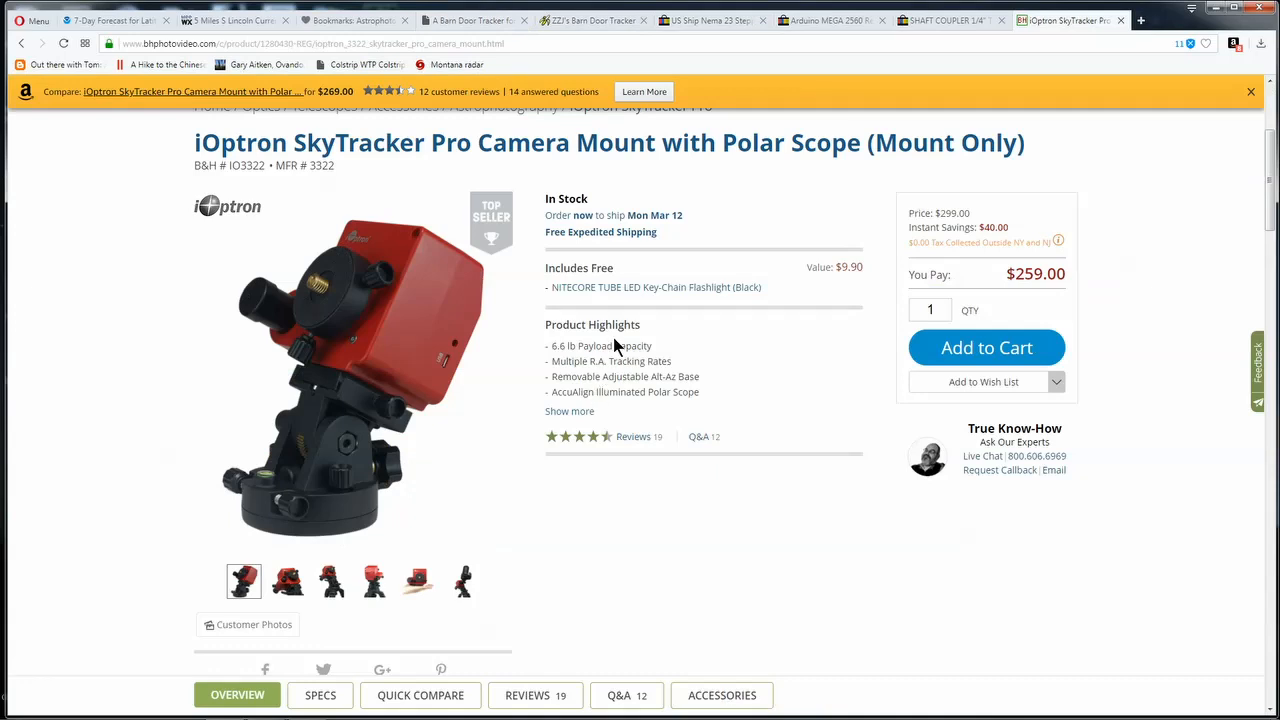
{"action": "mouse_move", "coordinate": [984, 308]}
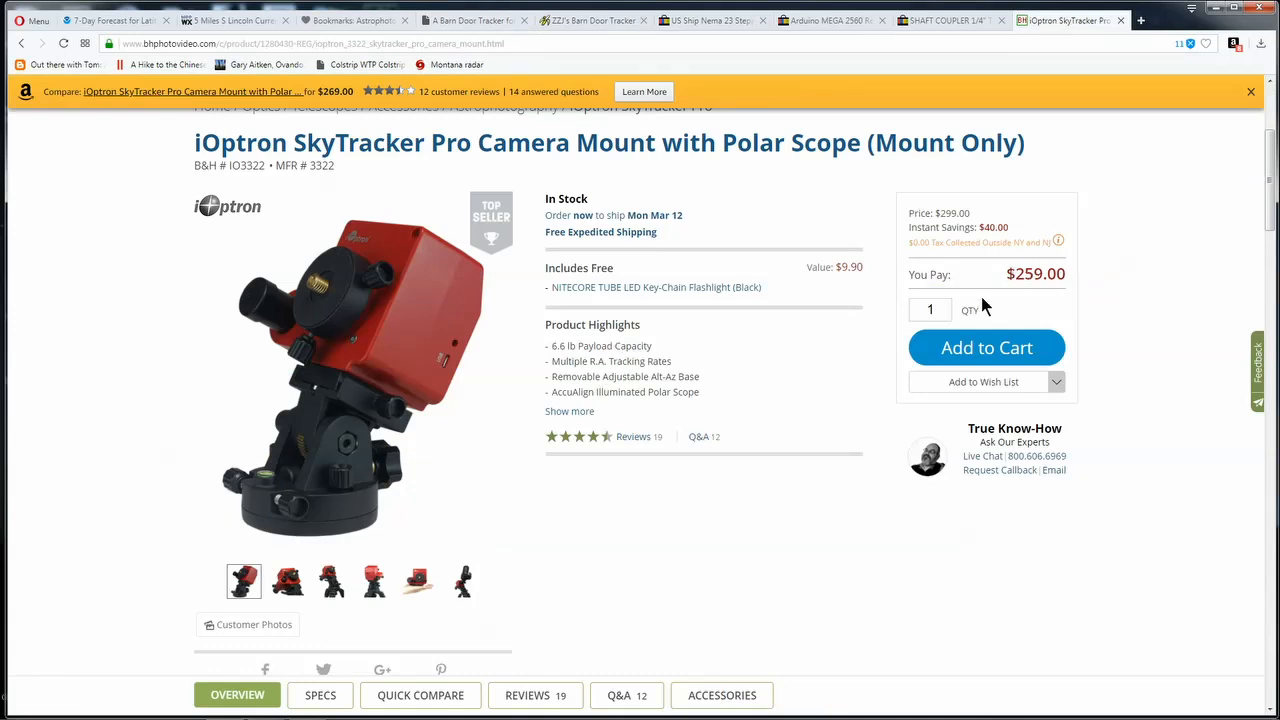
{"action": "mouse_move", "coordinate": [476, 474]}
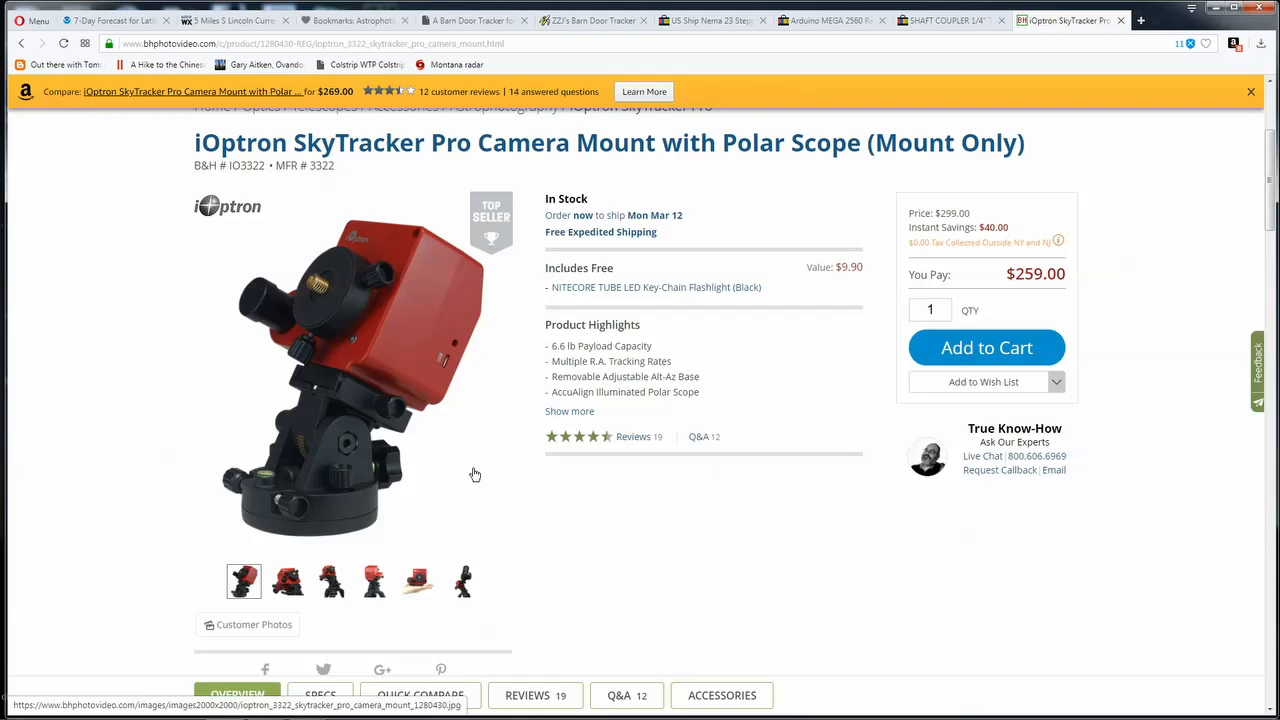
{"action": "mouse_move", "coordinate": [322, 476]}
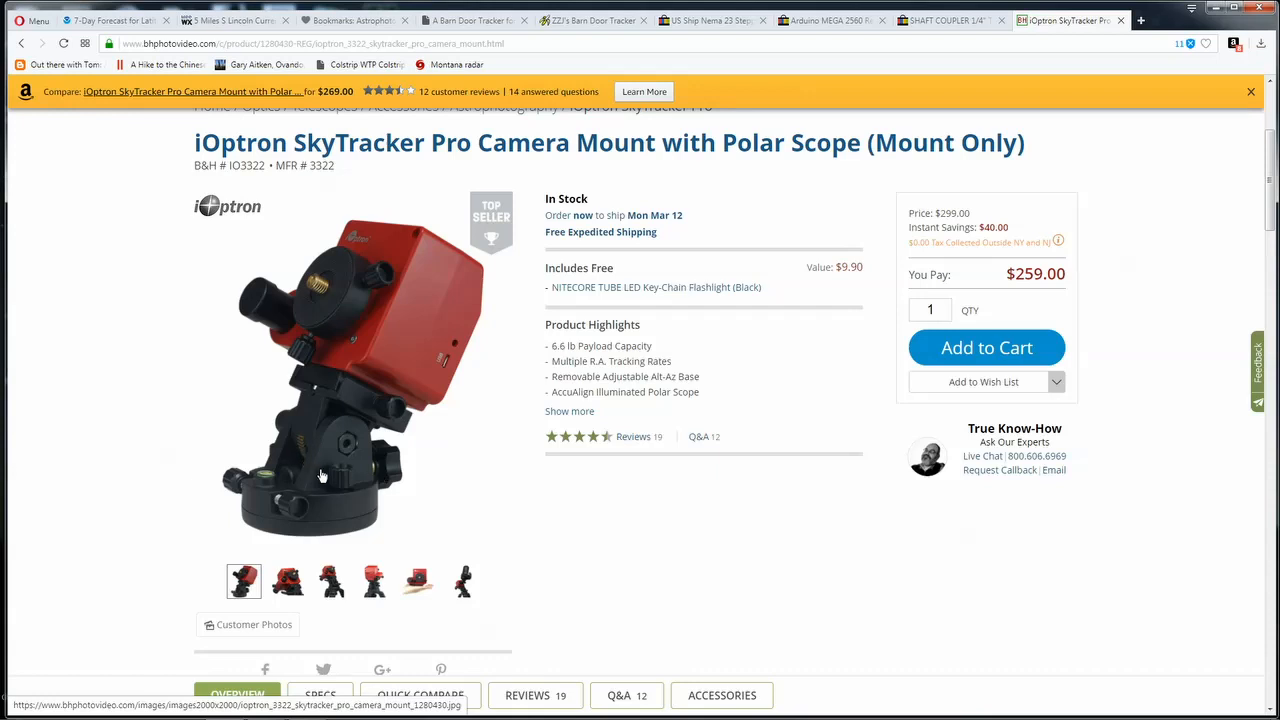
{"action": "left_click", "coordinate": [340, 380]}
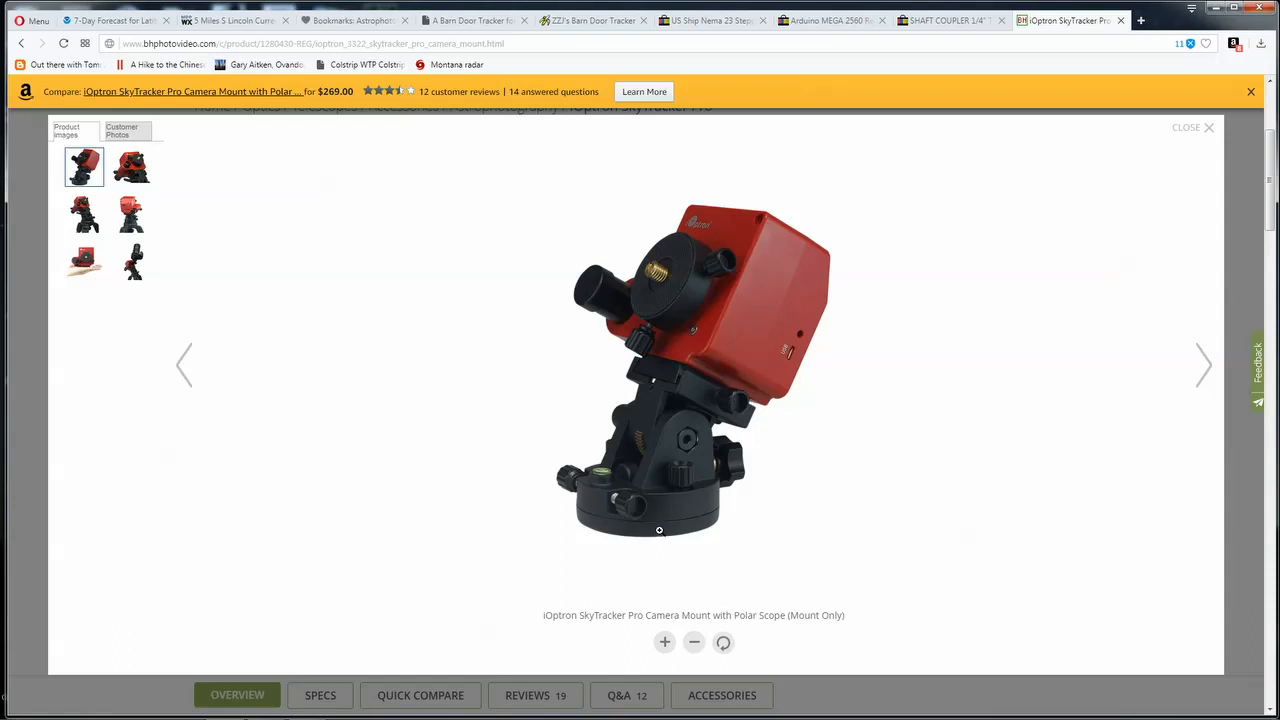
{"action": "mouse_move", "coordinate": [224, 204]}
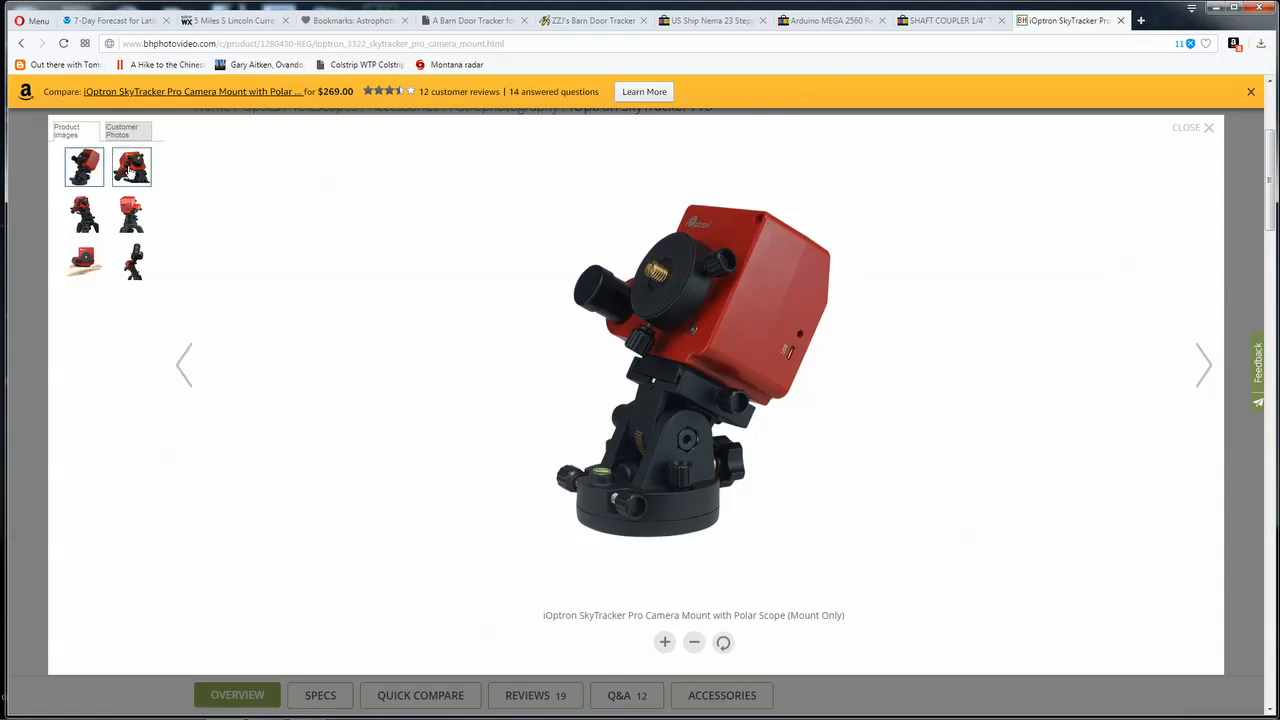
View the close-up of the SkyTracker Pro's top, then switch to ZZJ's Barn Door Tracker page.
{"action": "left_click", "coordinate": [132, 168]}
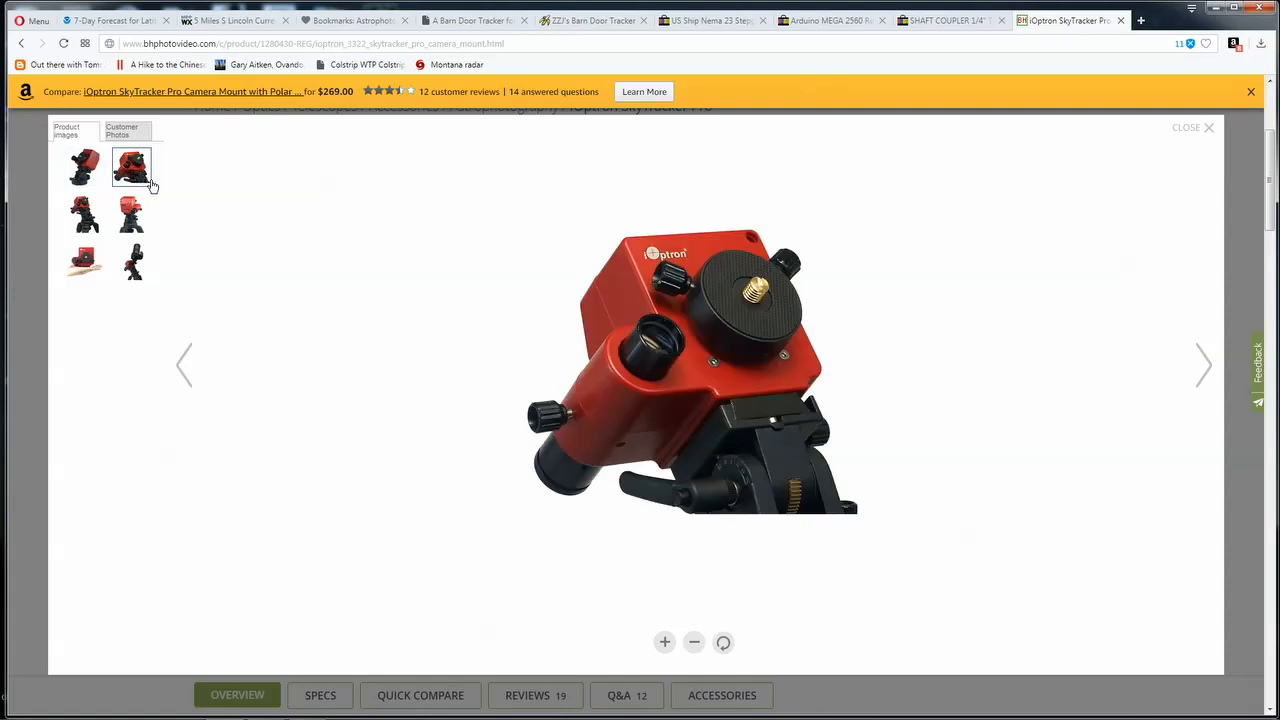
{"action": "mouse_move", "coordinate": [784, 456]}
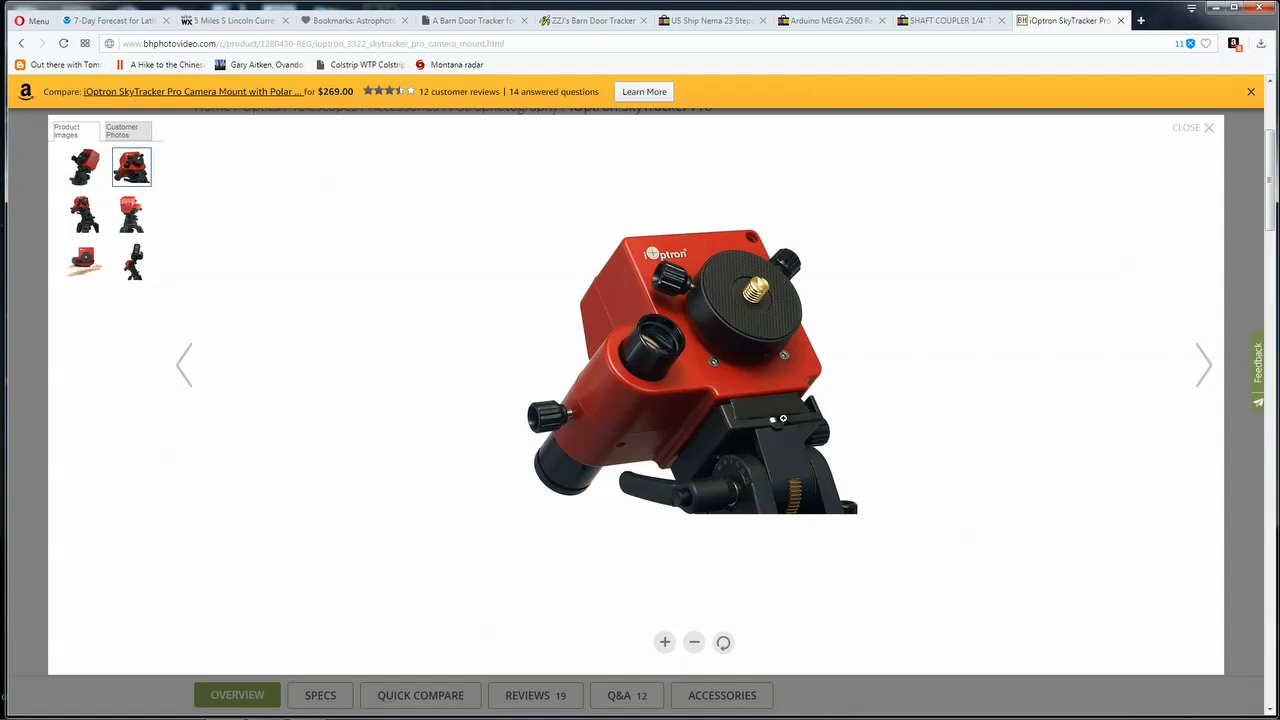
{"action": "mouse_move", "coordinate": [792, 472]}
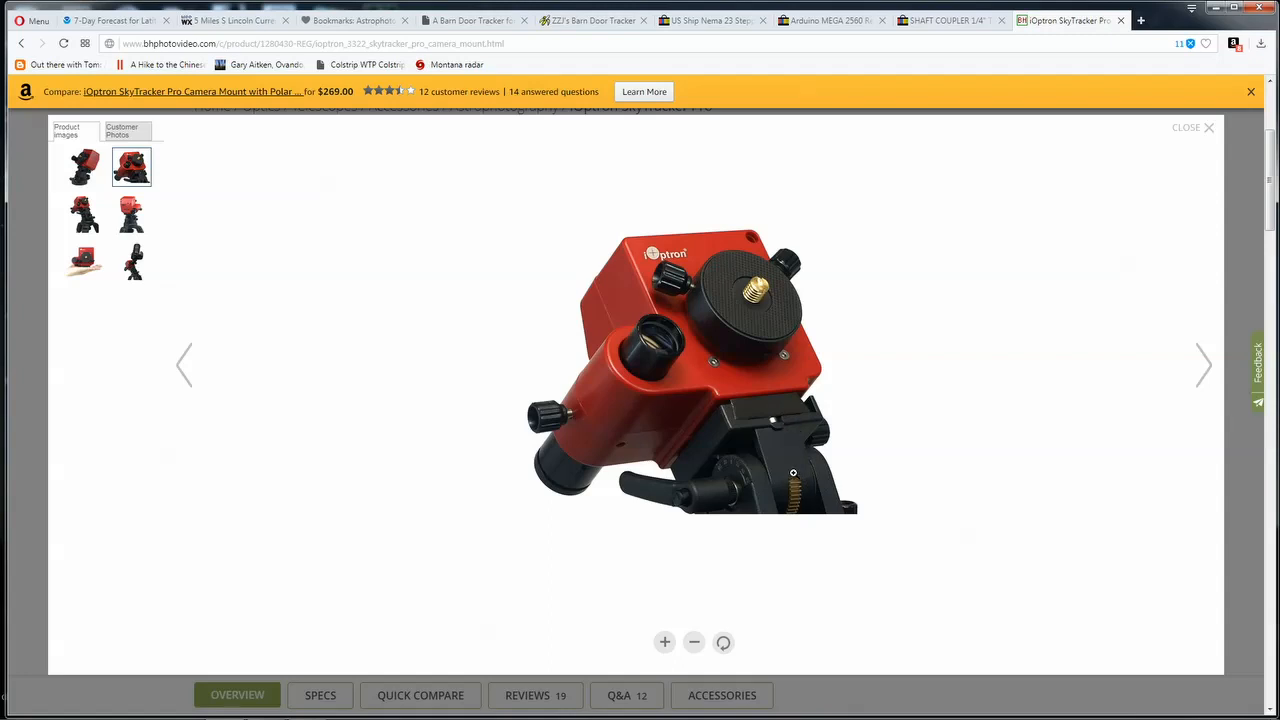
{"action": "mouse_move", "coordinate": [800, 488]}
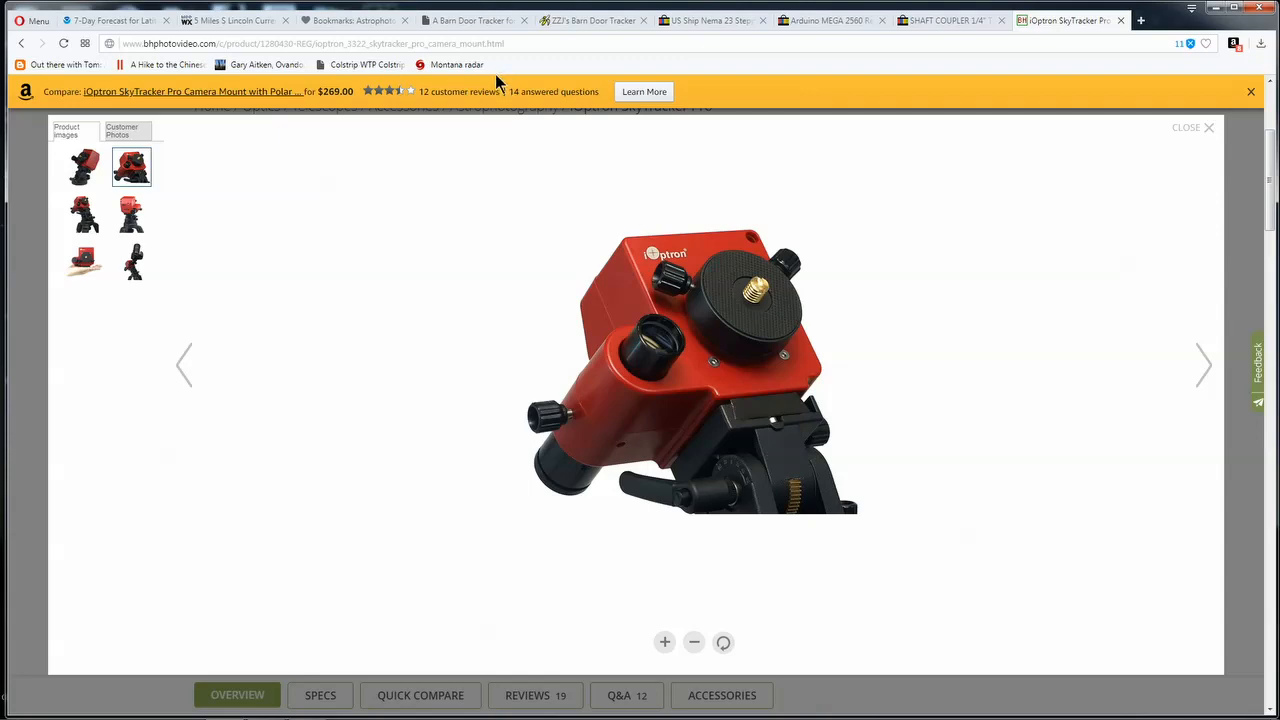
{"action": "left_click", "coordinate": [592, 20]}
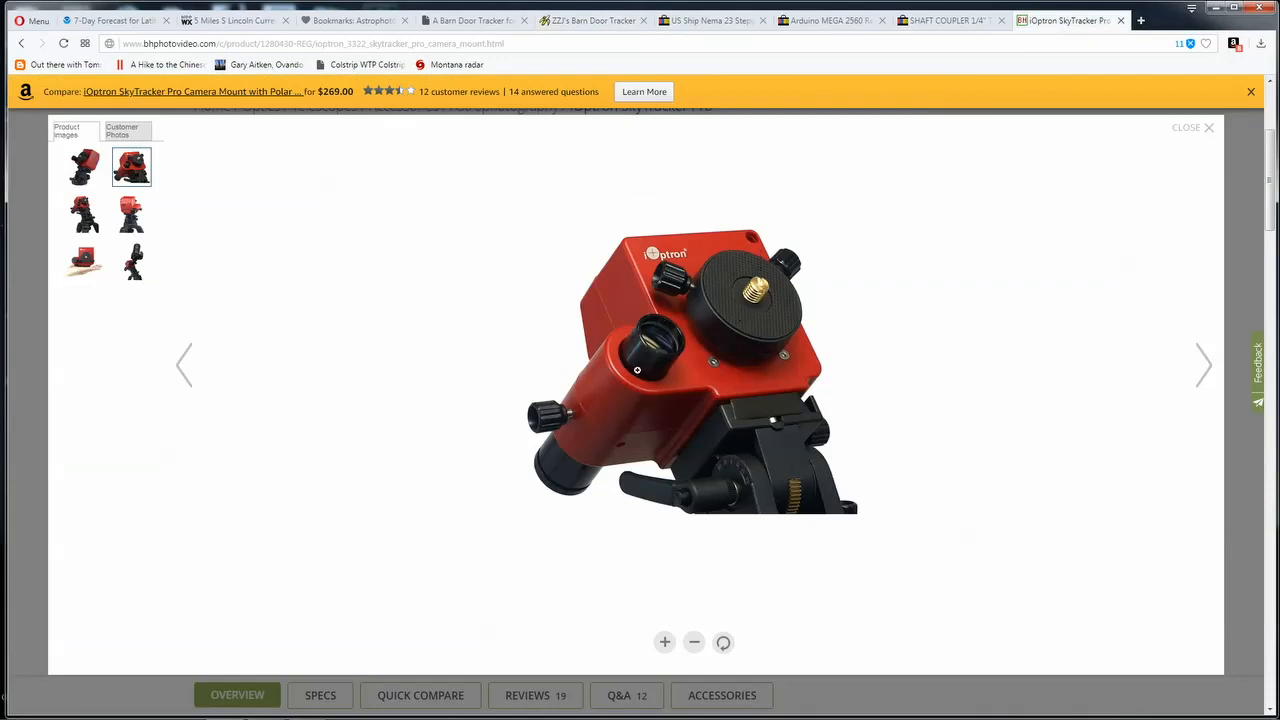
{"action": "mouse_move", "coordinate": [676, 426]}
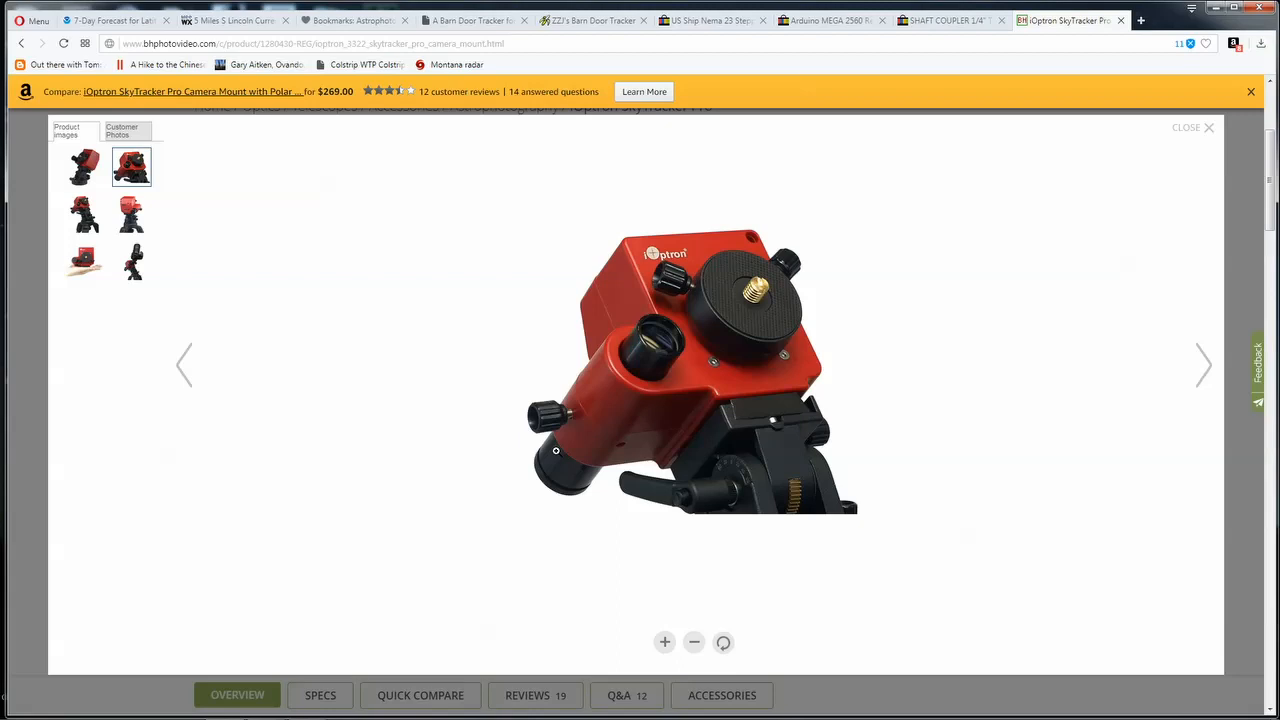
{"action": "mouse_move", "coordinate": [564, 432]}
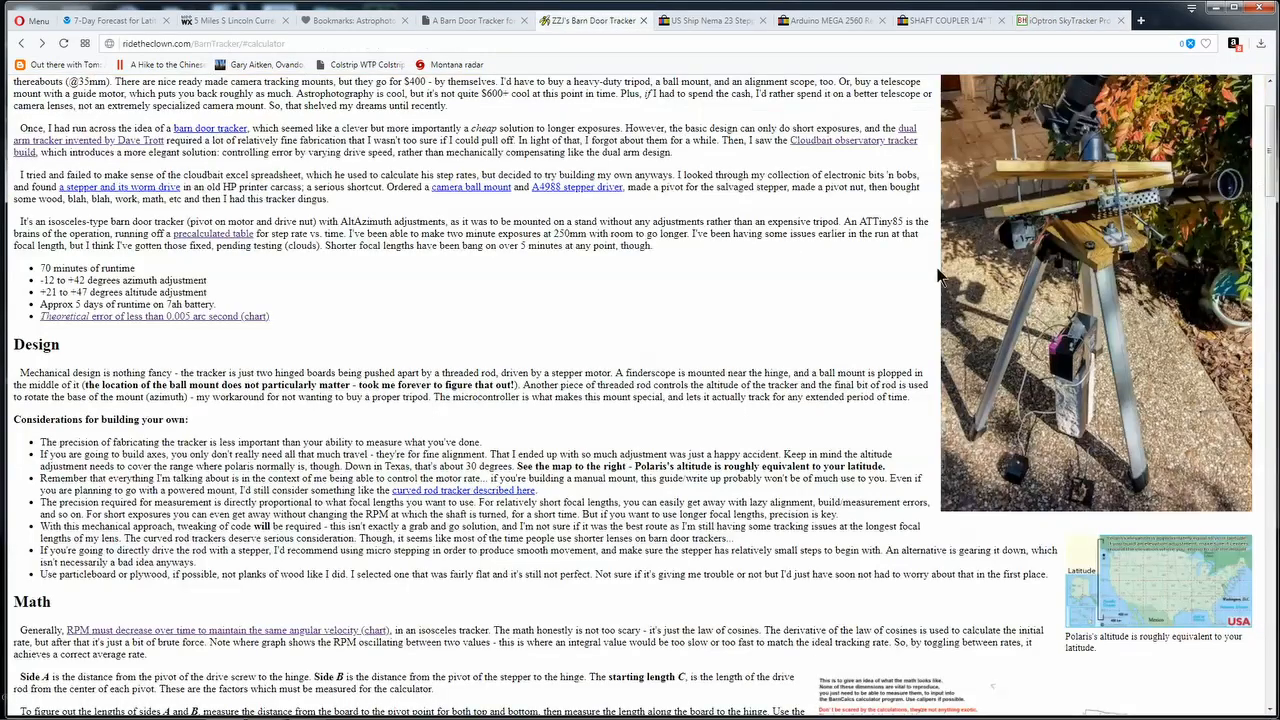
{"action": "mouse_move", "coordinate": [1220, 180]}
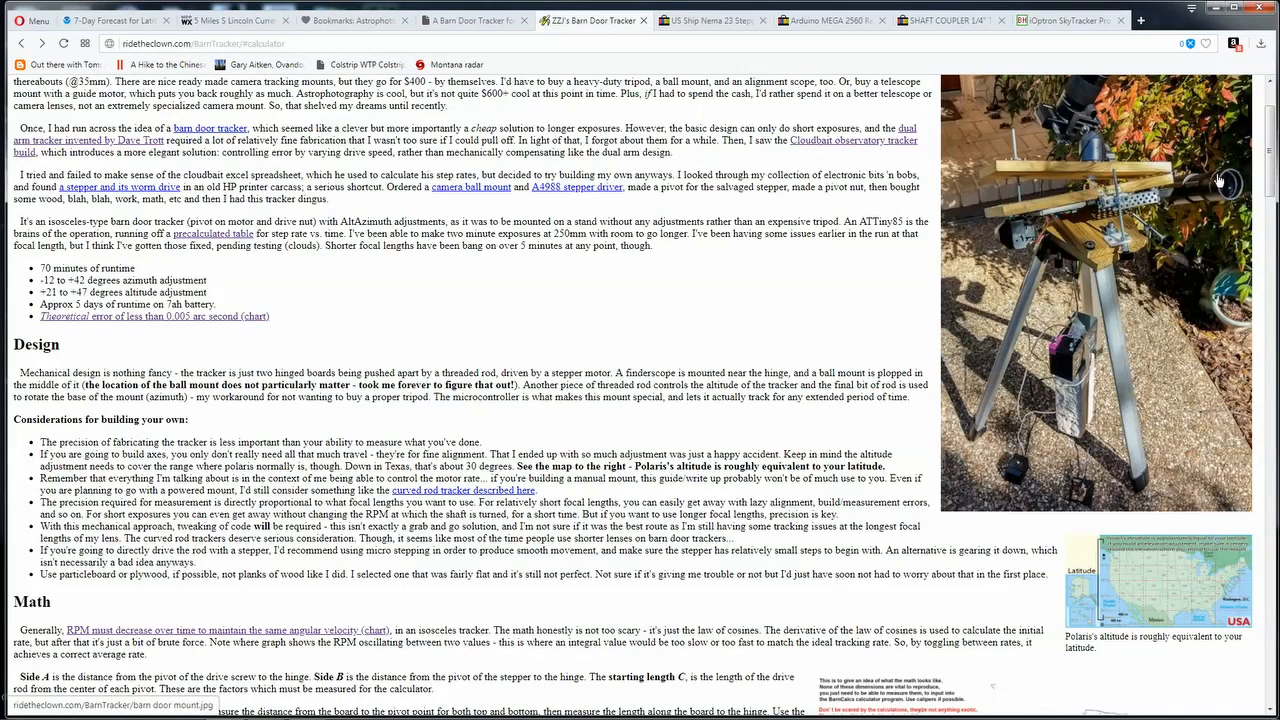
{"action": "mouse_move", "coordinate": [1196, 198]}
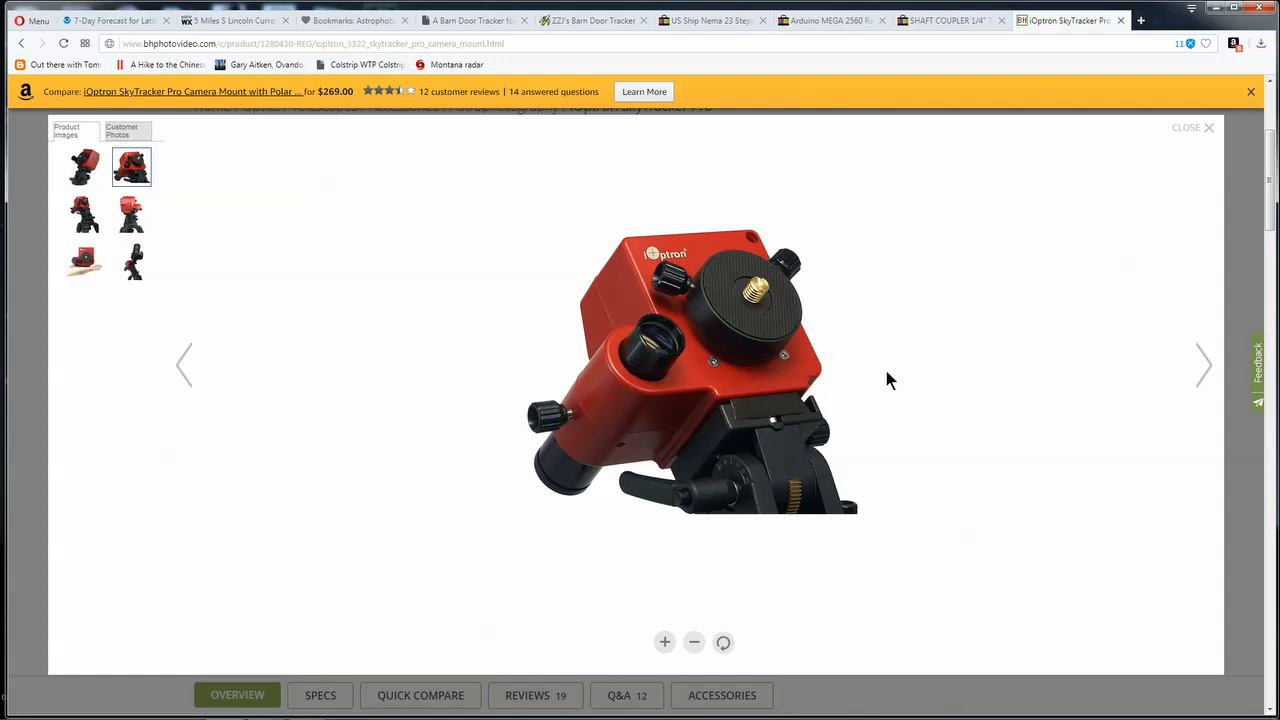
{"action": "mouse_move", "coordinate": [882, 376]}
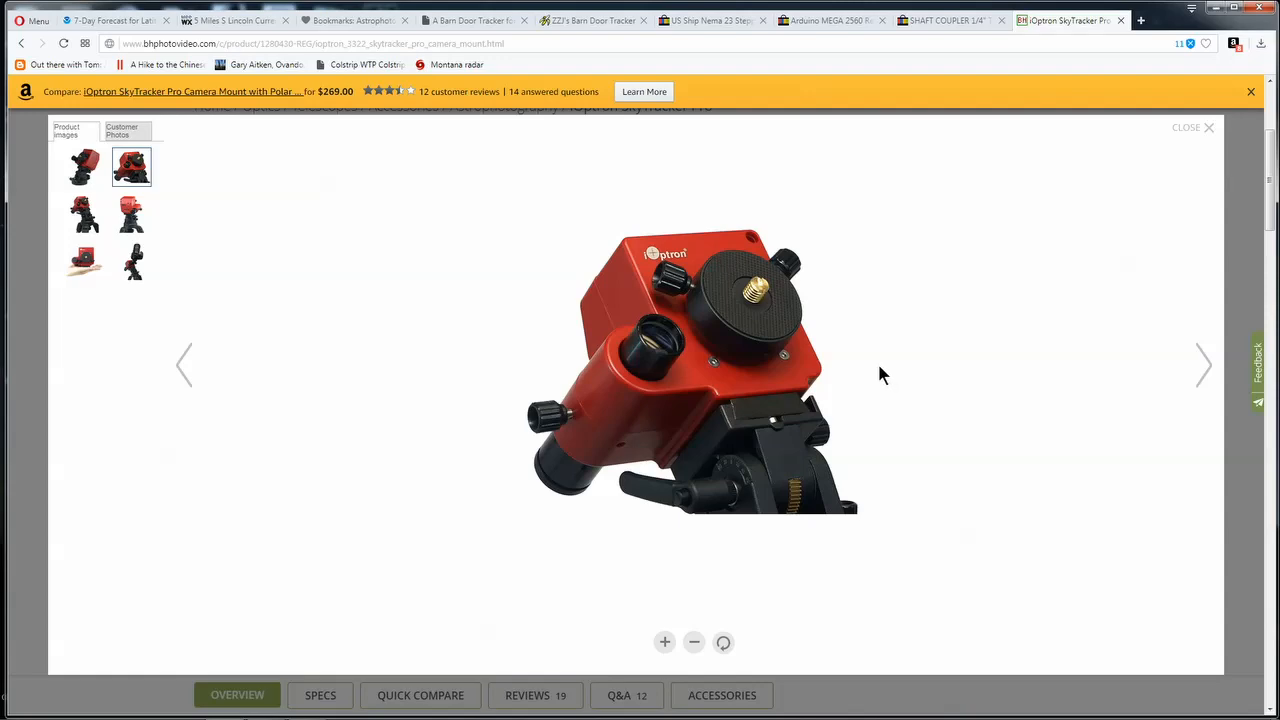
Check the eBay Nema 23 stepper motor kit listing, then return to the SkyTracker Pro page.
{"action": "left_click", "coordinate": [944, 20]}
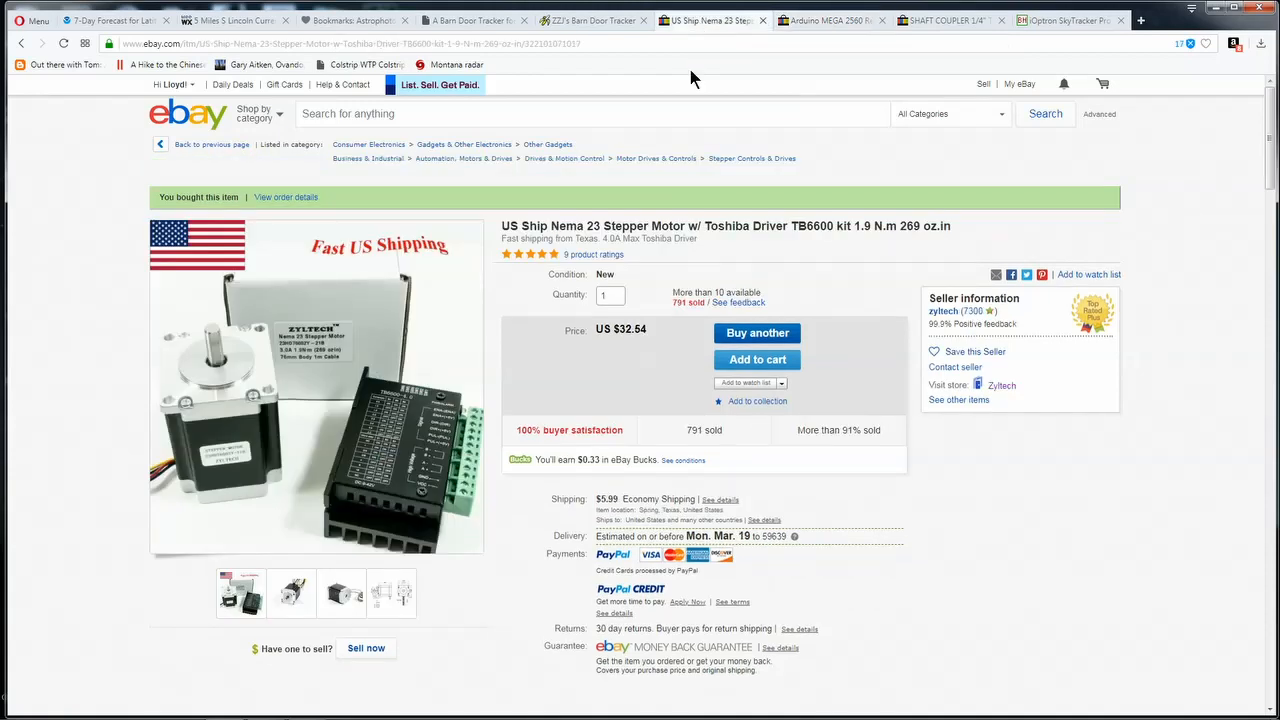
{"action": "mouse_move", "coordinate": [678, 184]}
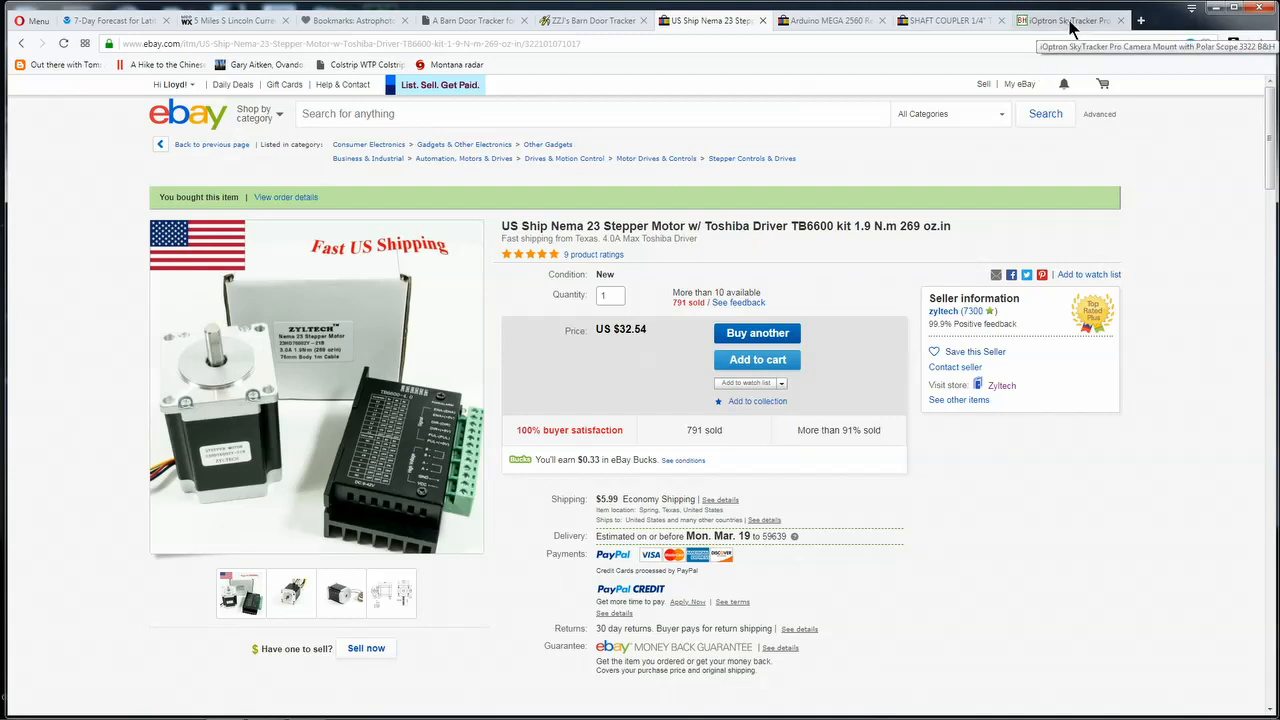
{"action": "left_click", "coordinate": [1070, 20]}
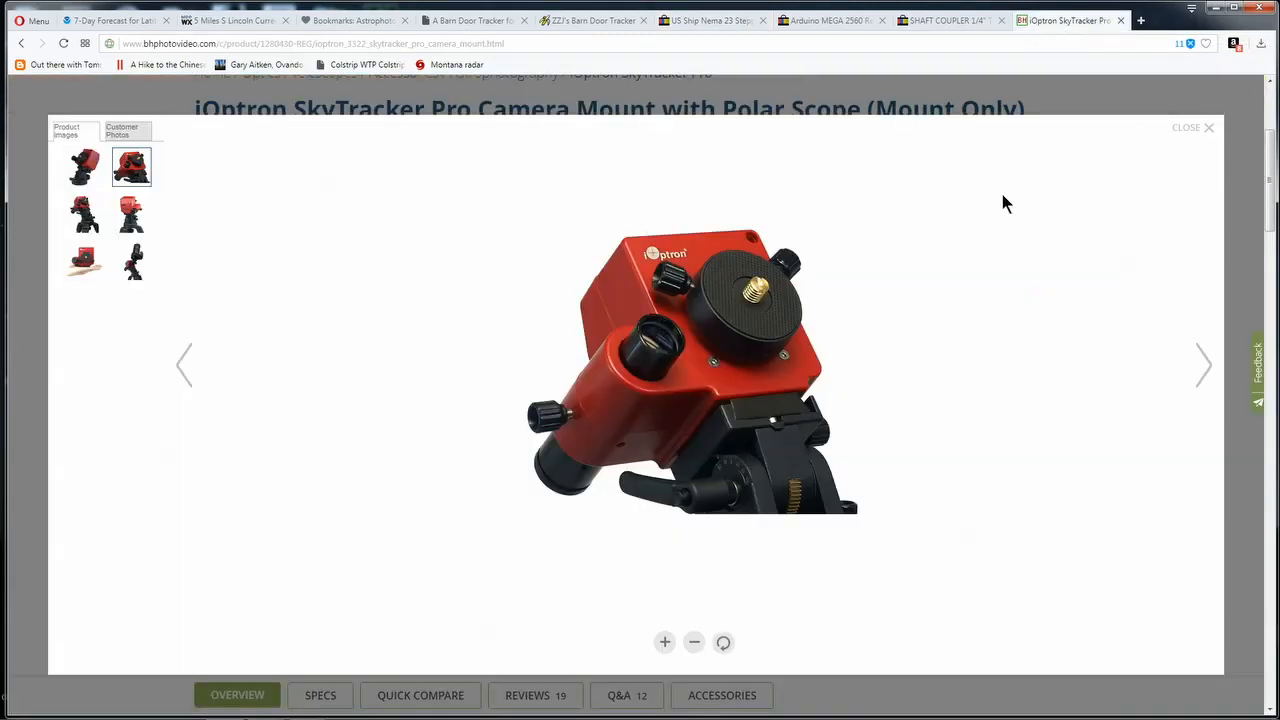
Close the enlarged picture and read the SkyTracker Pro overview and Mount specs at $259.
{"action": "left_click", "coordinate": [1186, 128]}
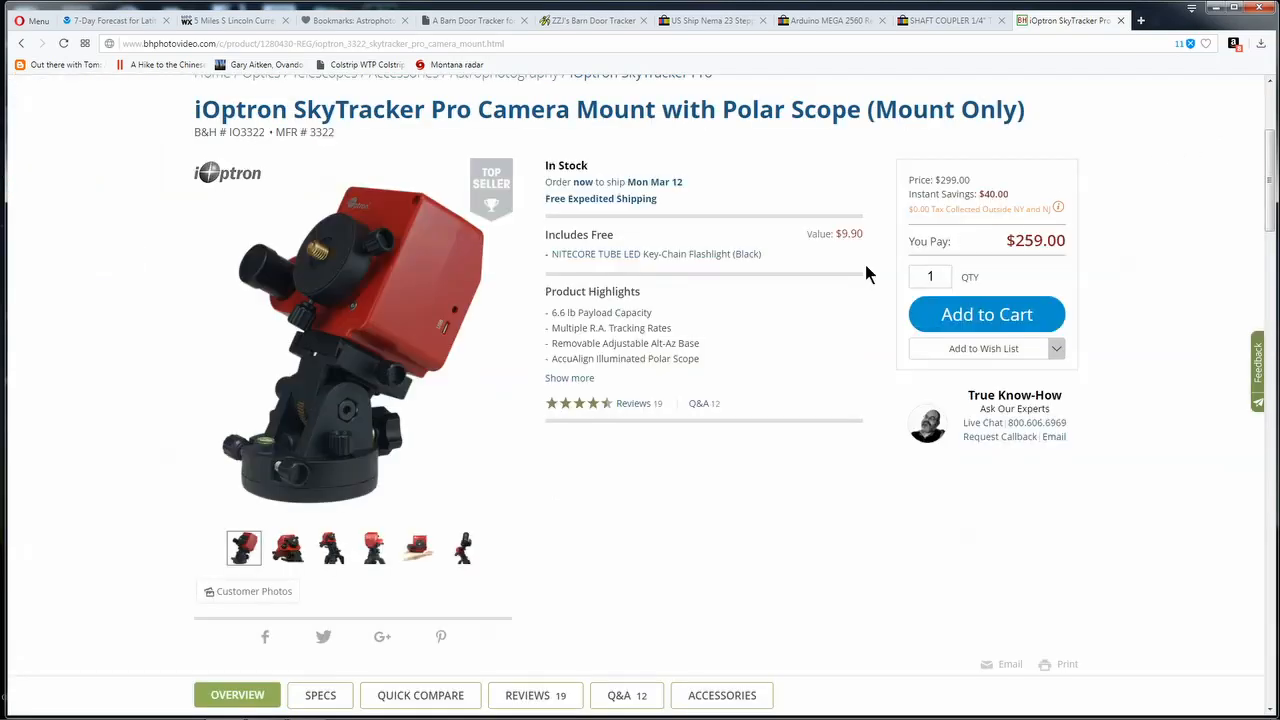
{"action": "mouse_move", "coordinate": [632, 404]}
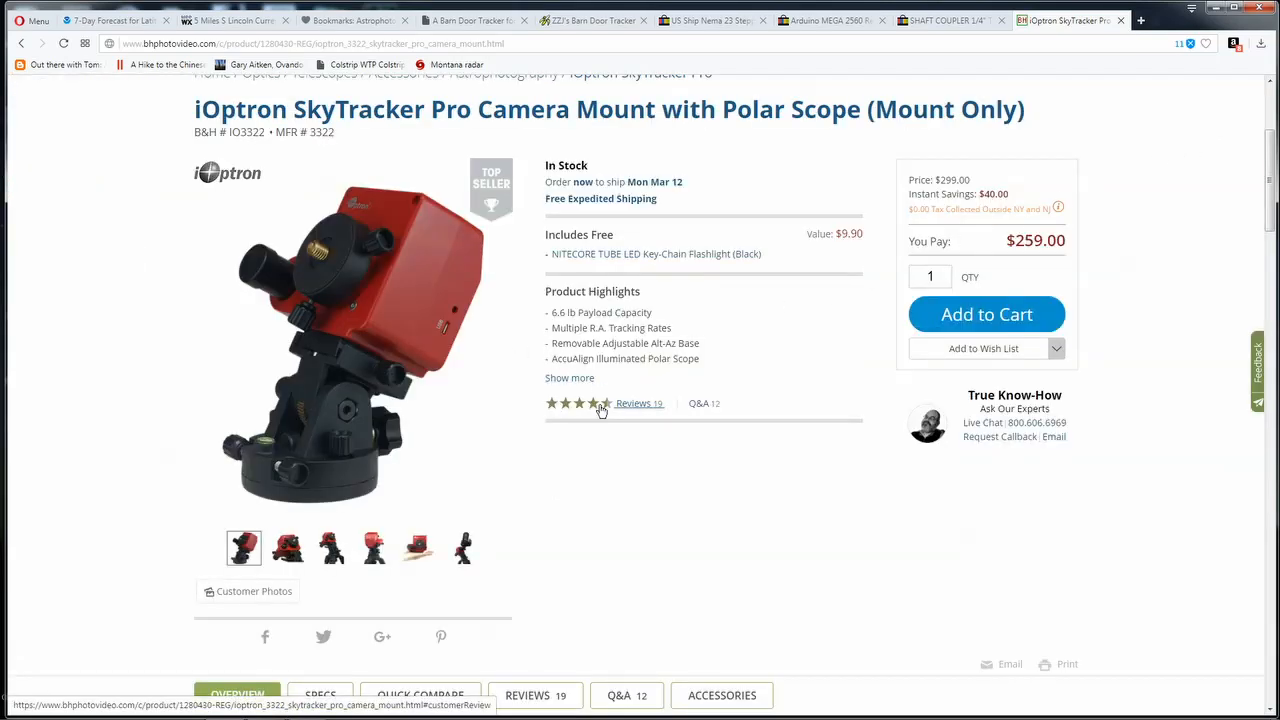
{"action": "scroll", "scroll_direction": "down", "scroll_amount": 3}
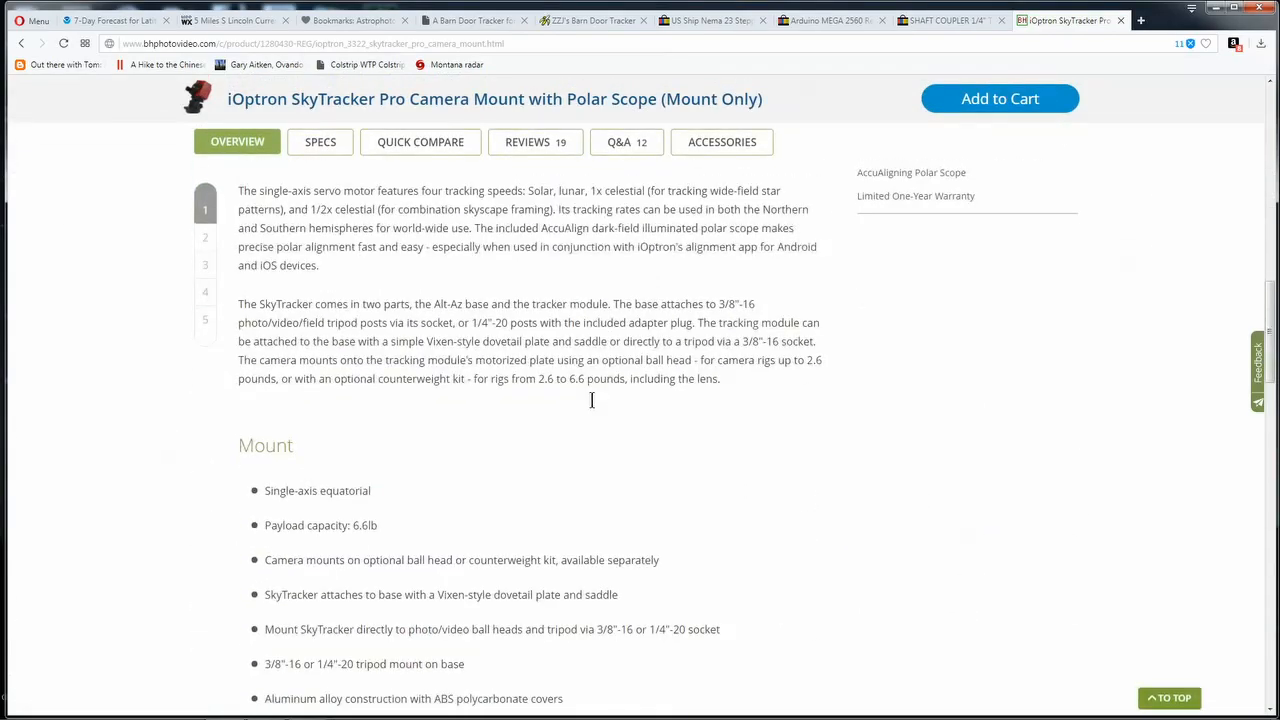
{"action": "scroll", "scroll_direction": "down", "scroll_amount": 3}
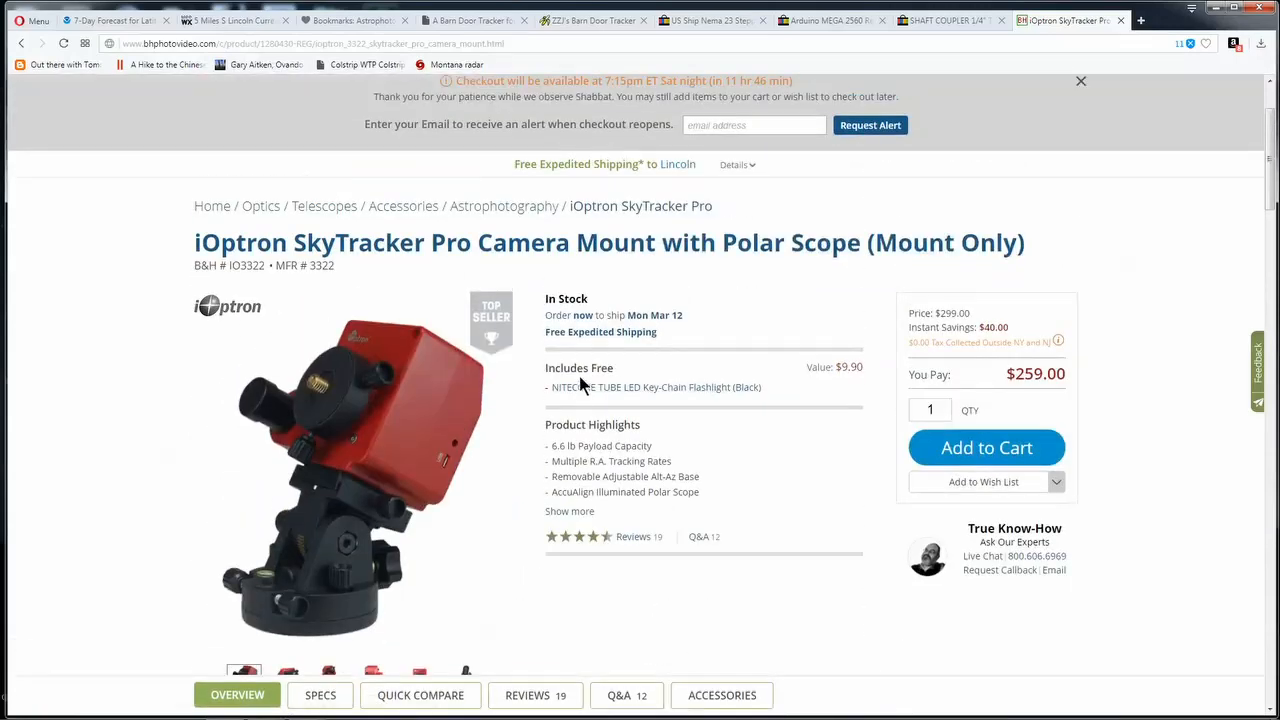
{"action": "mouse_move", "coordinate": [564, 358]}
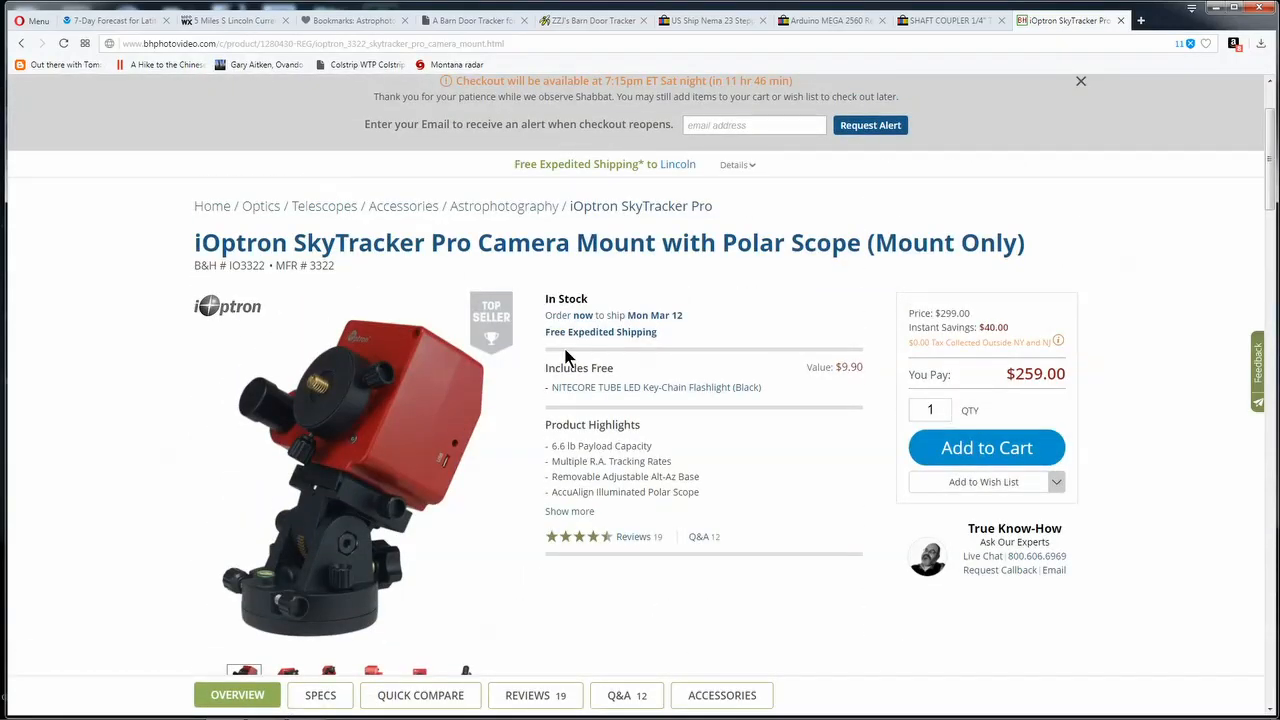
{"action": "mouse_move", "coordinate": [570, 360]}
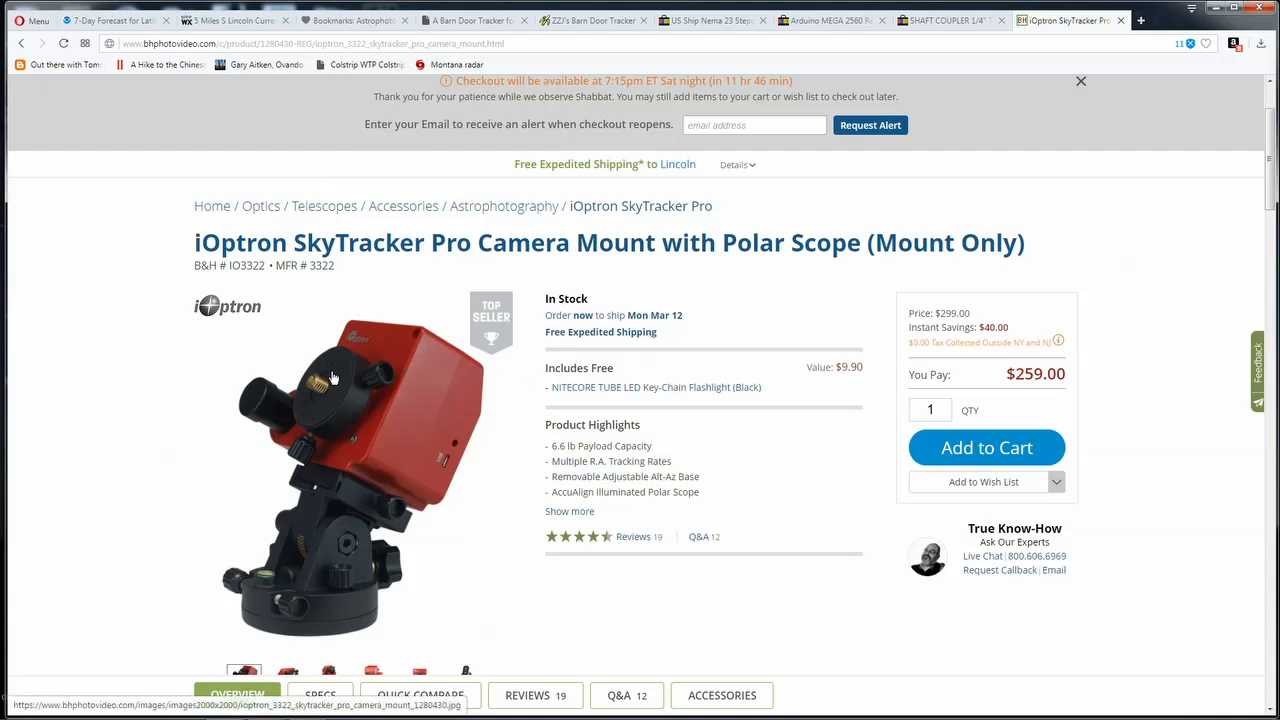
{"action": "mouse_move", "coordinate": [352, 508]}
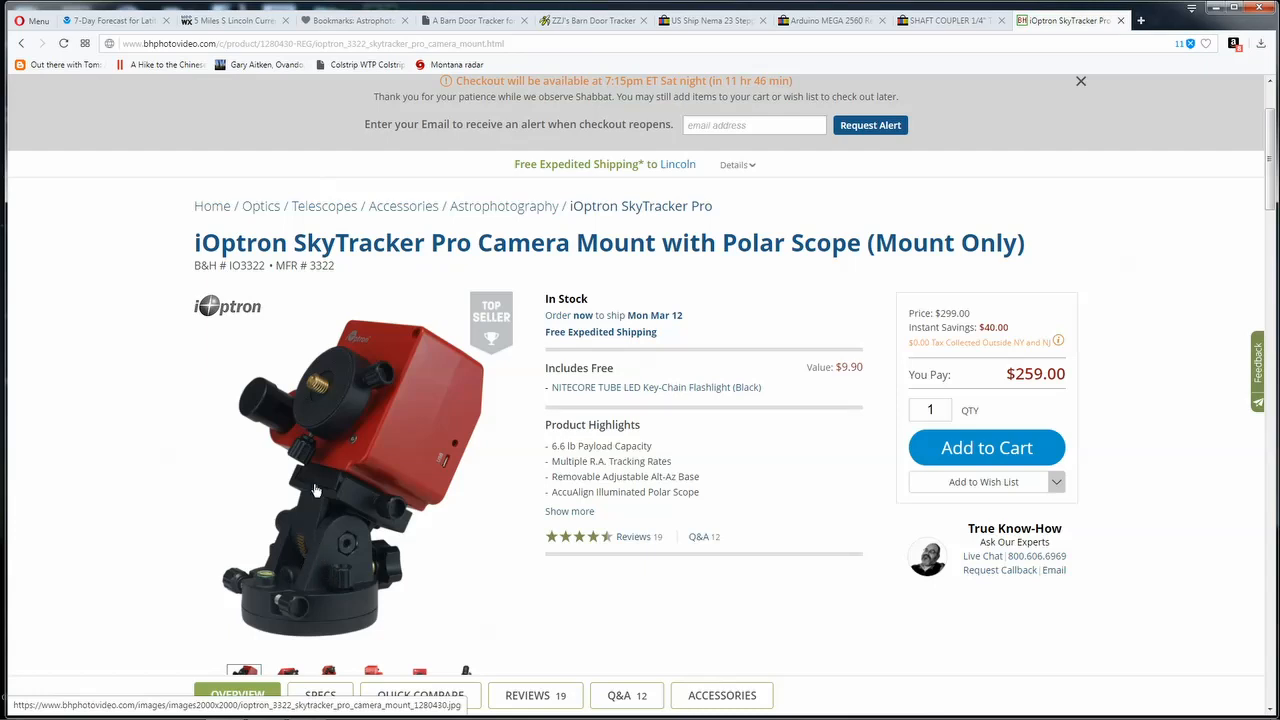
{"action": "mouse_move", "coordinate": [268, 392]}
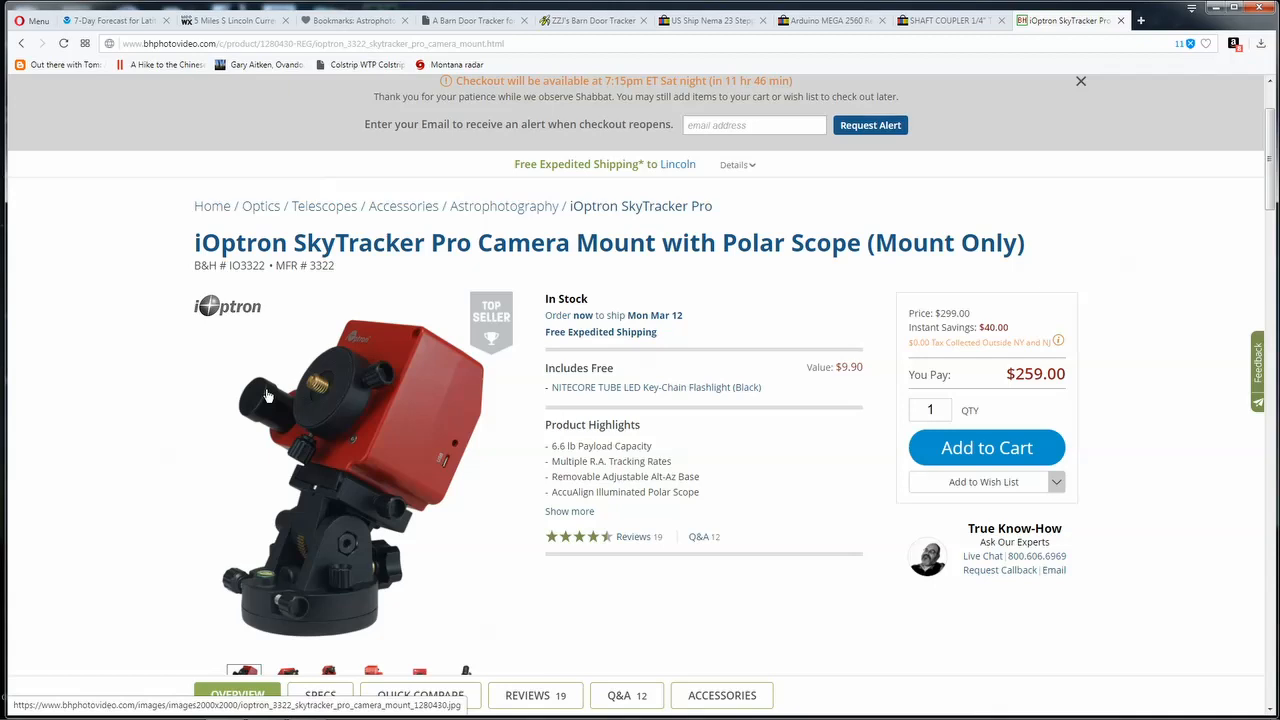
{"action": "mouse_move", "coordinate": [340, 394]}
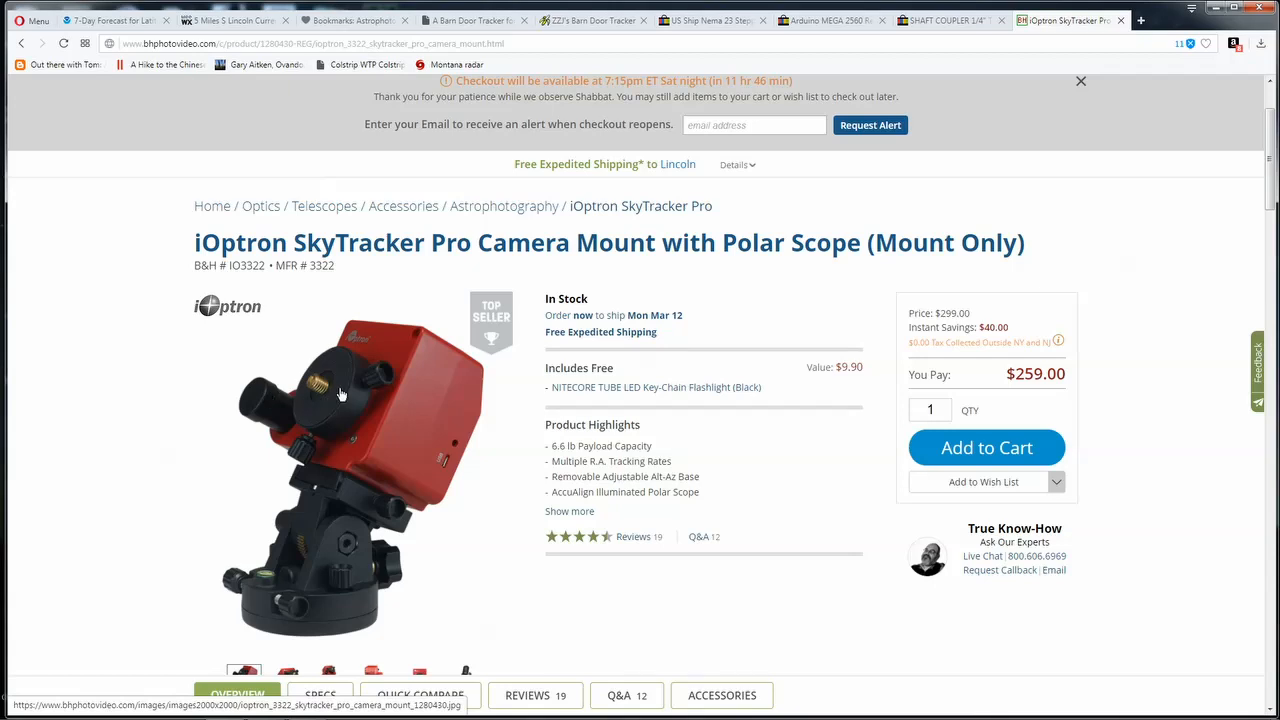
{"action": "mouse_move", "coordinate": [292, 396]}
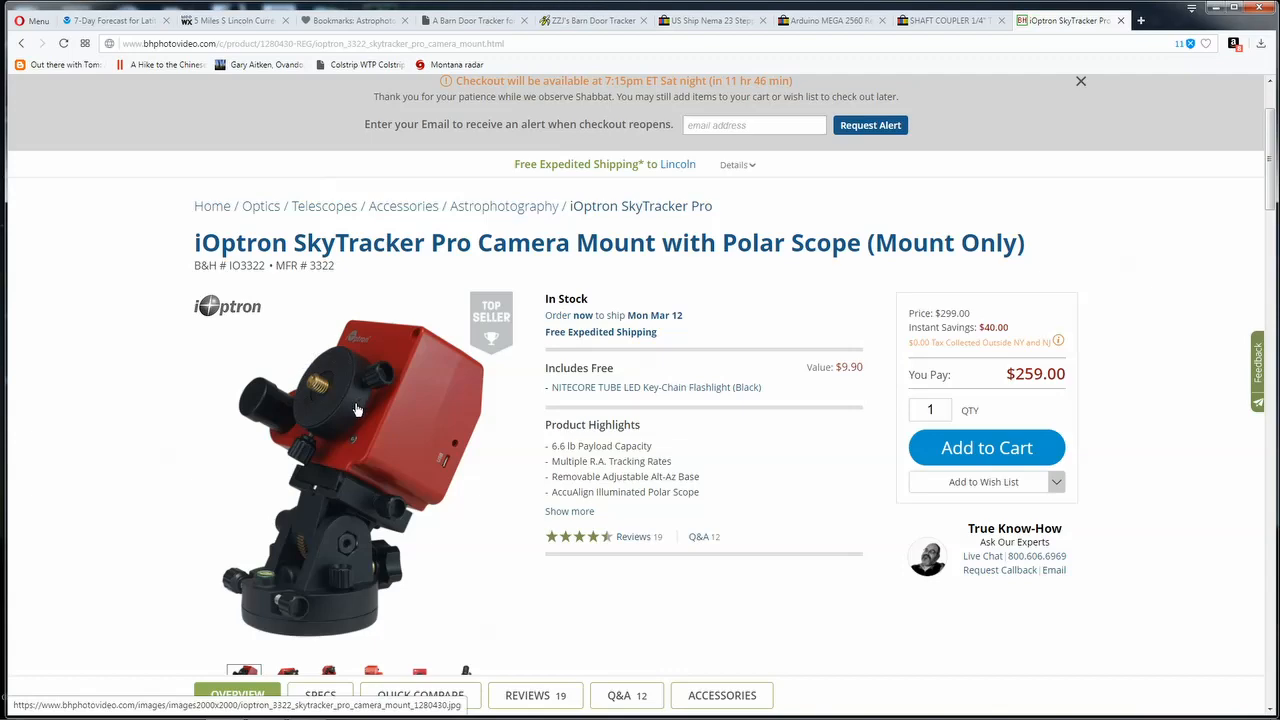
{"action": "mouse_move", "coordinate": [614, 224]}
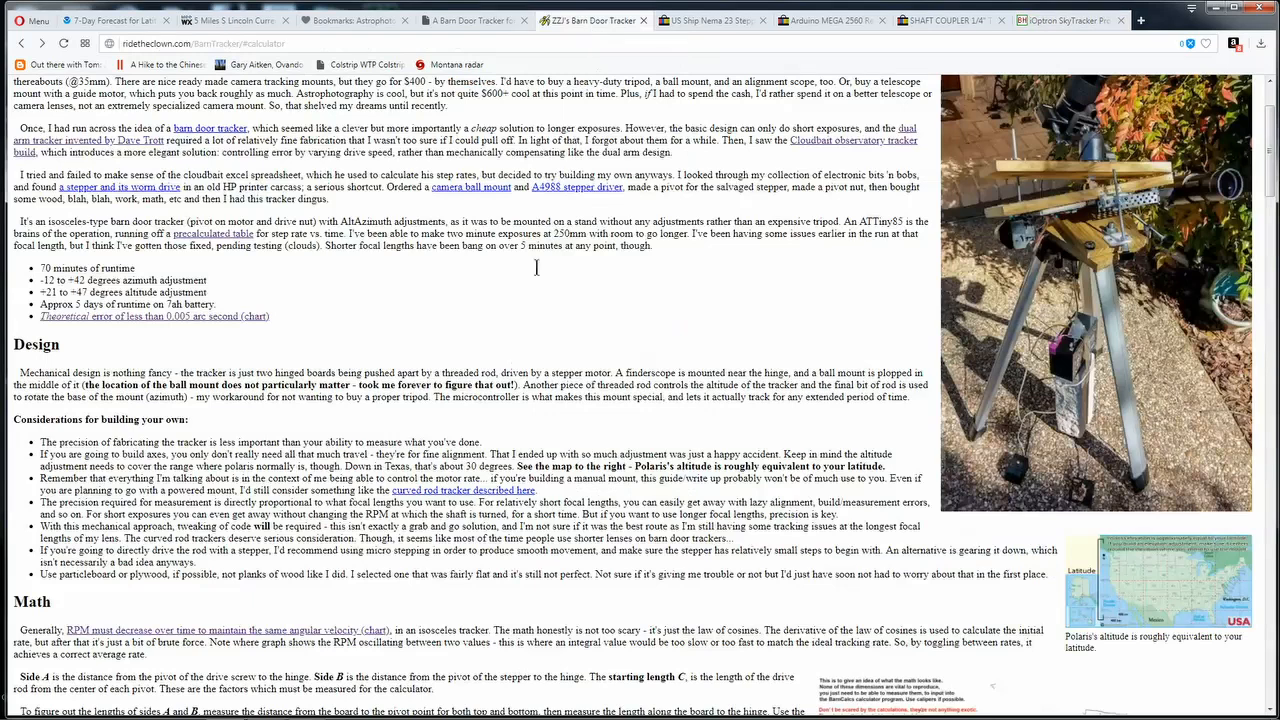
{"action": "mouse_move", "coordinate": [490, 362]}
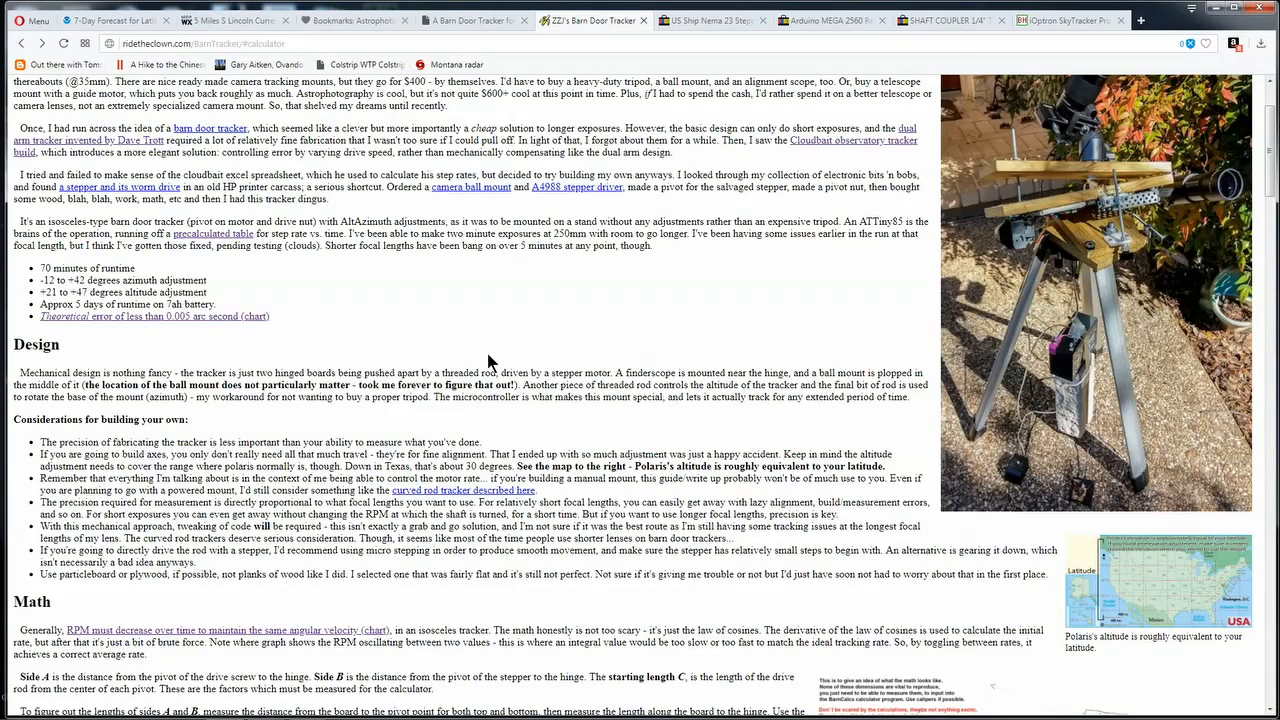
{"action": "mouse_move", "coordinate": [236, 316]}
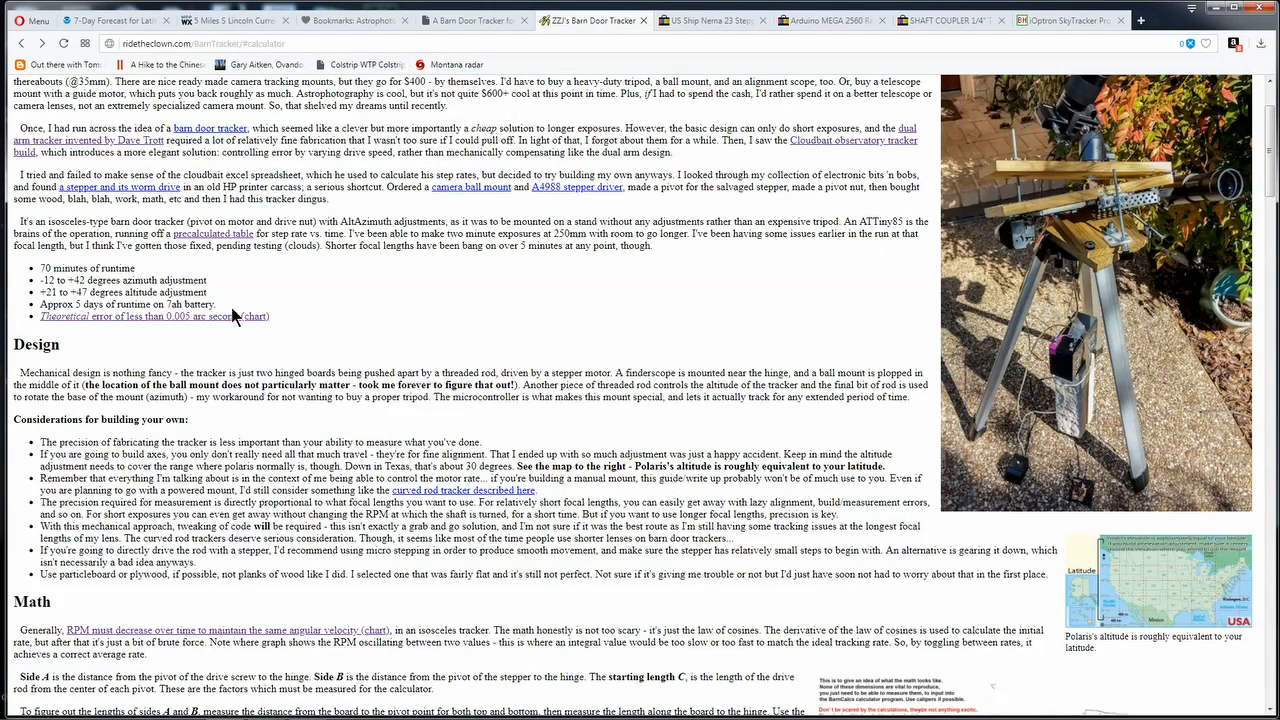
{"action": "mouse_move", "coordinate": [224, 316]}
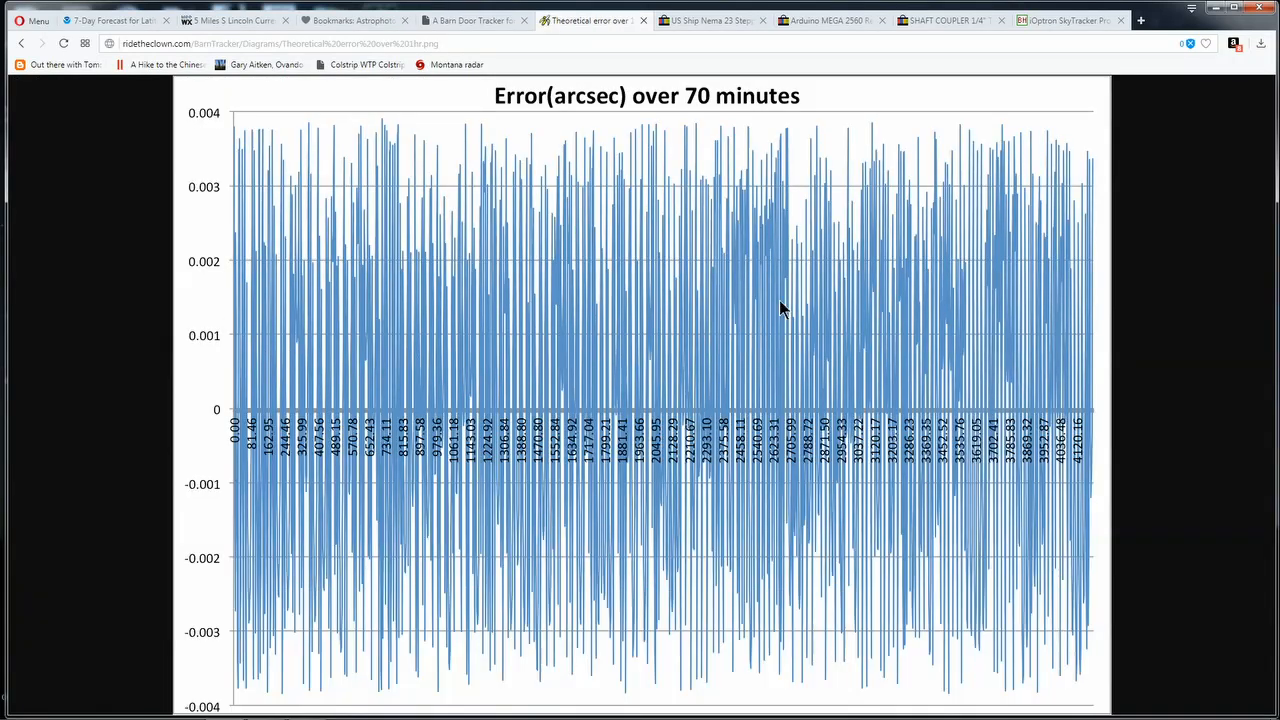
{"action": "mouse_move", "coordinate": [44, 84]}
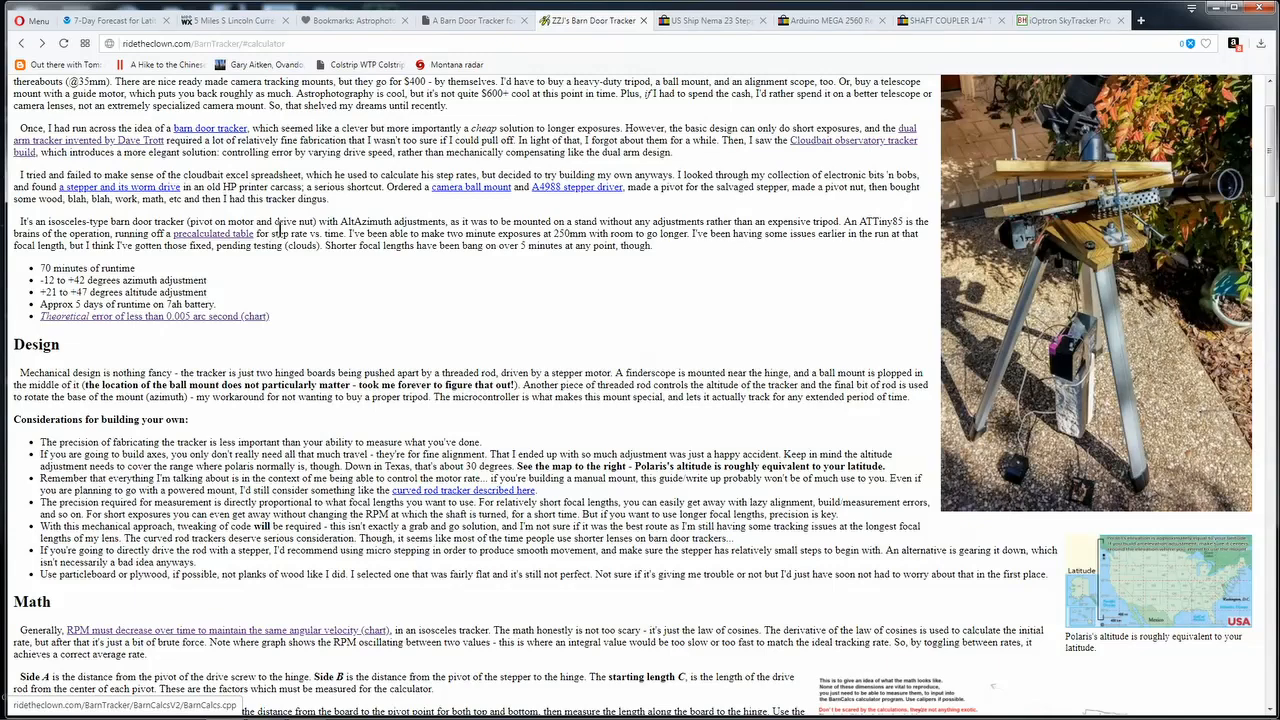
Scroll the barn door write-up toward its theoretical error chart over 70 minutes.
{"action": "scroll", "scroll_direction": "down", "scroll_amount": 3}
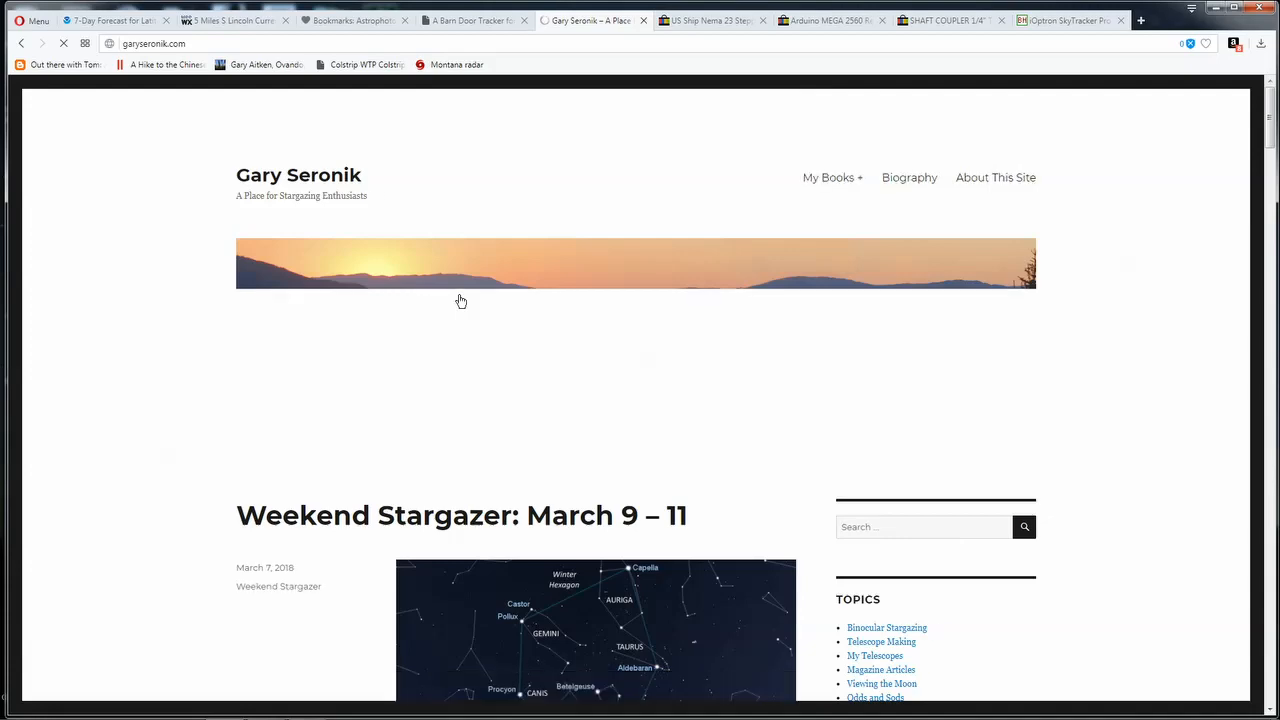
Scroll garyseronik.com down to the 'A Tracking Platform for Astrophotography' post.
{"action": "scroll", "scroll_direction": "down", "scroll_amount": 3}
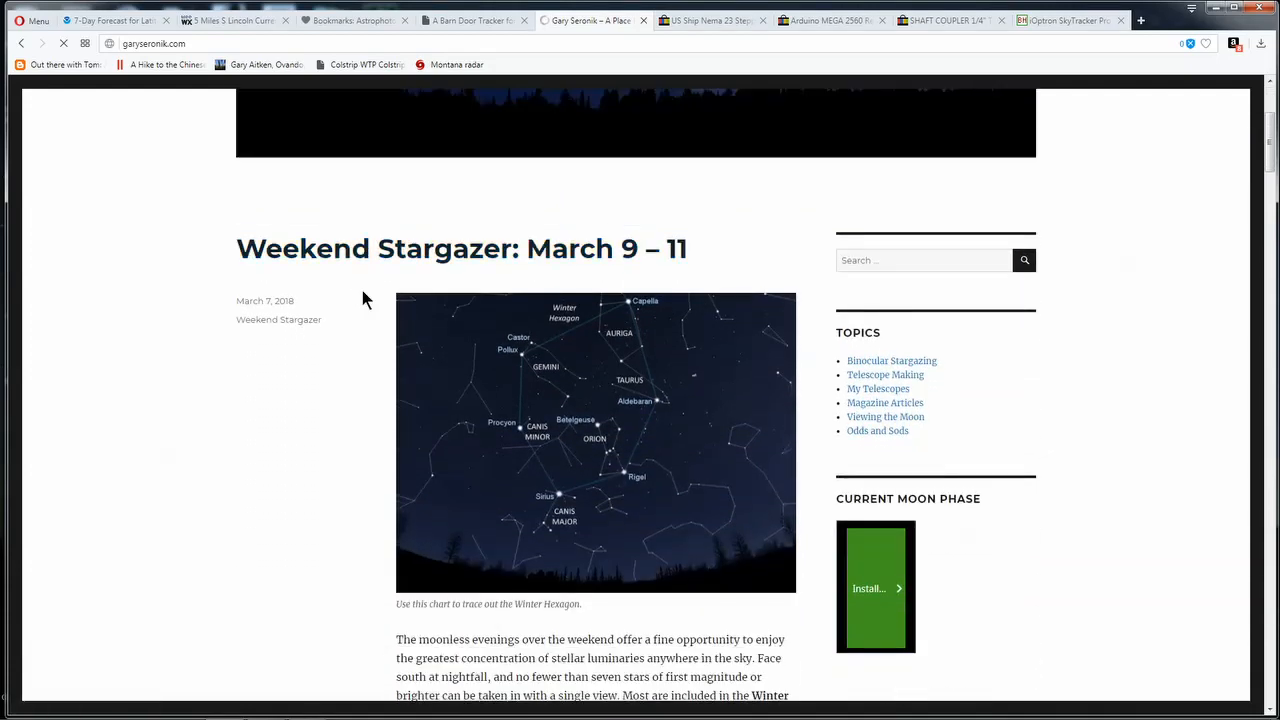
{"action": "scroll", "scroll_direction": "down", "scroll_amount": 3}
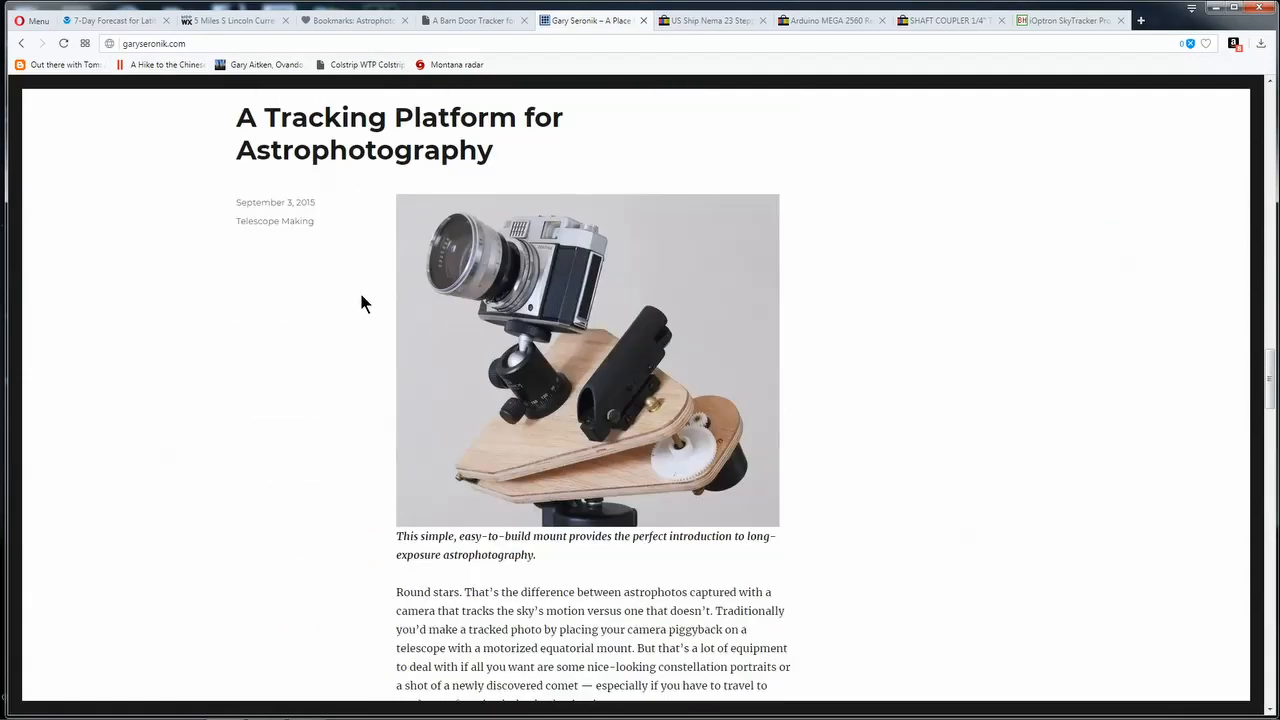
{"action": "scroll", "scroll_direction": "down", "scroll_amount": 3}
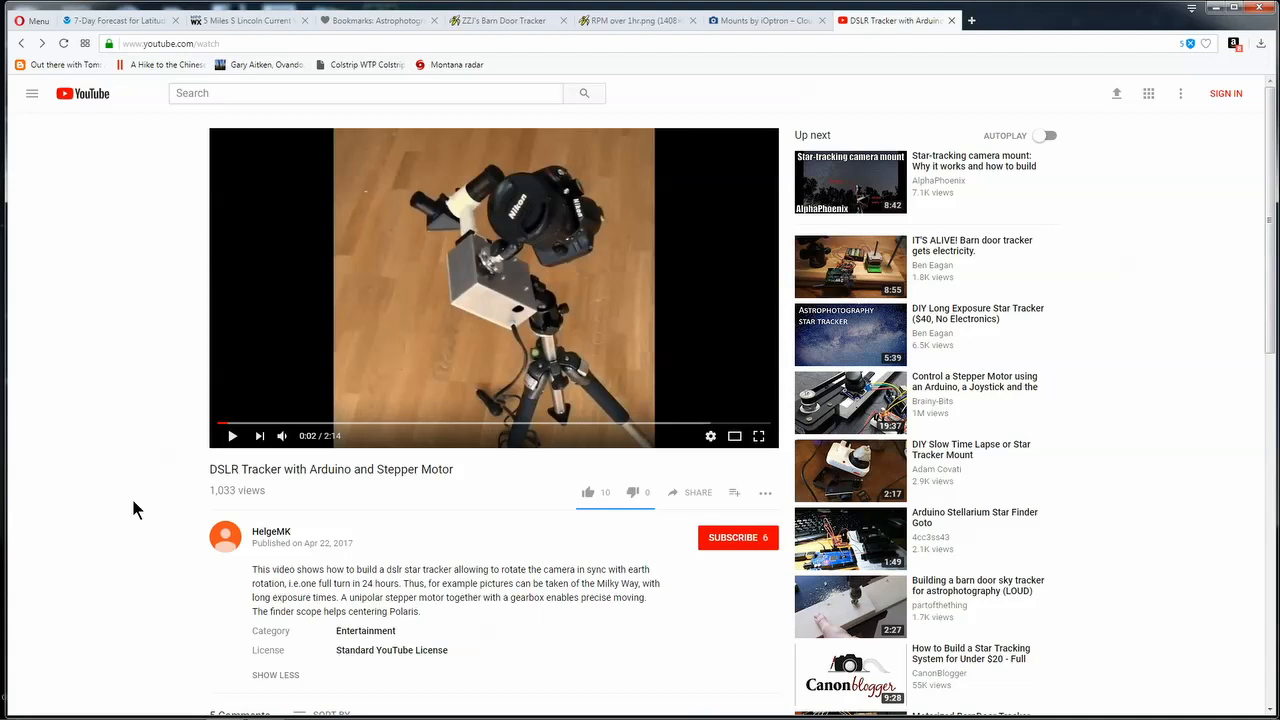
{"action": "mouse_move", "coordinate": [516, 192]}
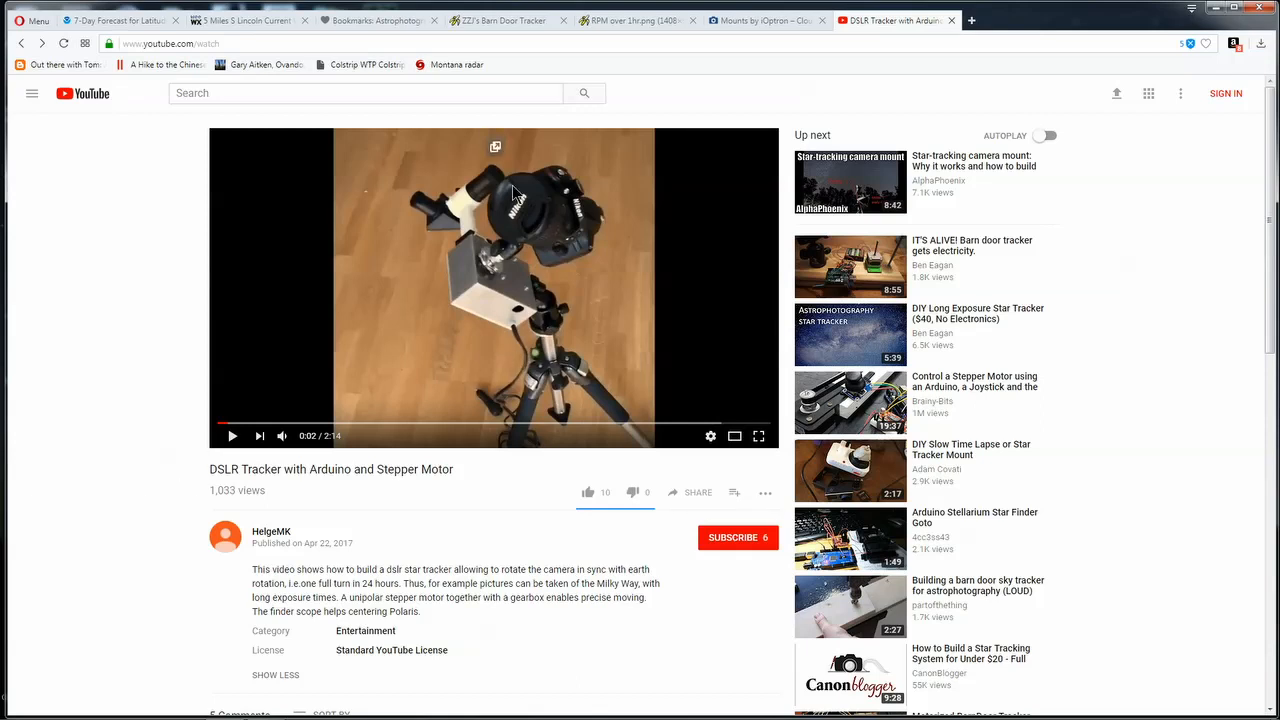
{"action": "mouse_move", "coordinate": [136, 376]}
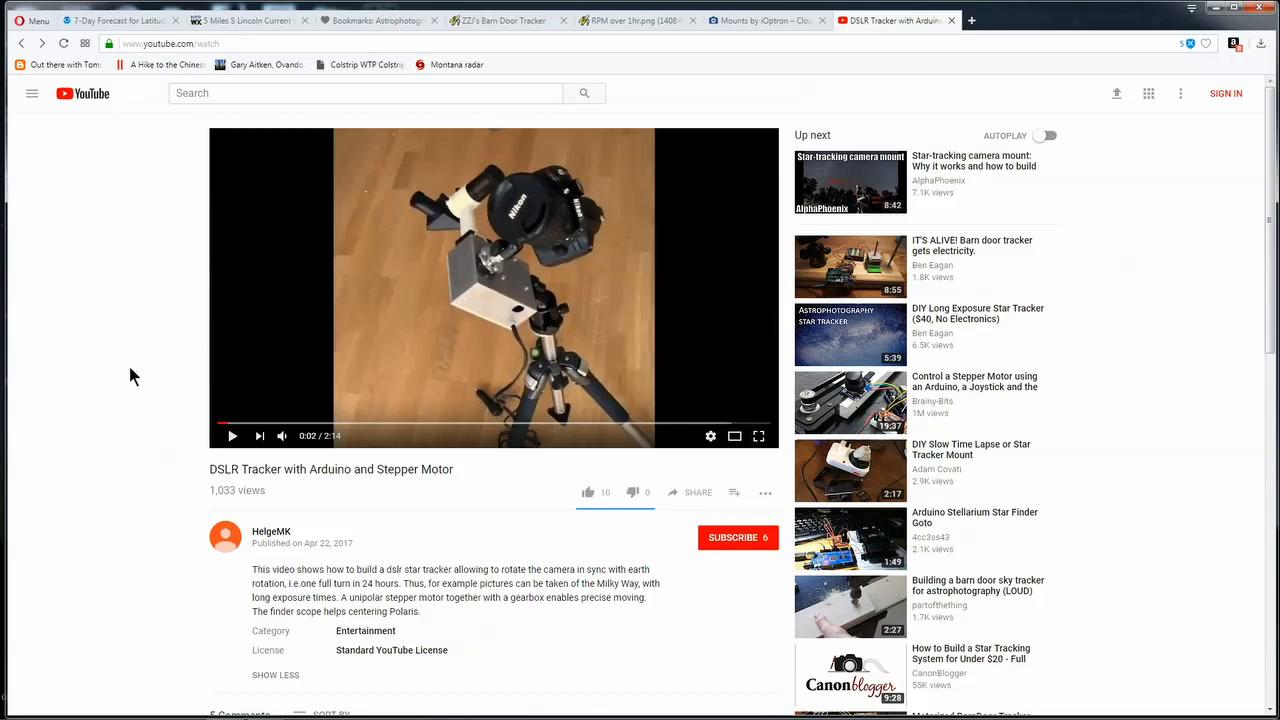
{"action": "mouse_move", "coordinate": [136, 370]}
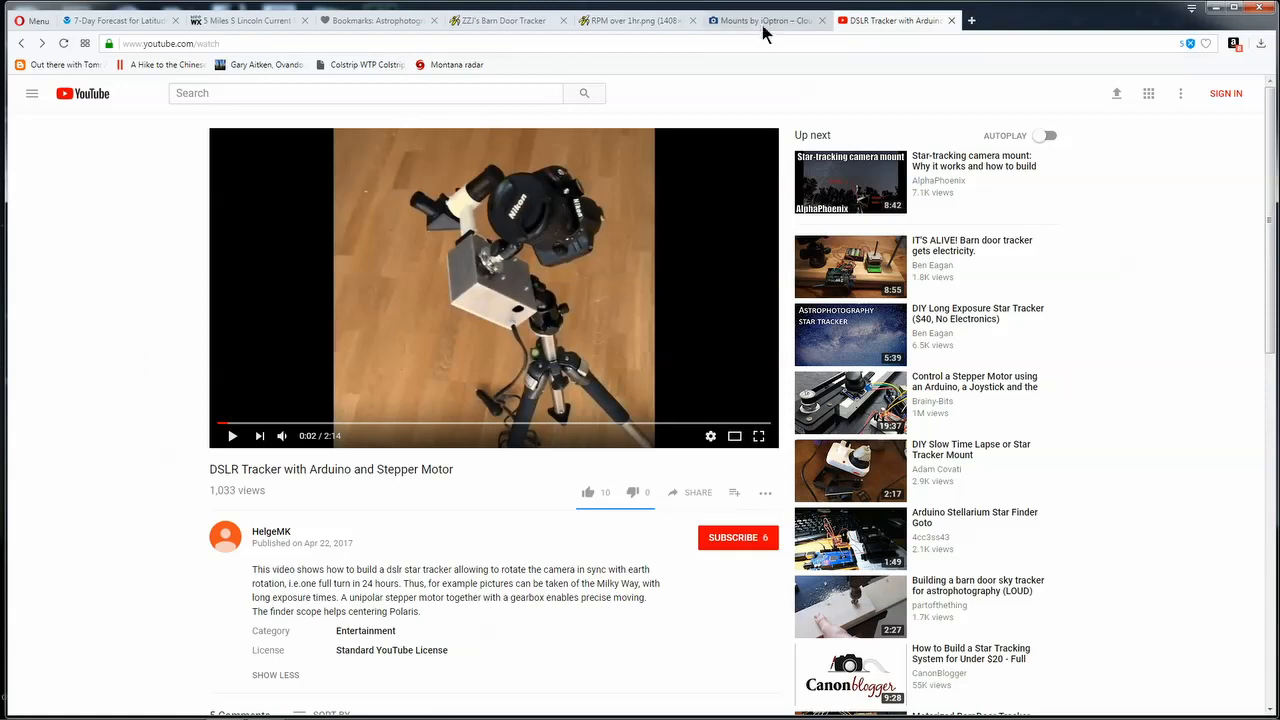
Switch to CloudBreak Optics' iOptron mounts and open the $299 SkyTracker Pro listing.
{"action": "left_click", "coordinate": [764, 20]}
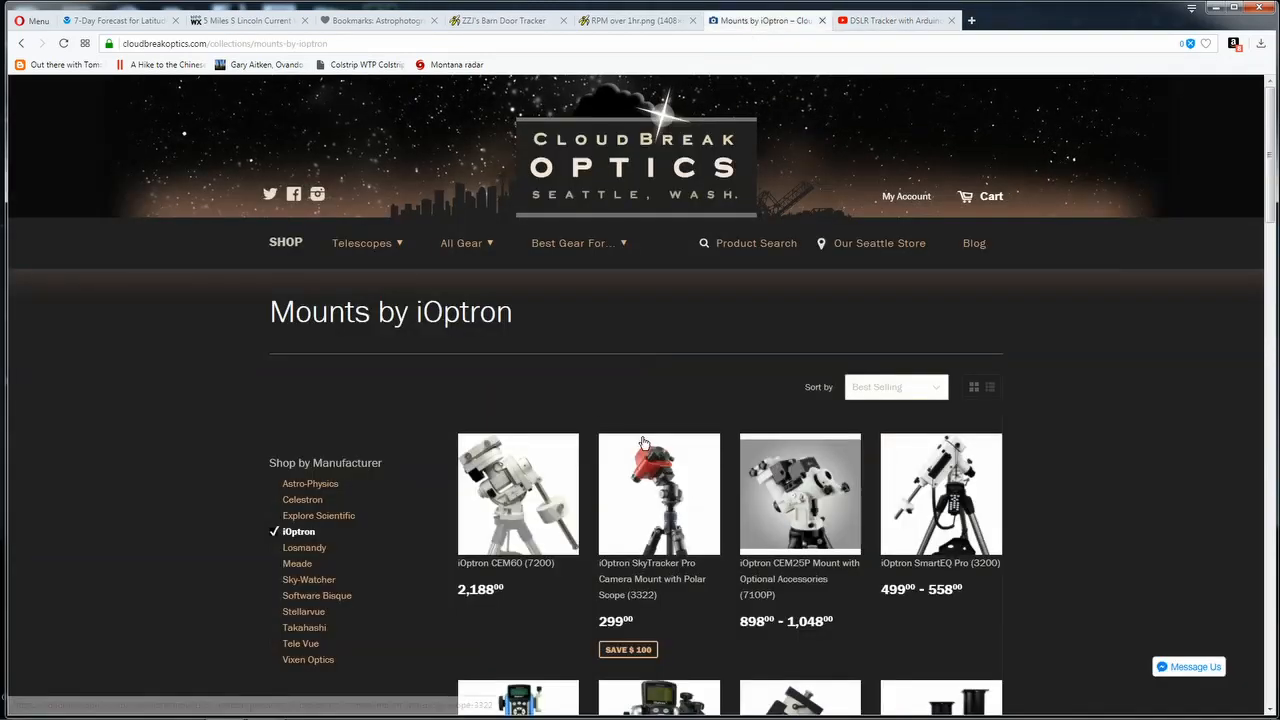
{"action": "left_click", "coordinate": [660, 492]}
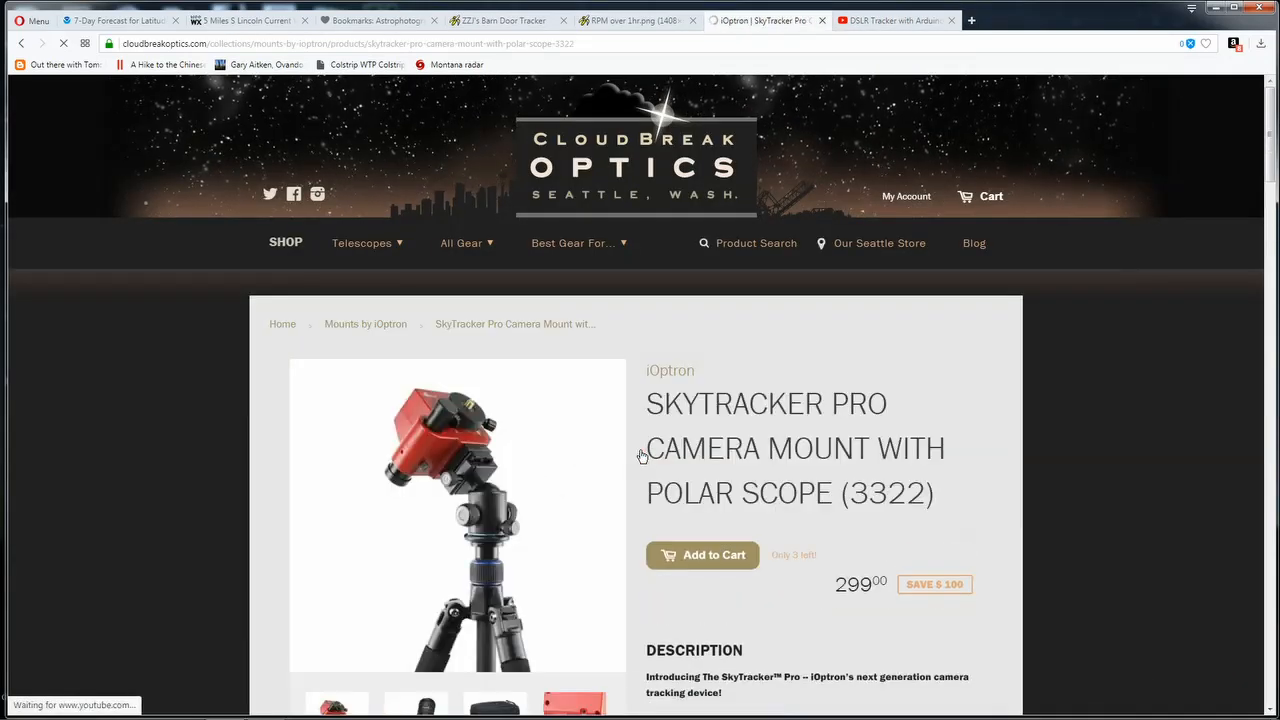